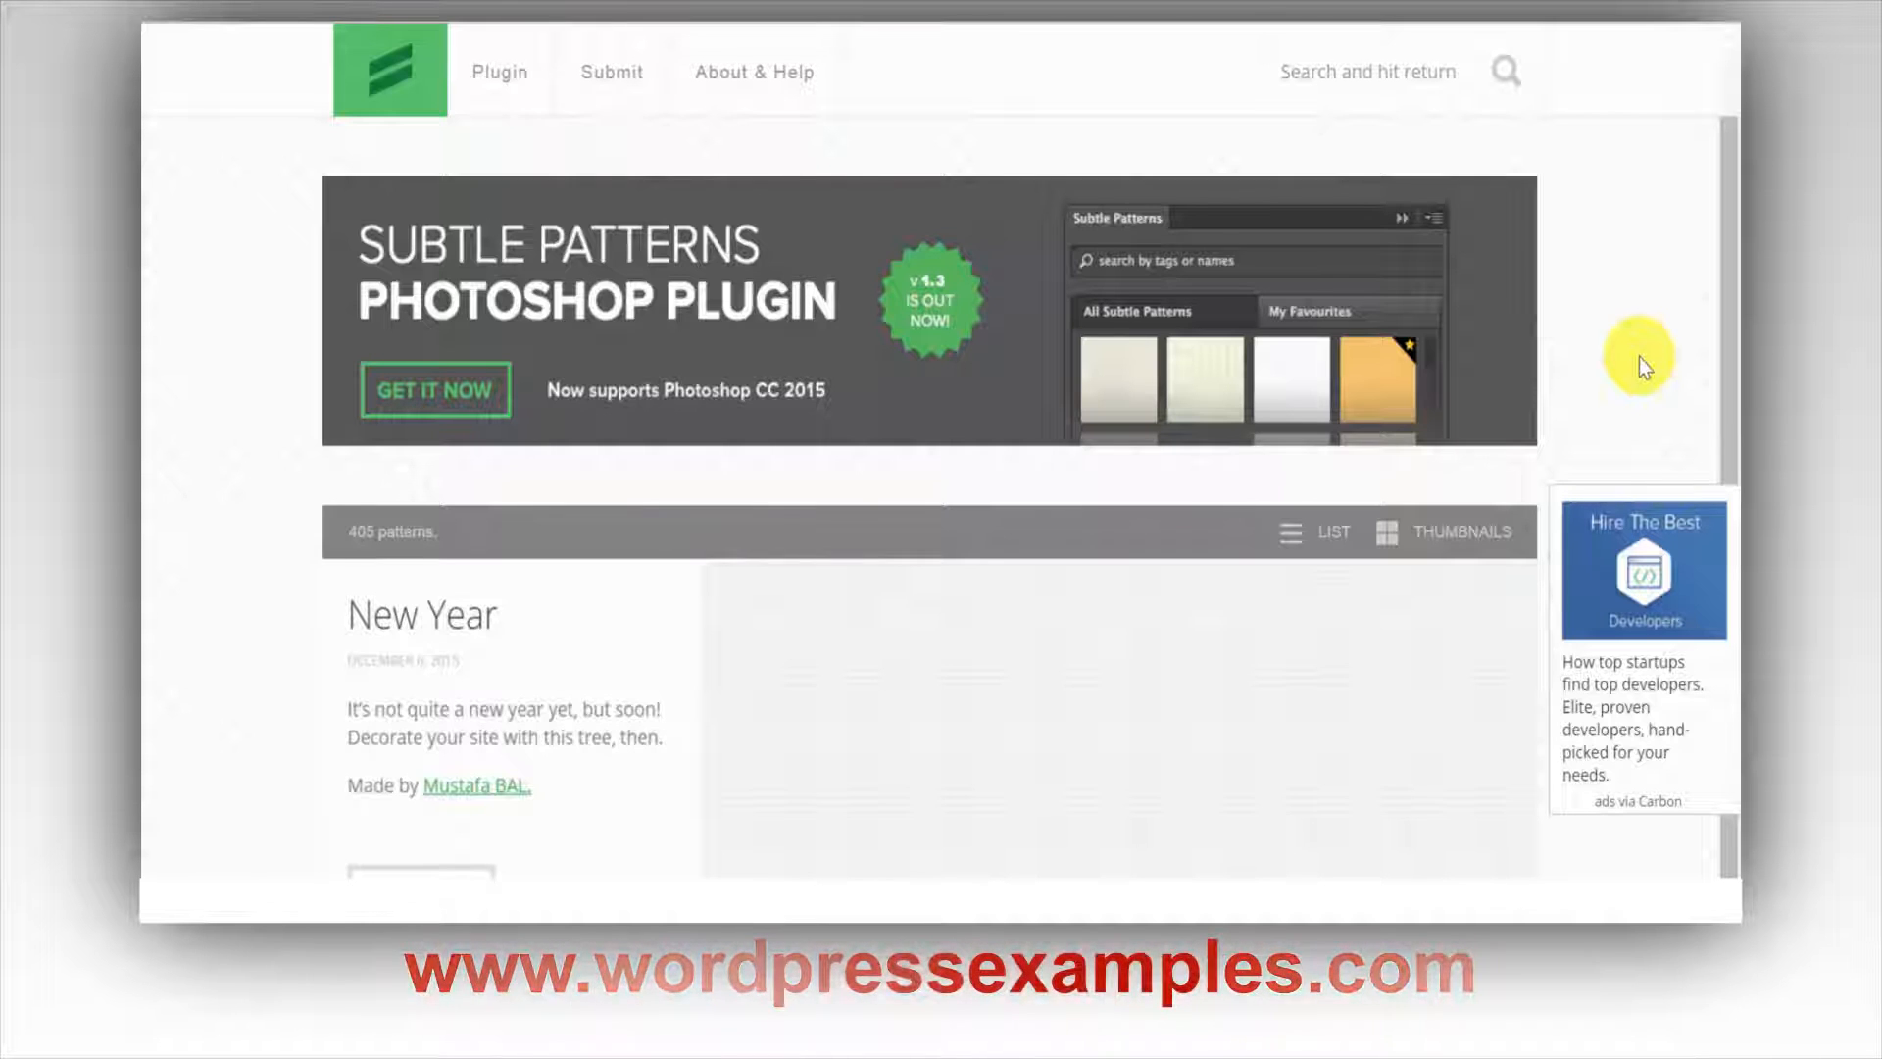
pyautogui.moveTo(1247, 666)
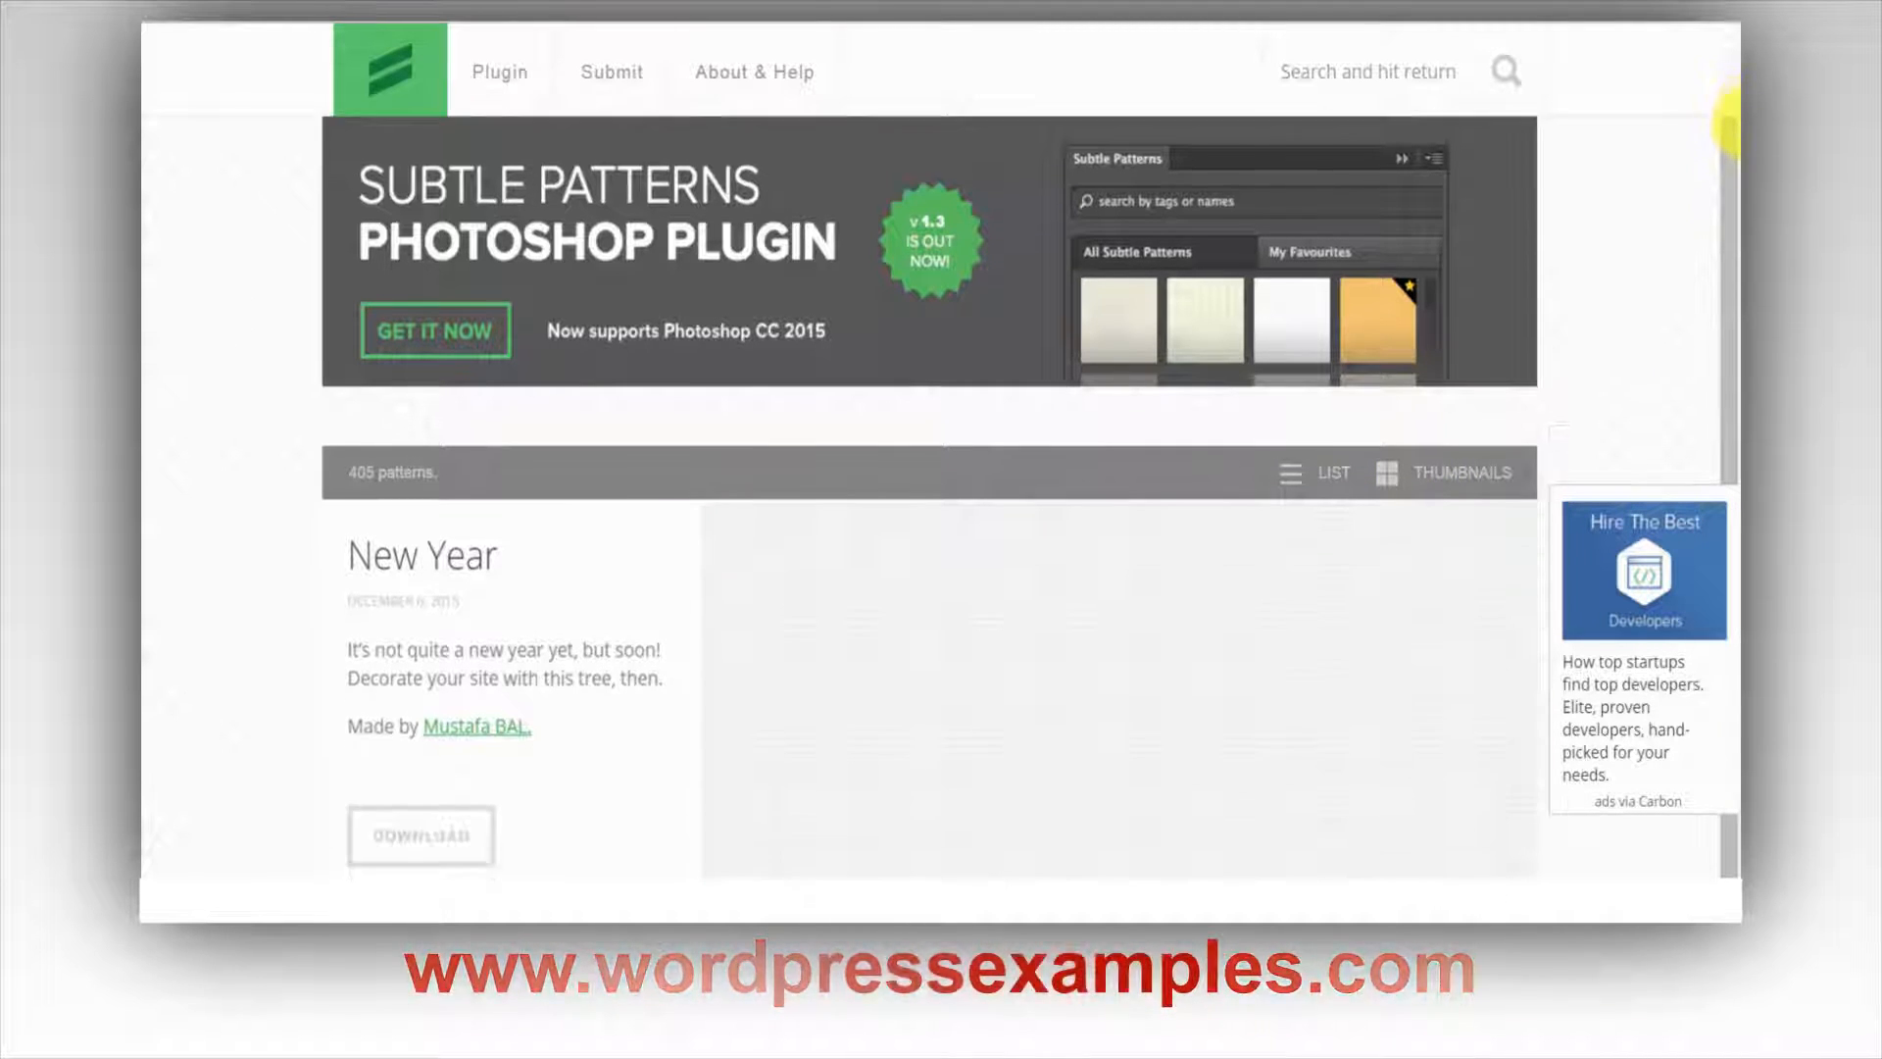
# Replace the orange background colour with the red #f50837 in the colour picker
pyautogui.scroll(-3)
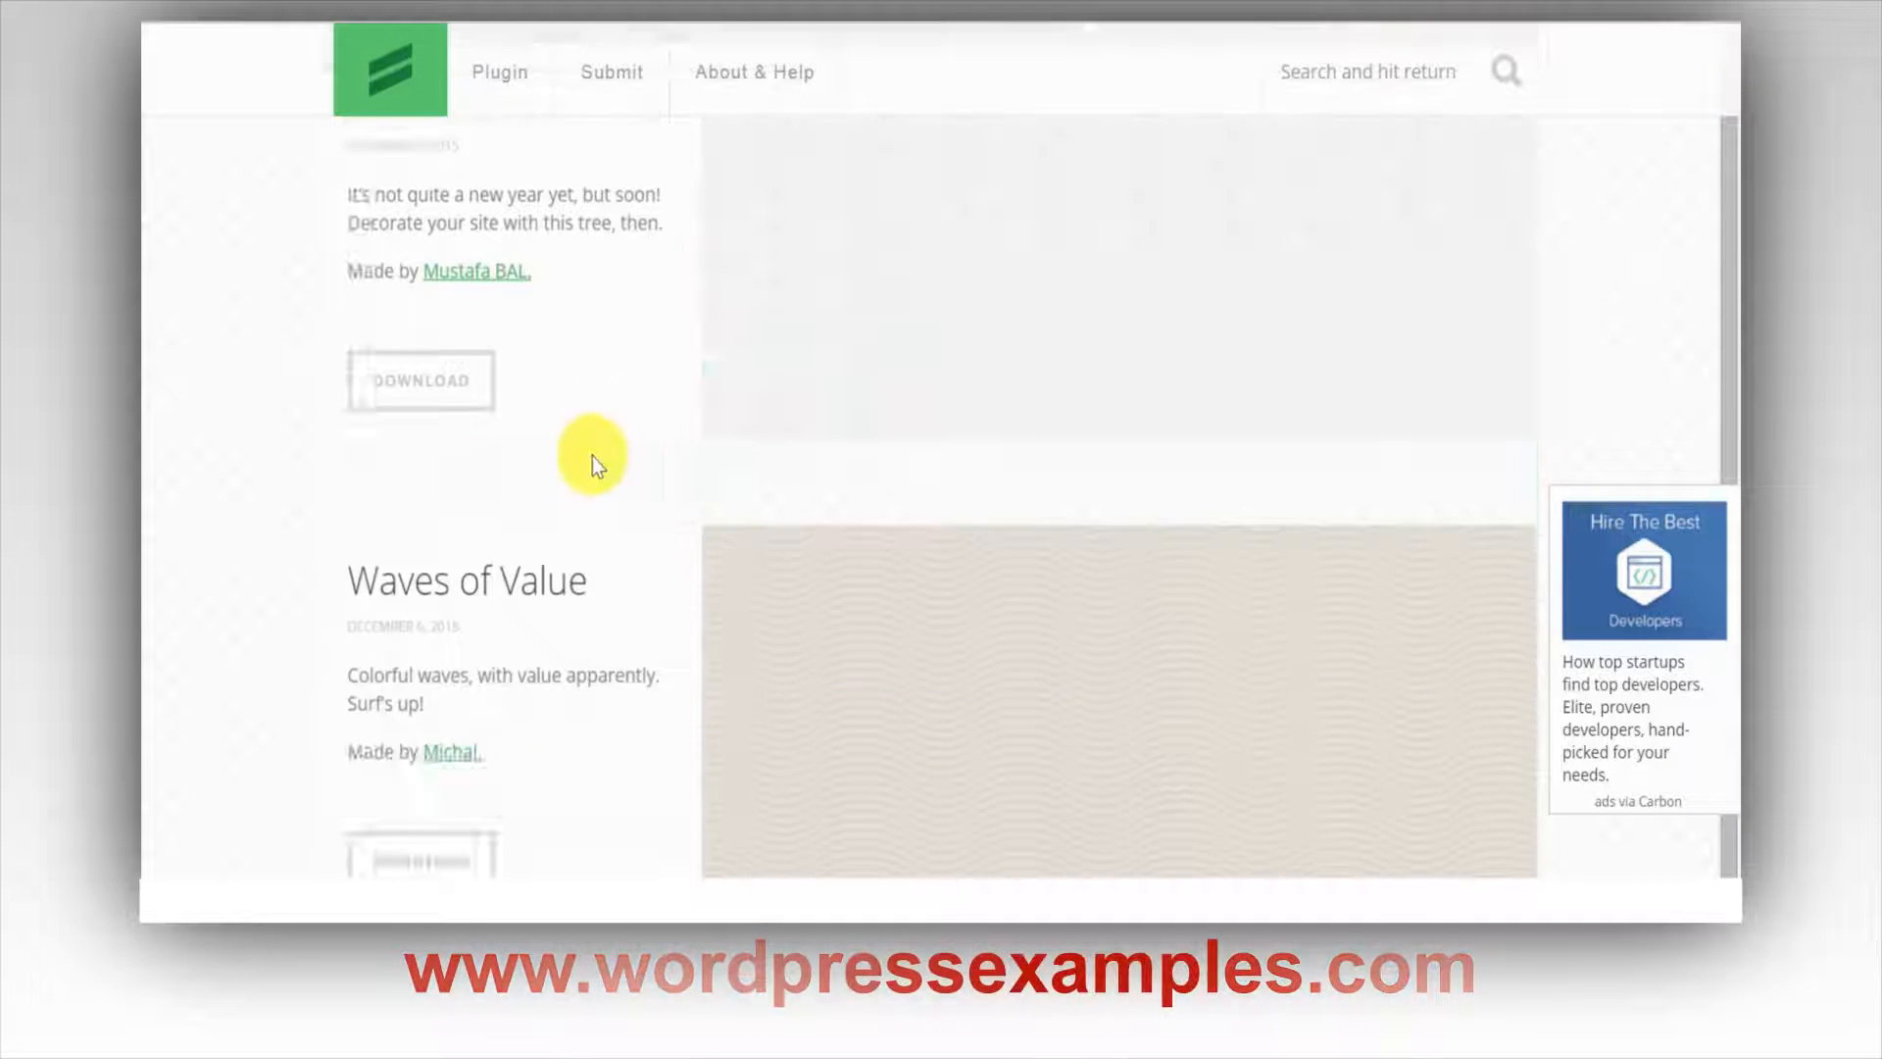
pyautogui.scroll(-3)
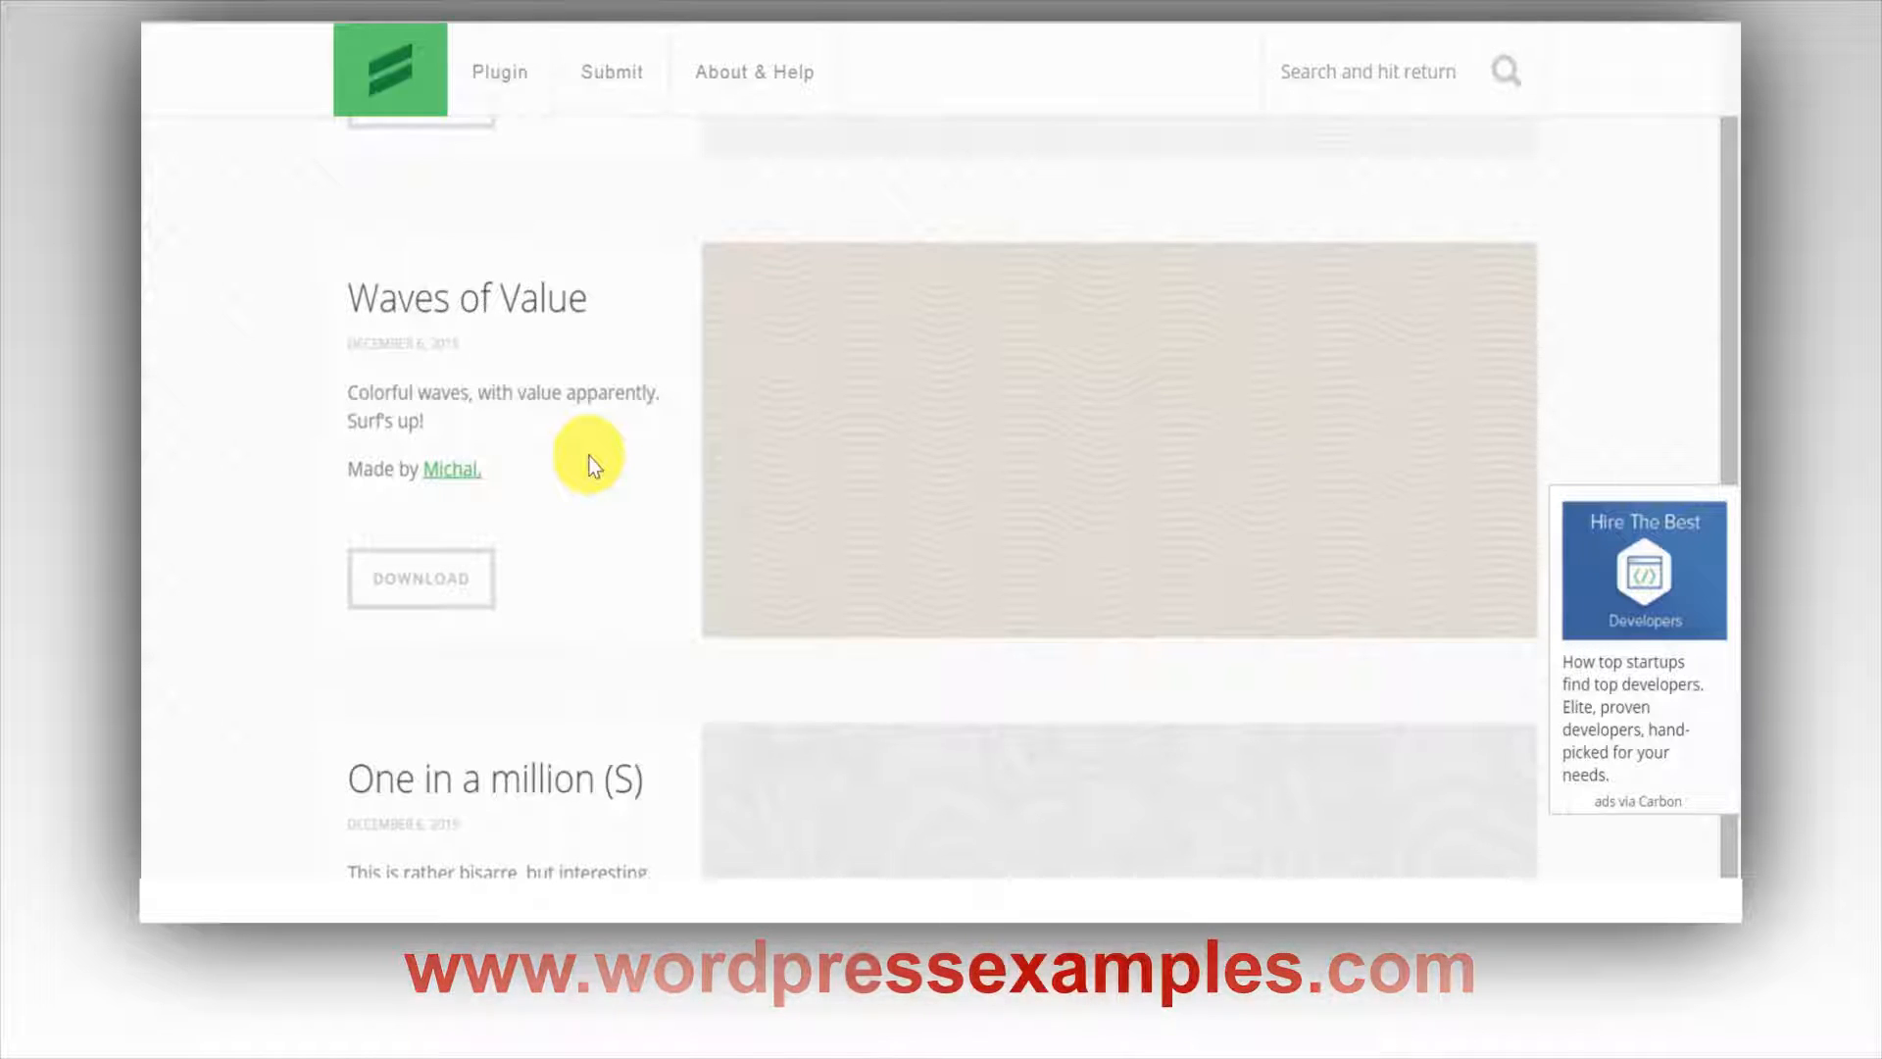
pyautogui.moveTo(604, 445)
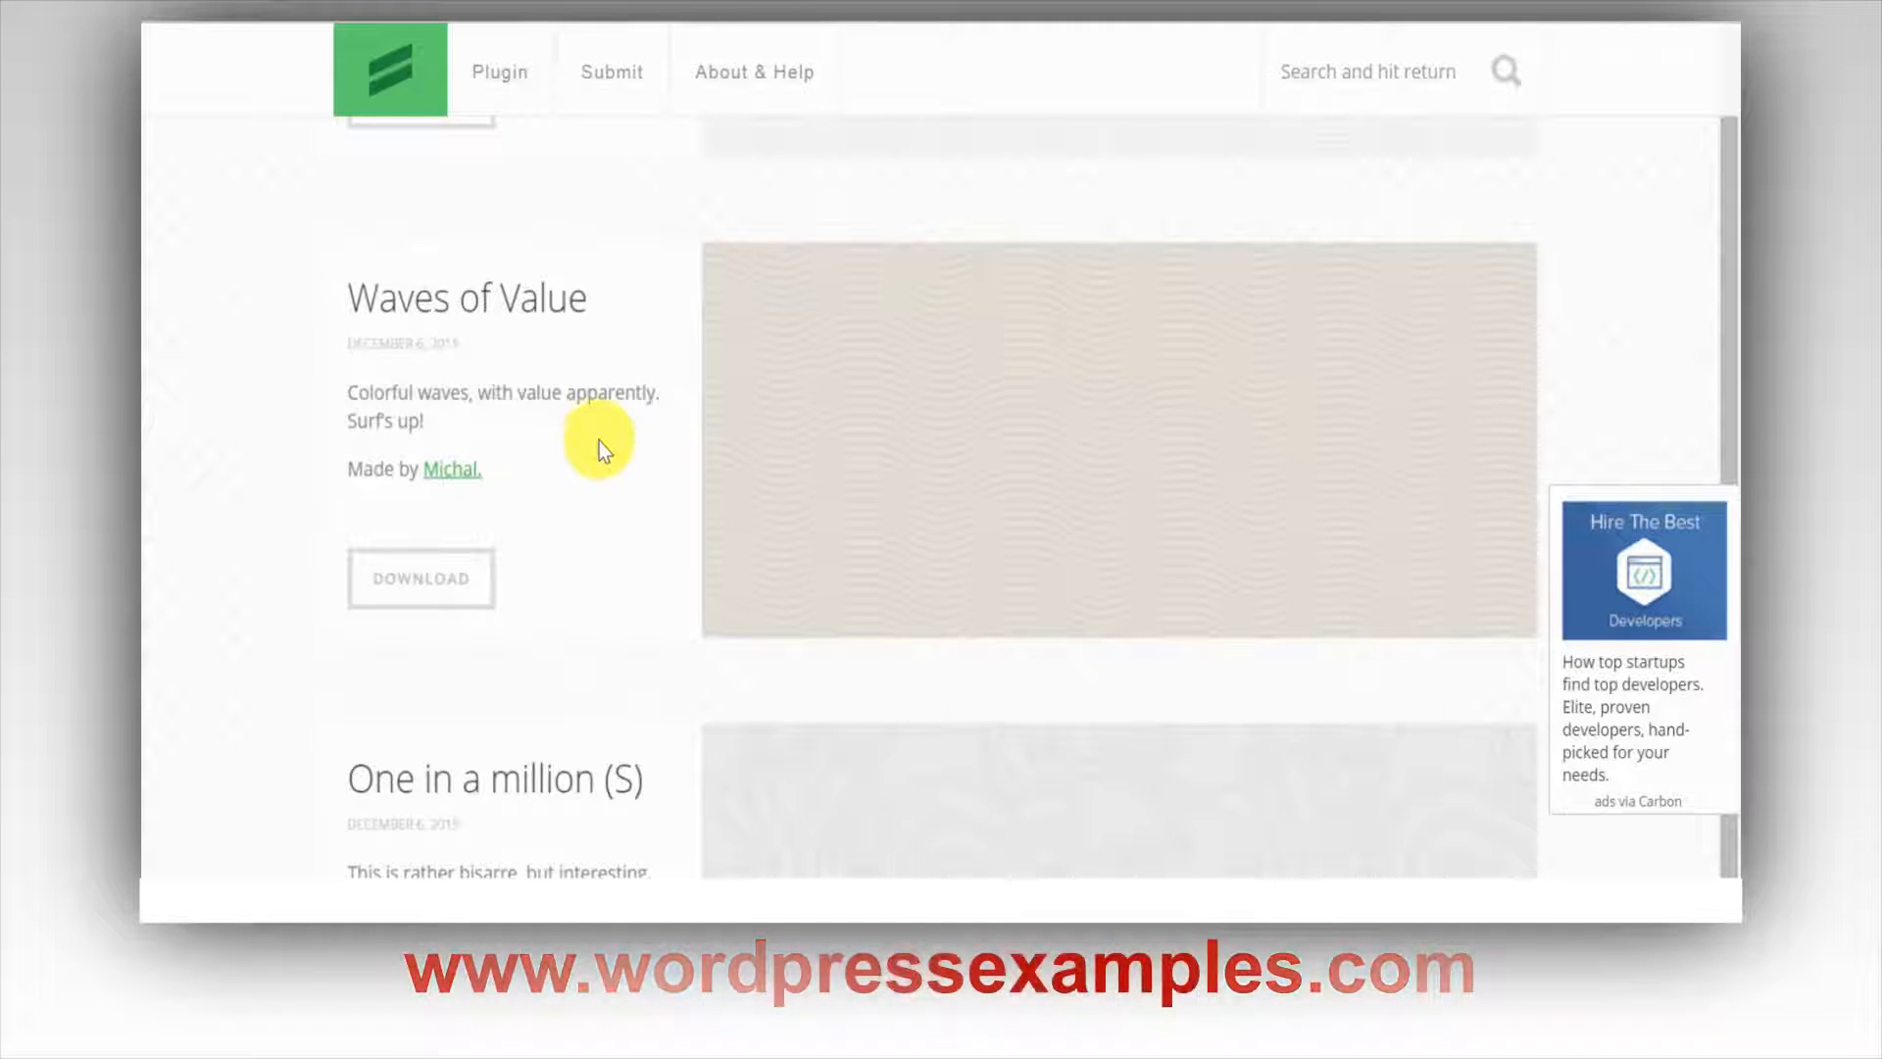
pyautogui.scroll(-3)
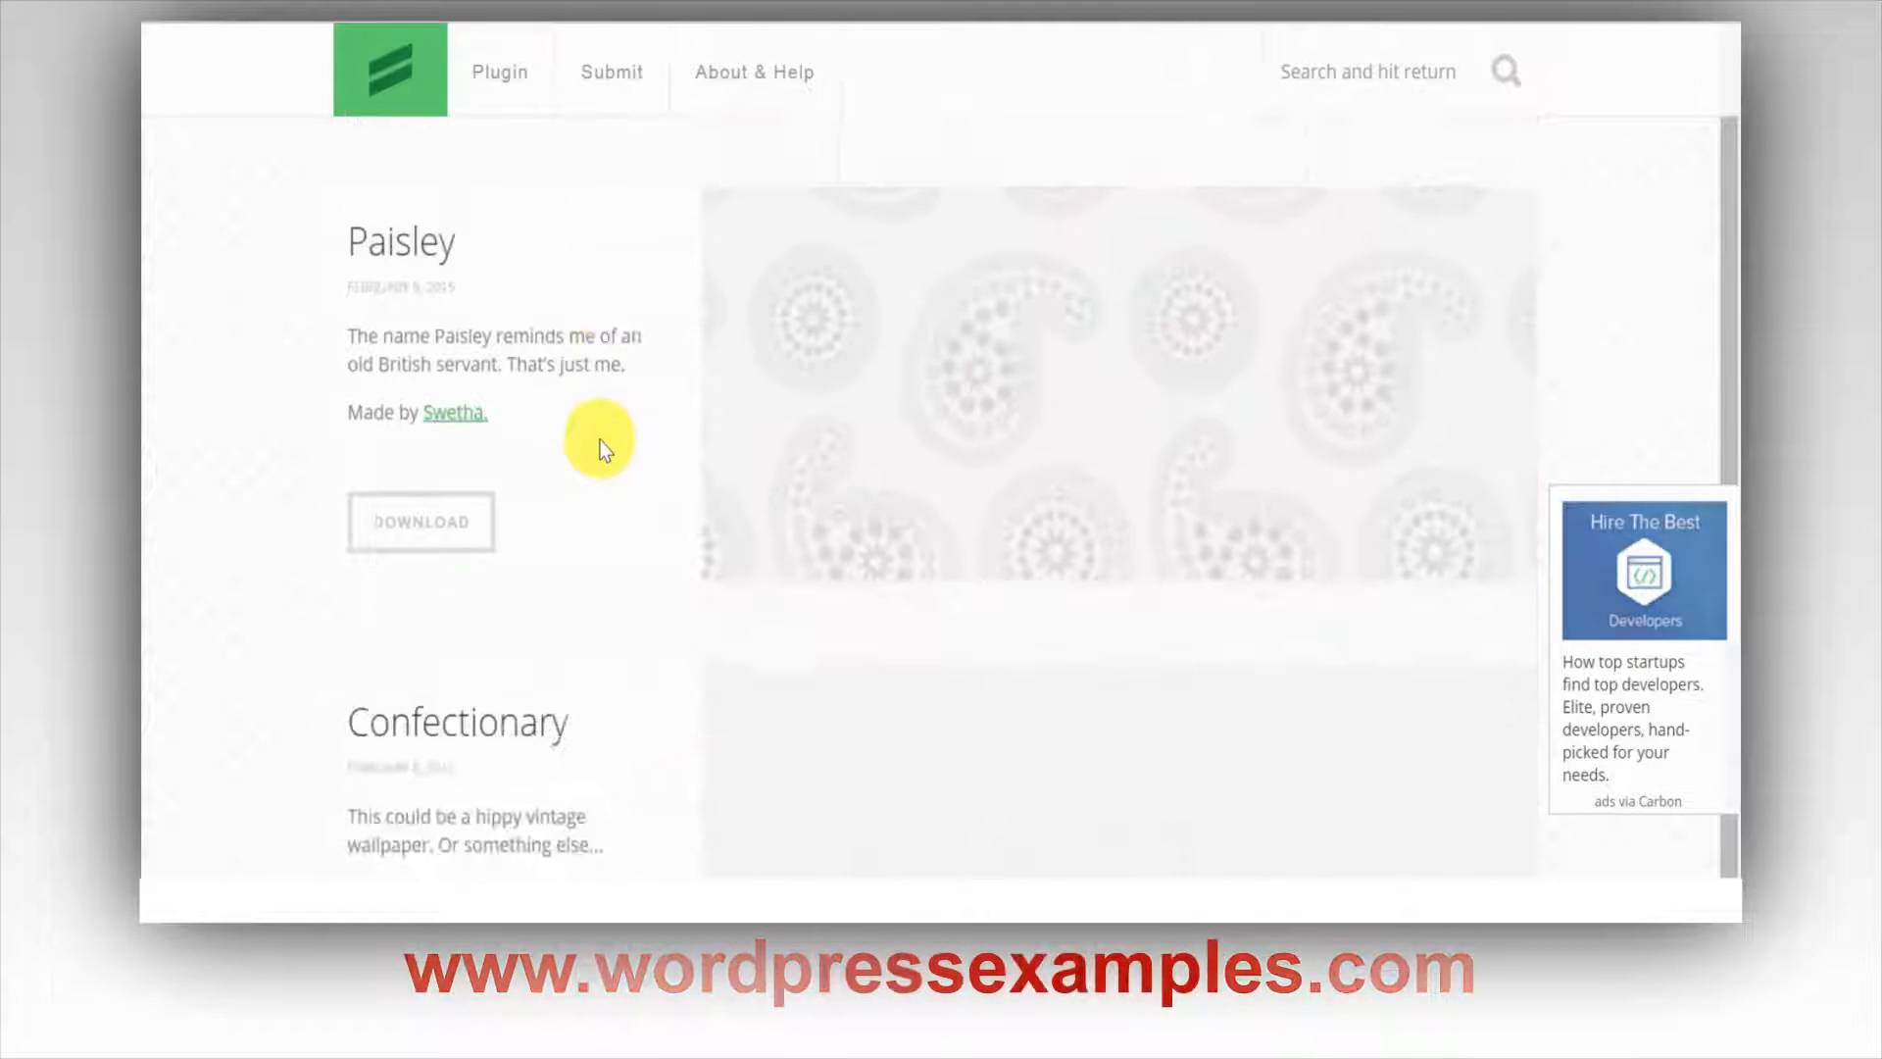
pyautogui.scroll(-3)
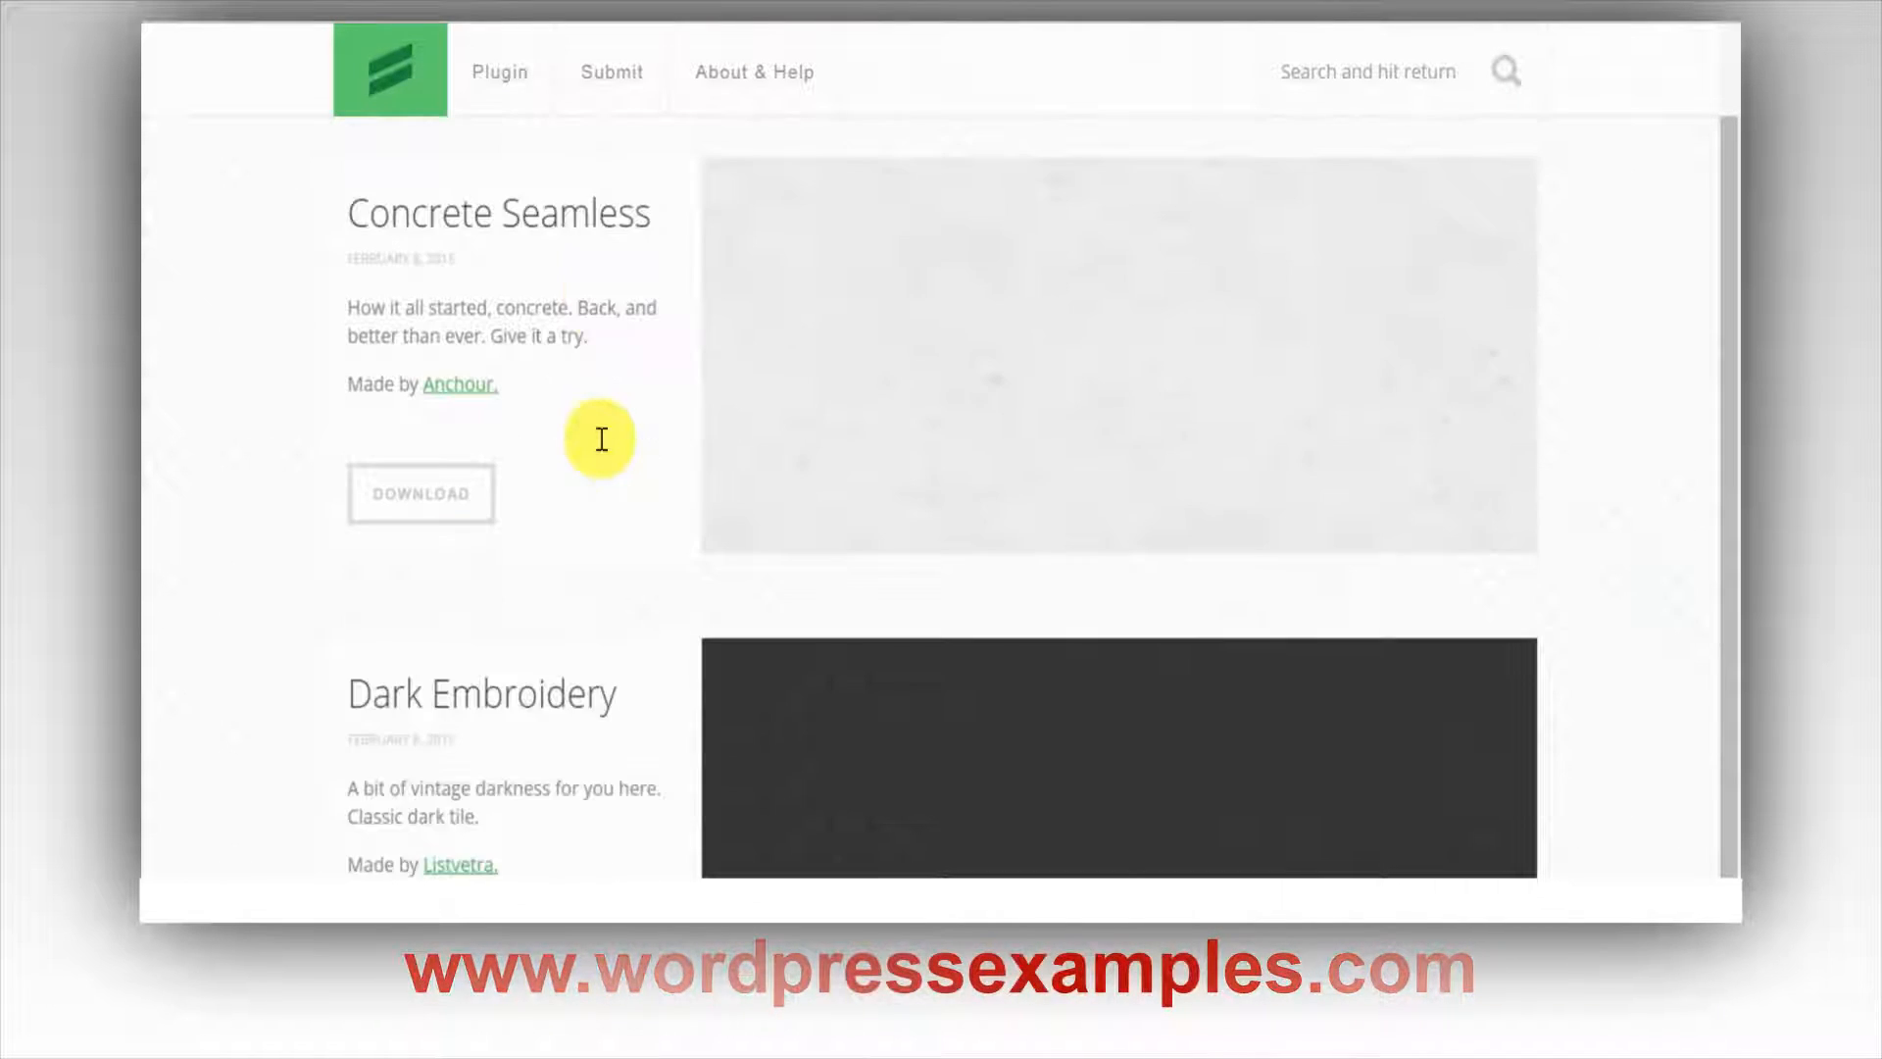
pyautogui.scroll(-3)
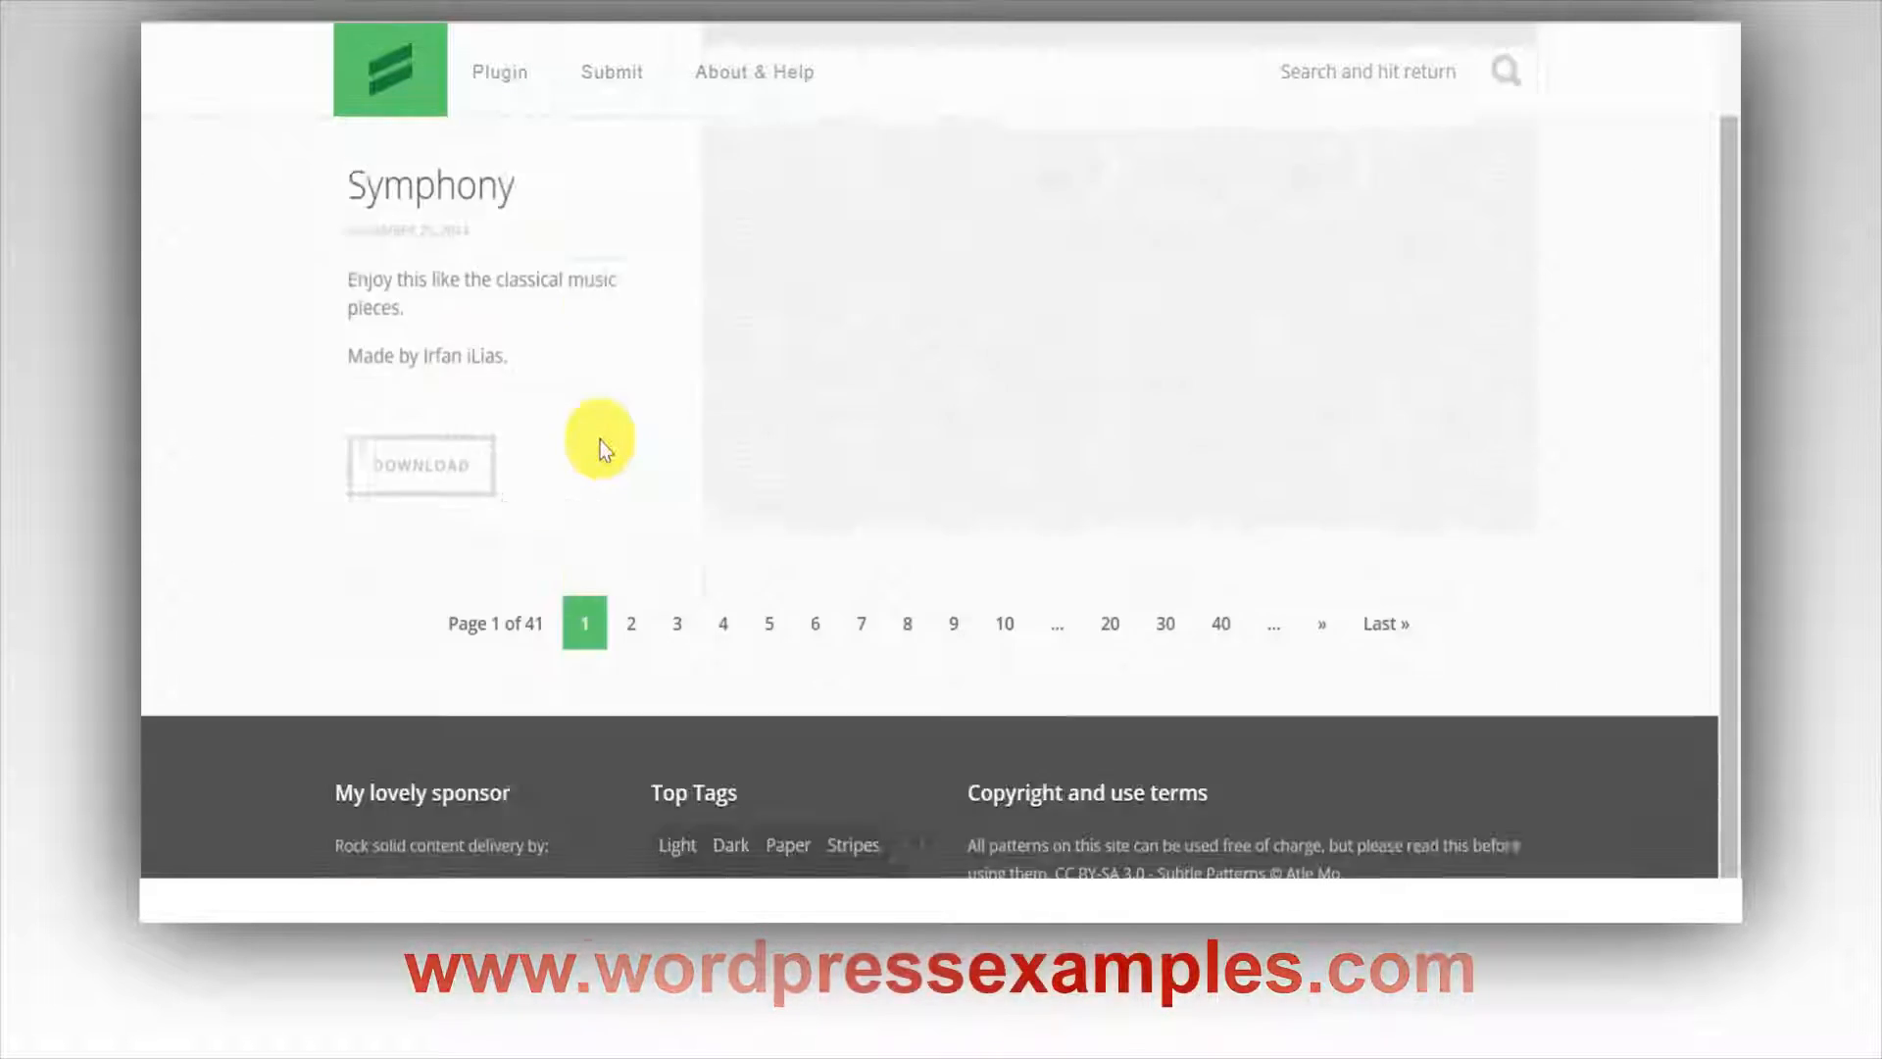
pyautogui.scroll(-3)
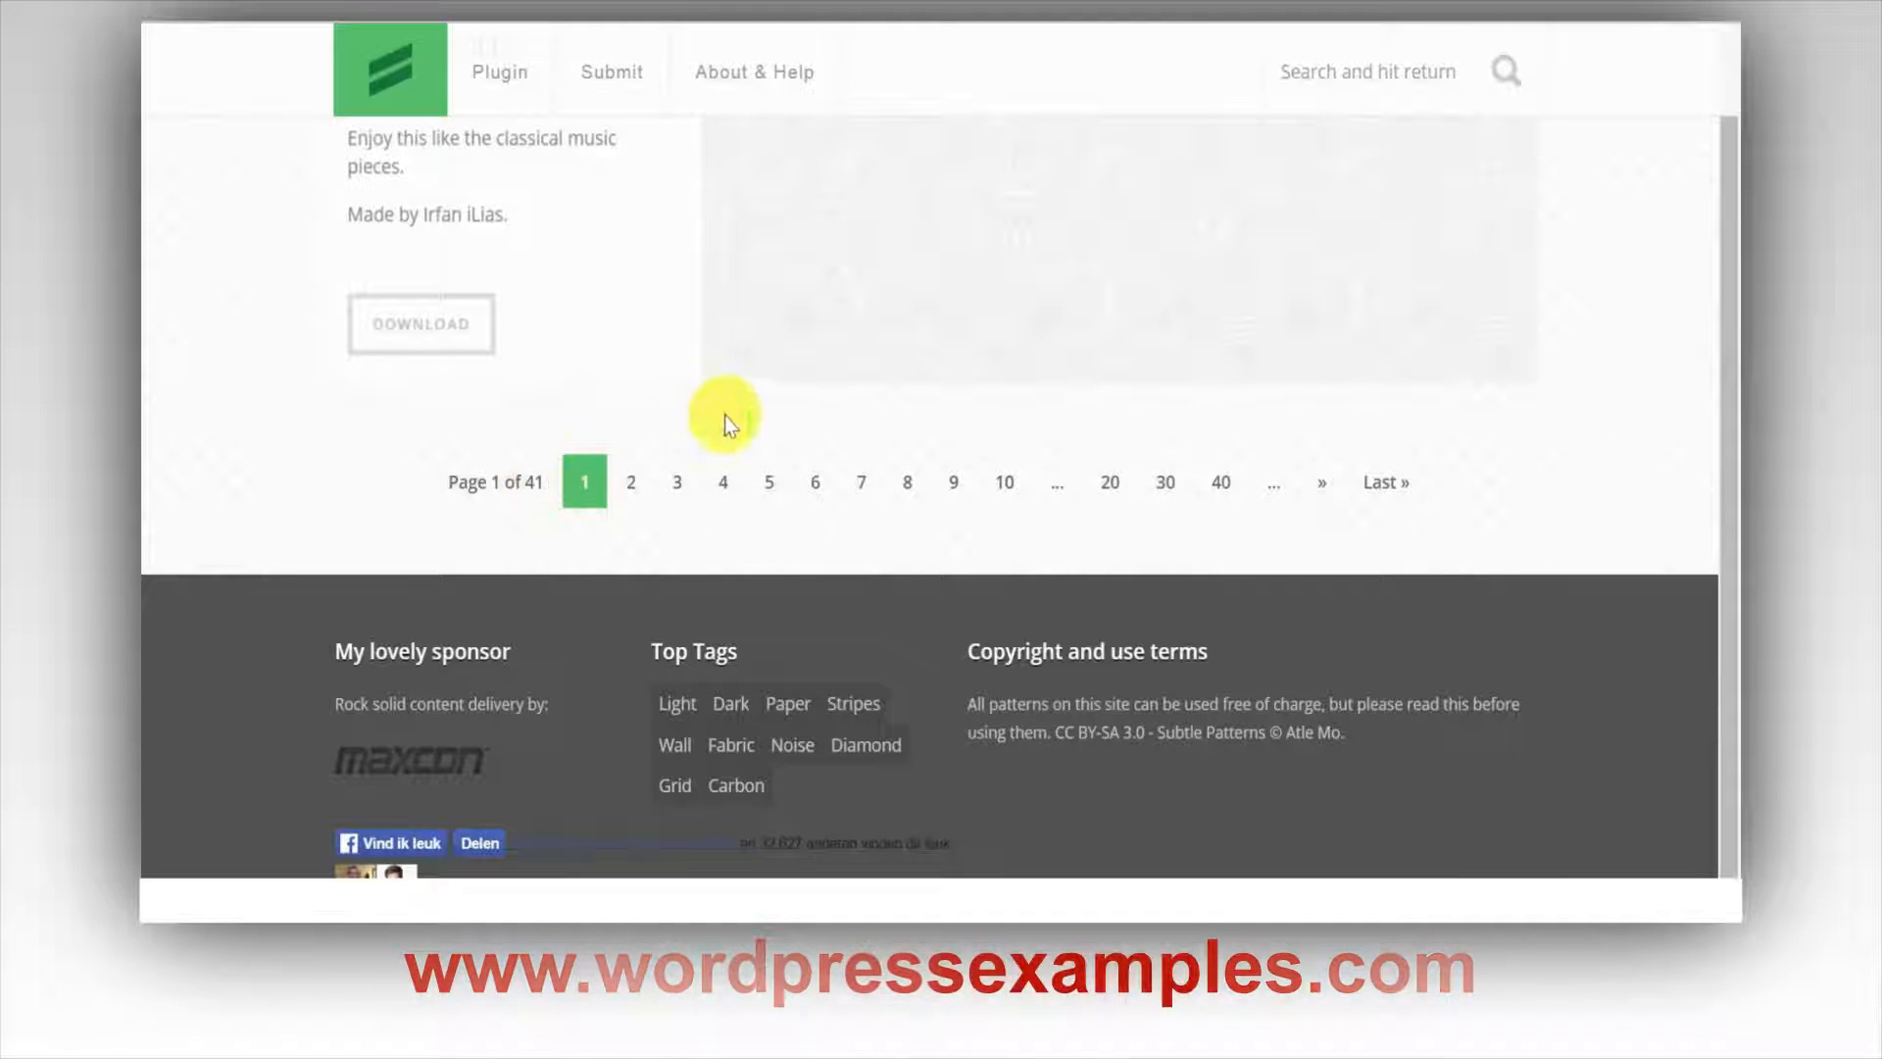
pyautogui.moveTo(1609, 478)
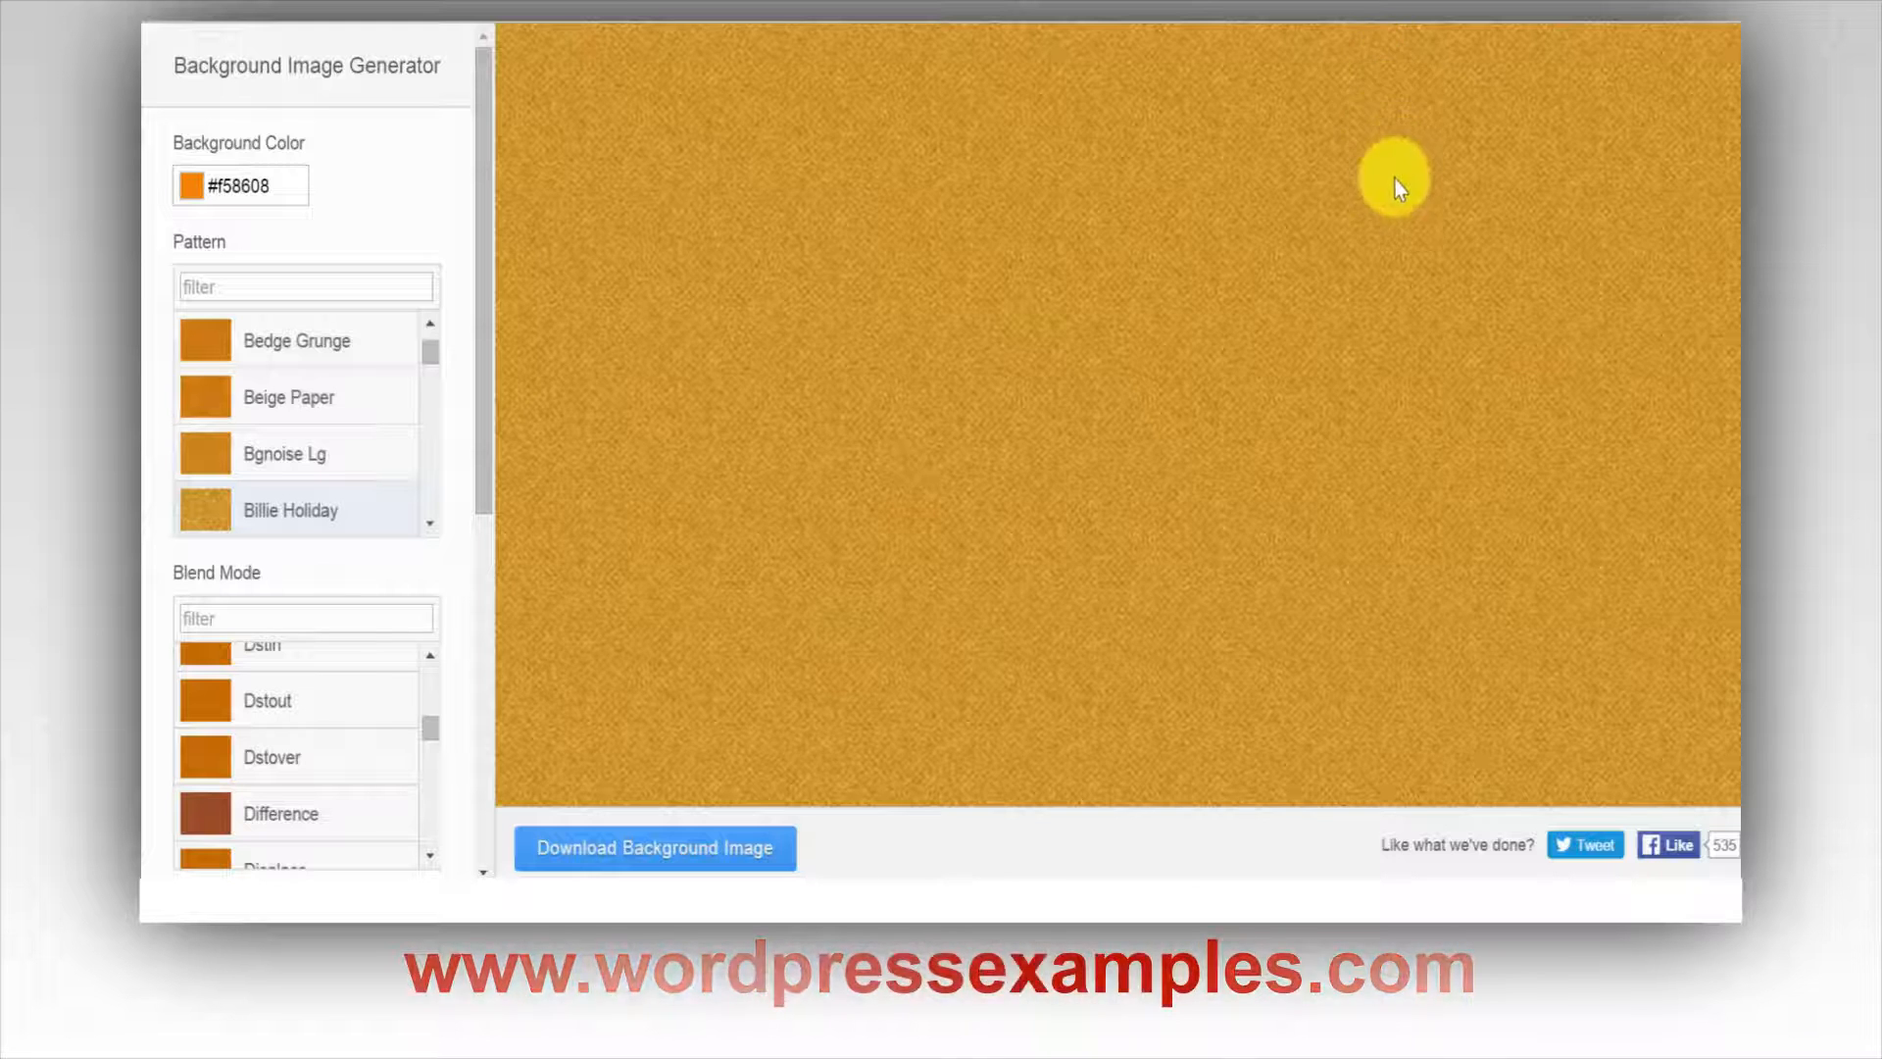
pyautogui.moveTo(710, 416)
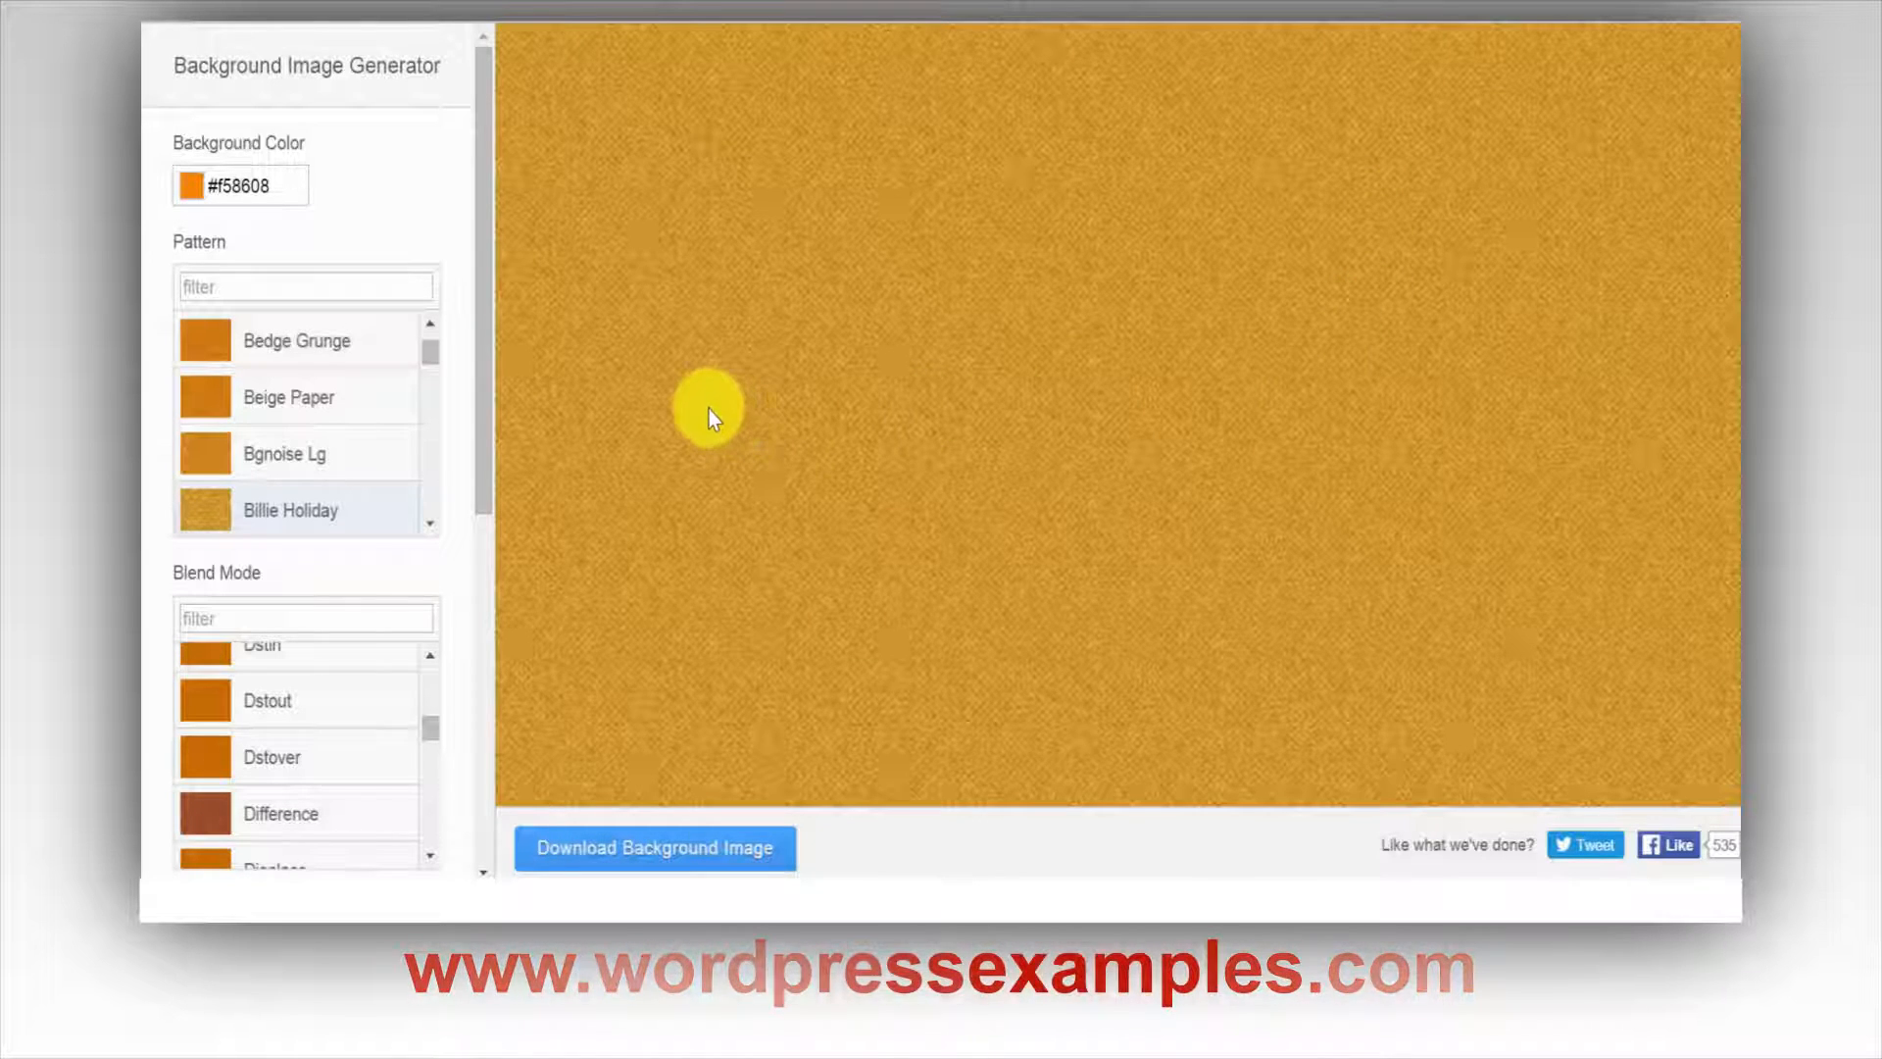
pyautogui.moveTo(513, 455)
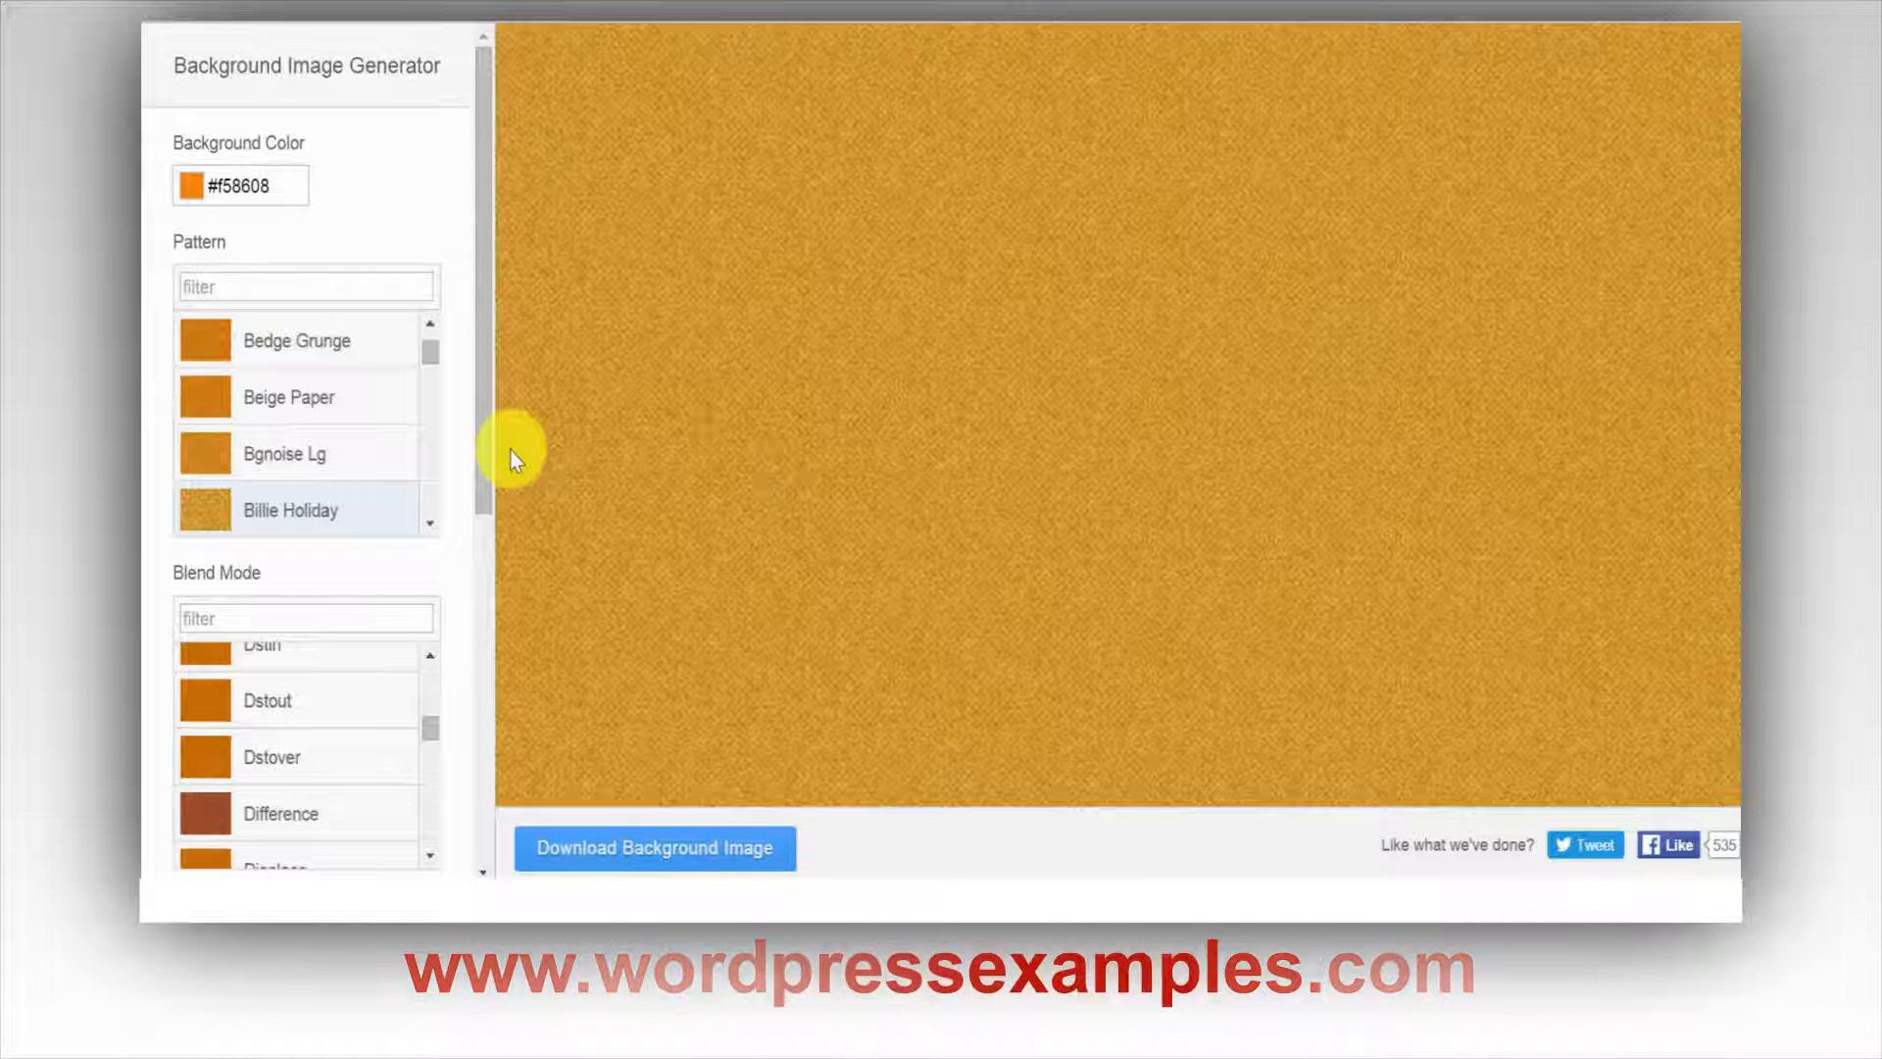
pyautogui.moveTo(489, 254)
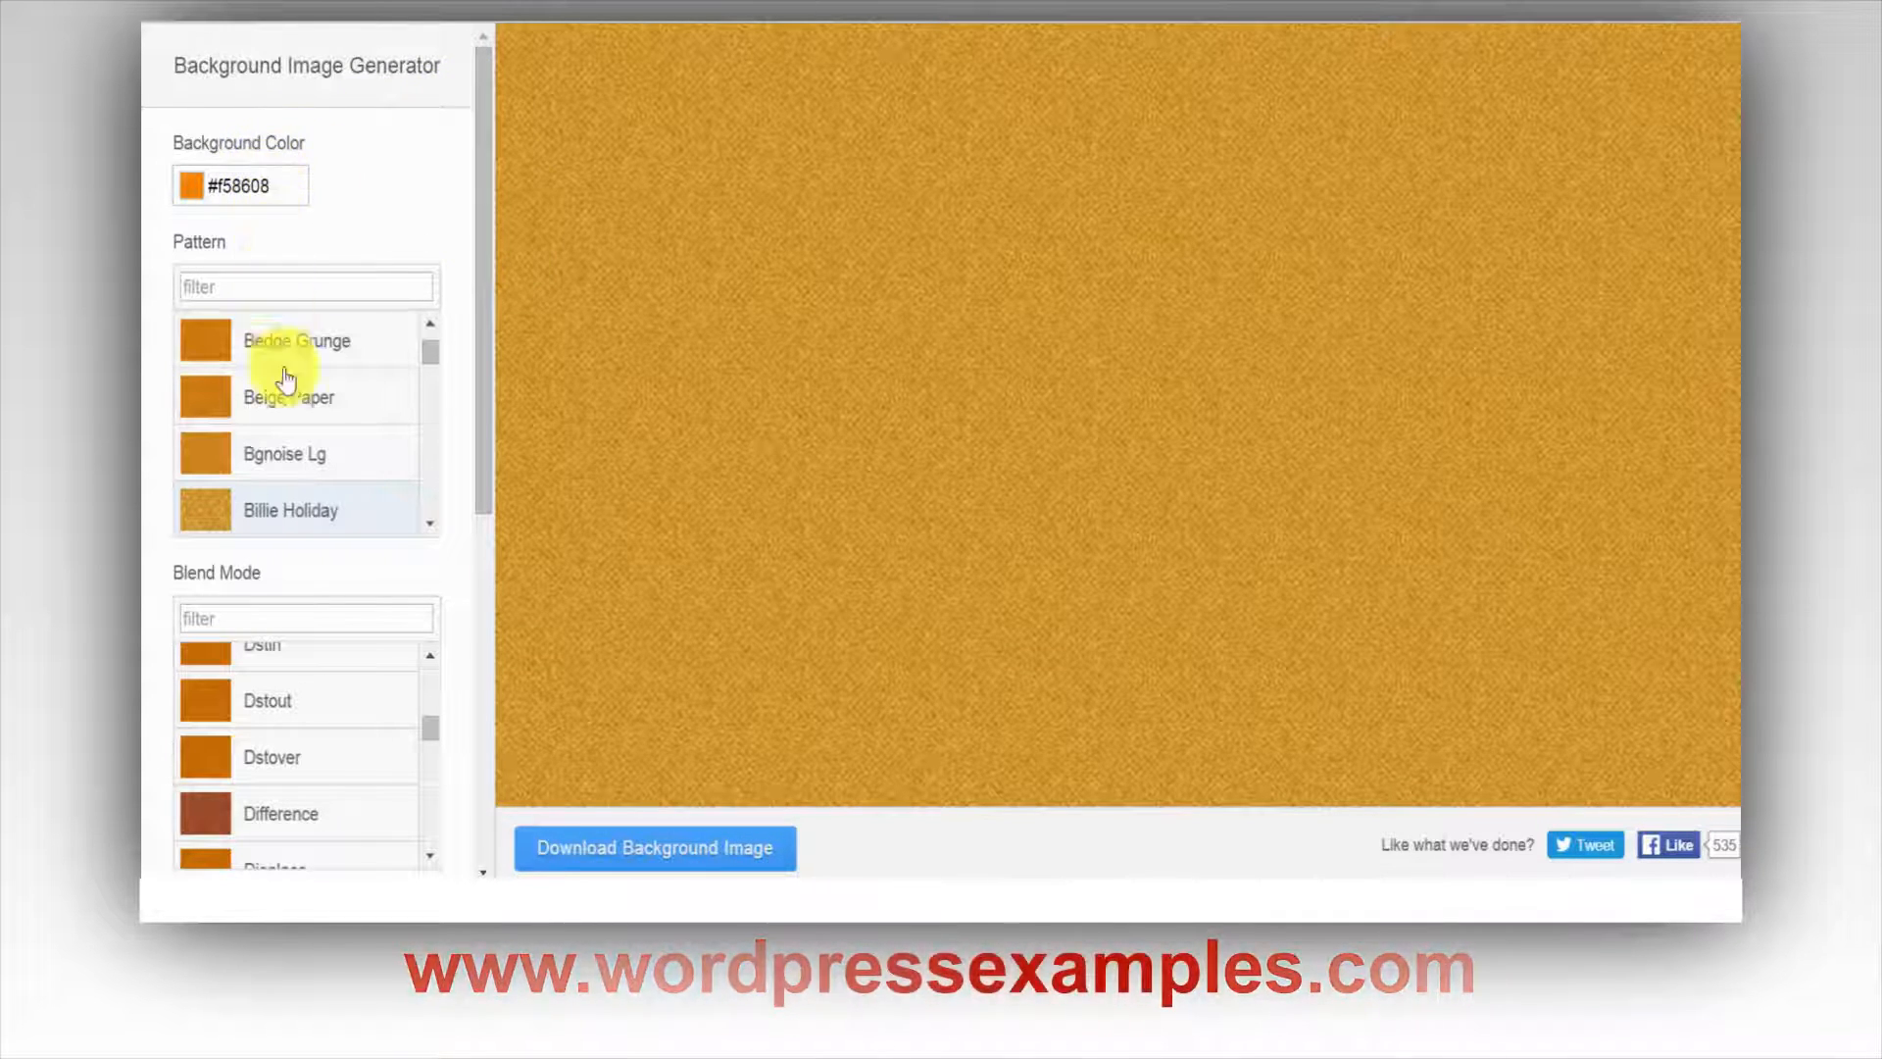
pyautogui.scroll(-3)
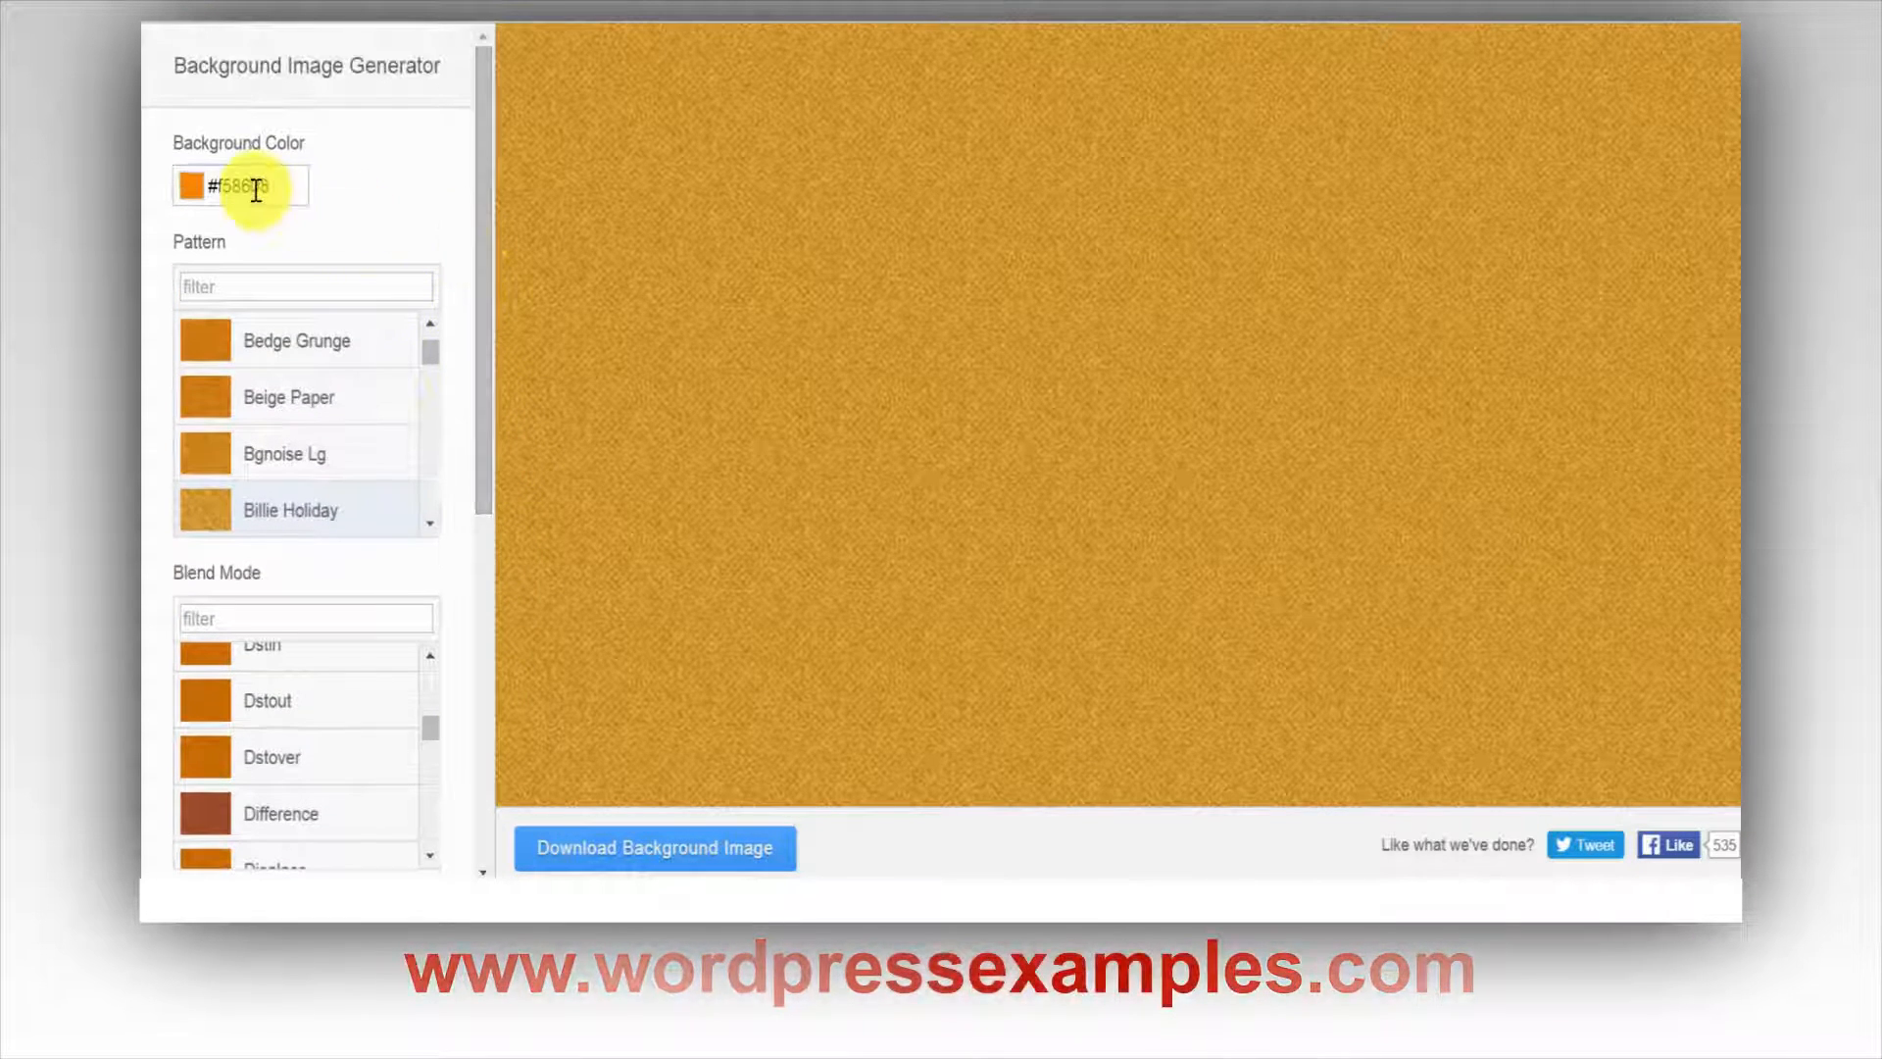
pyautogui.click(245, 188)
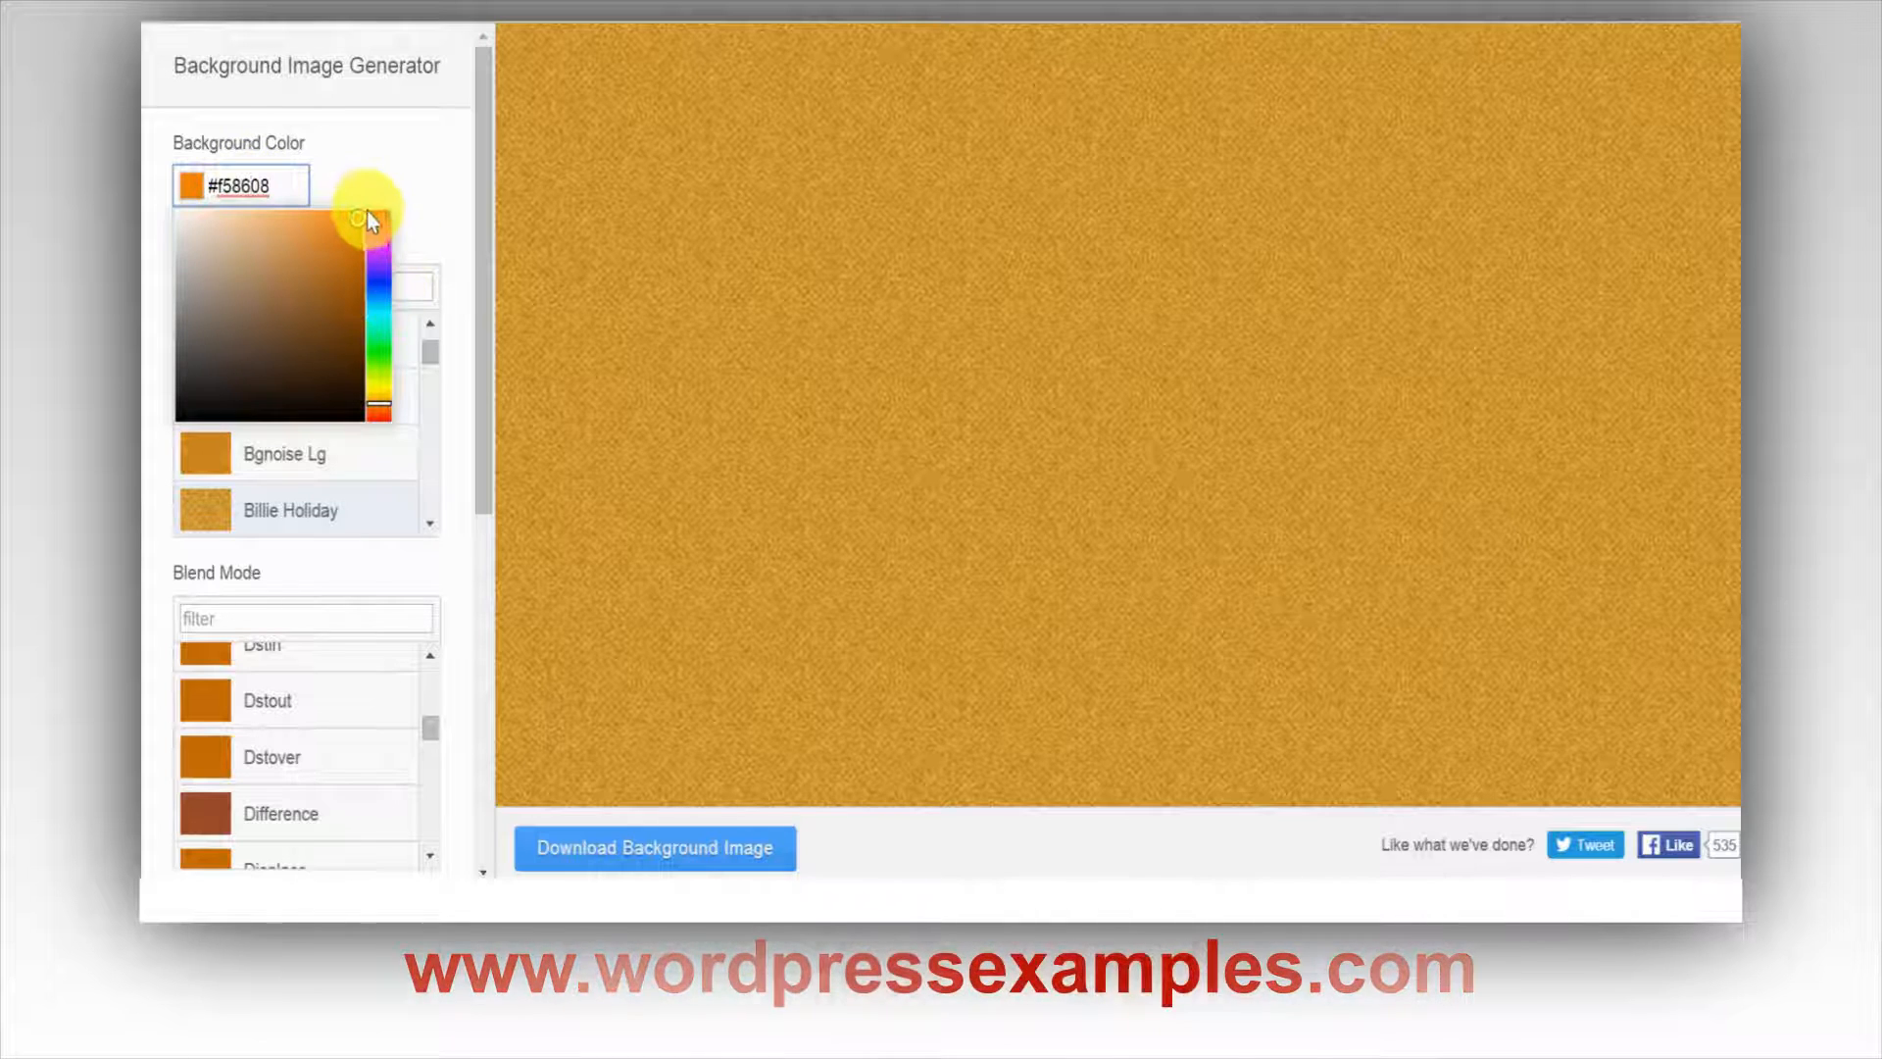
pyautogui.click(366, 213)
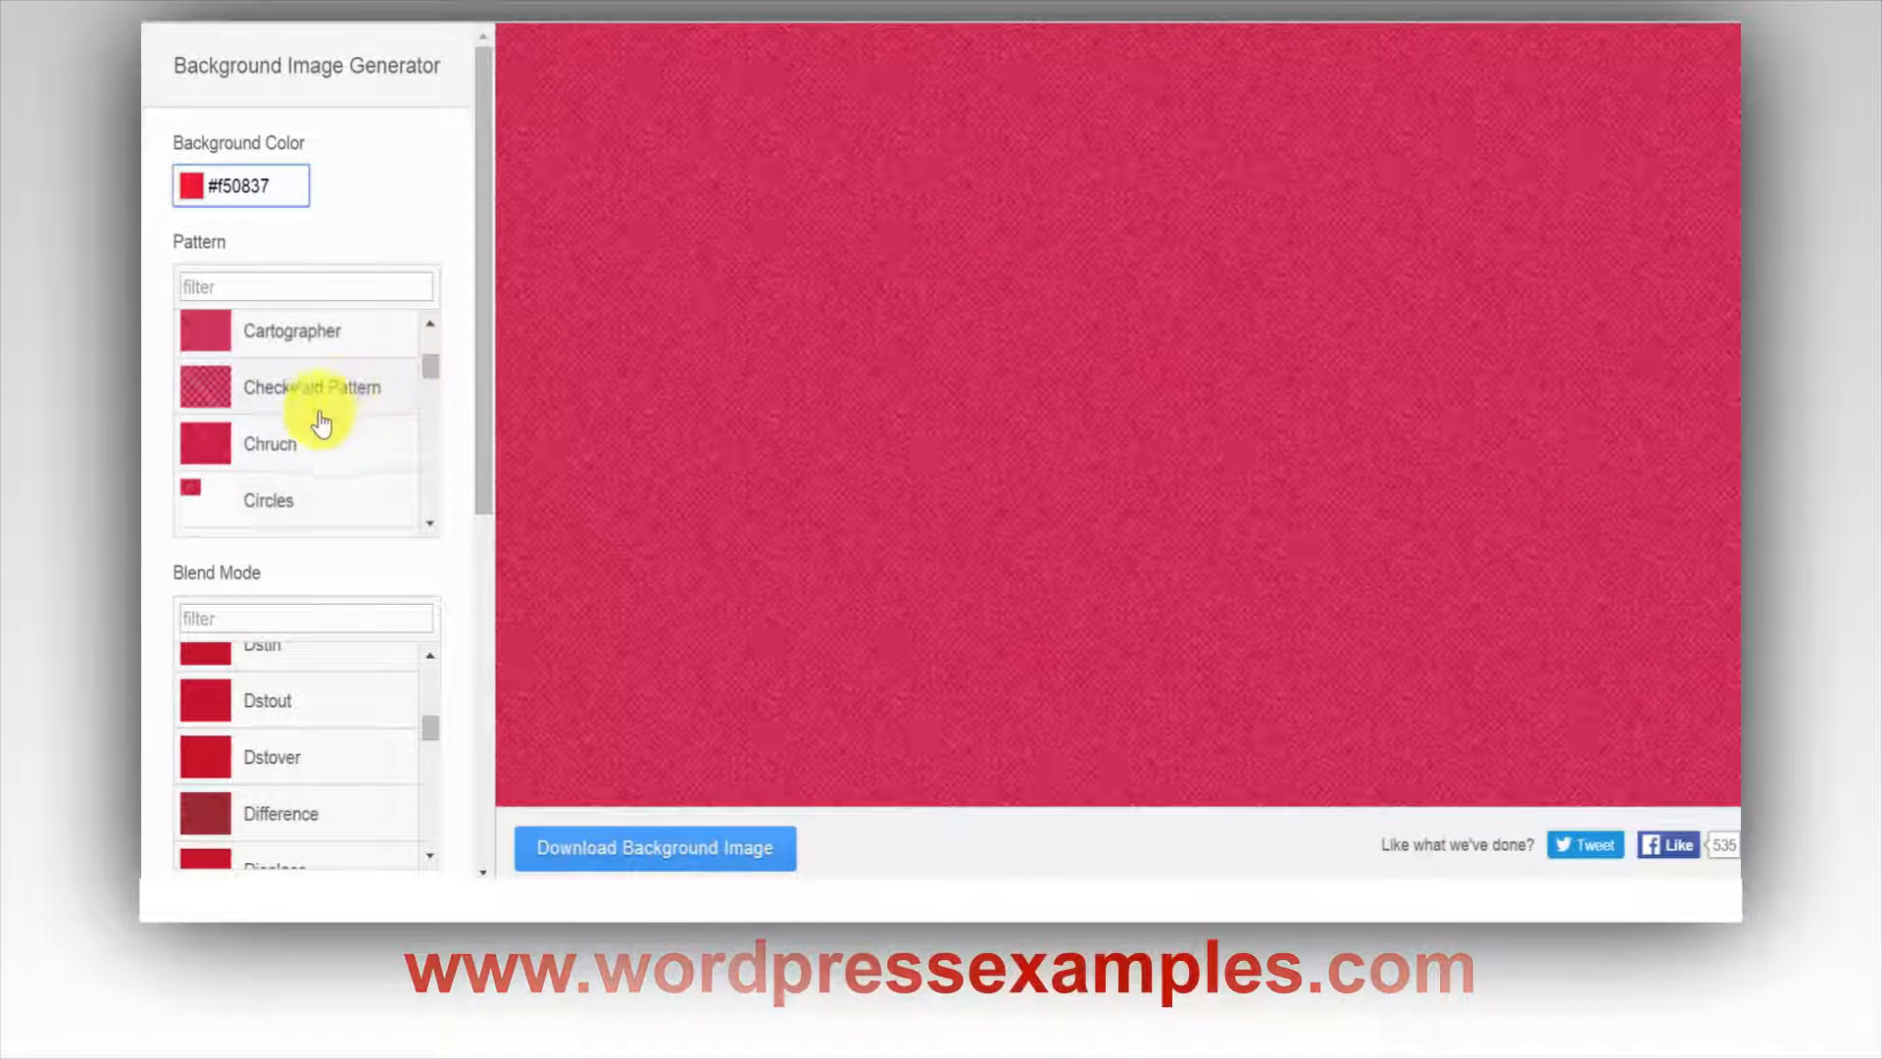
# Try the Cartographer and Checkered Pattern textures on the red background
pyautogui.click(294, 330)
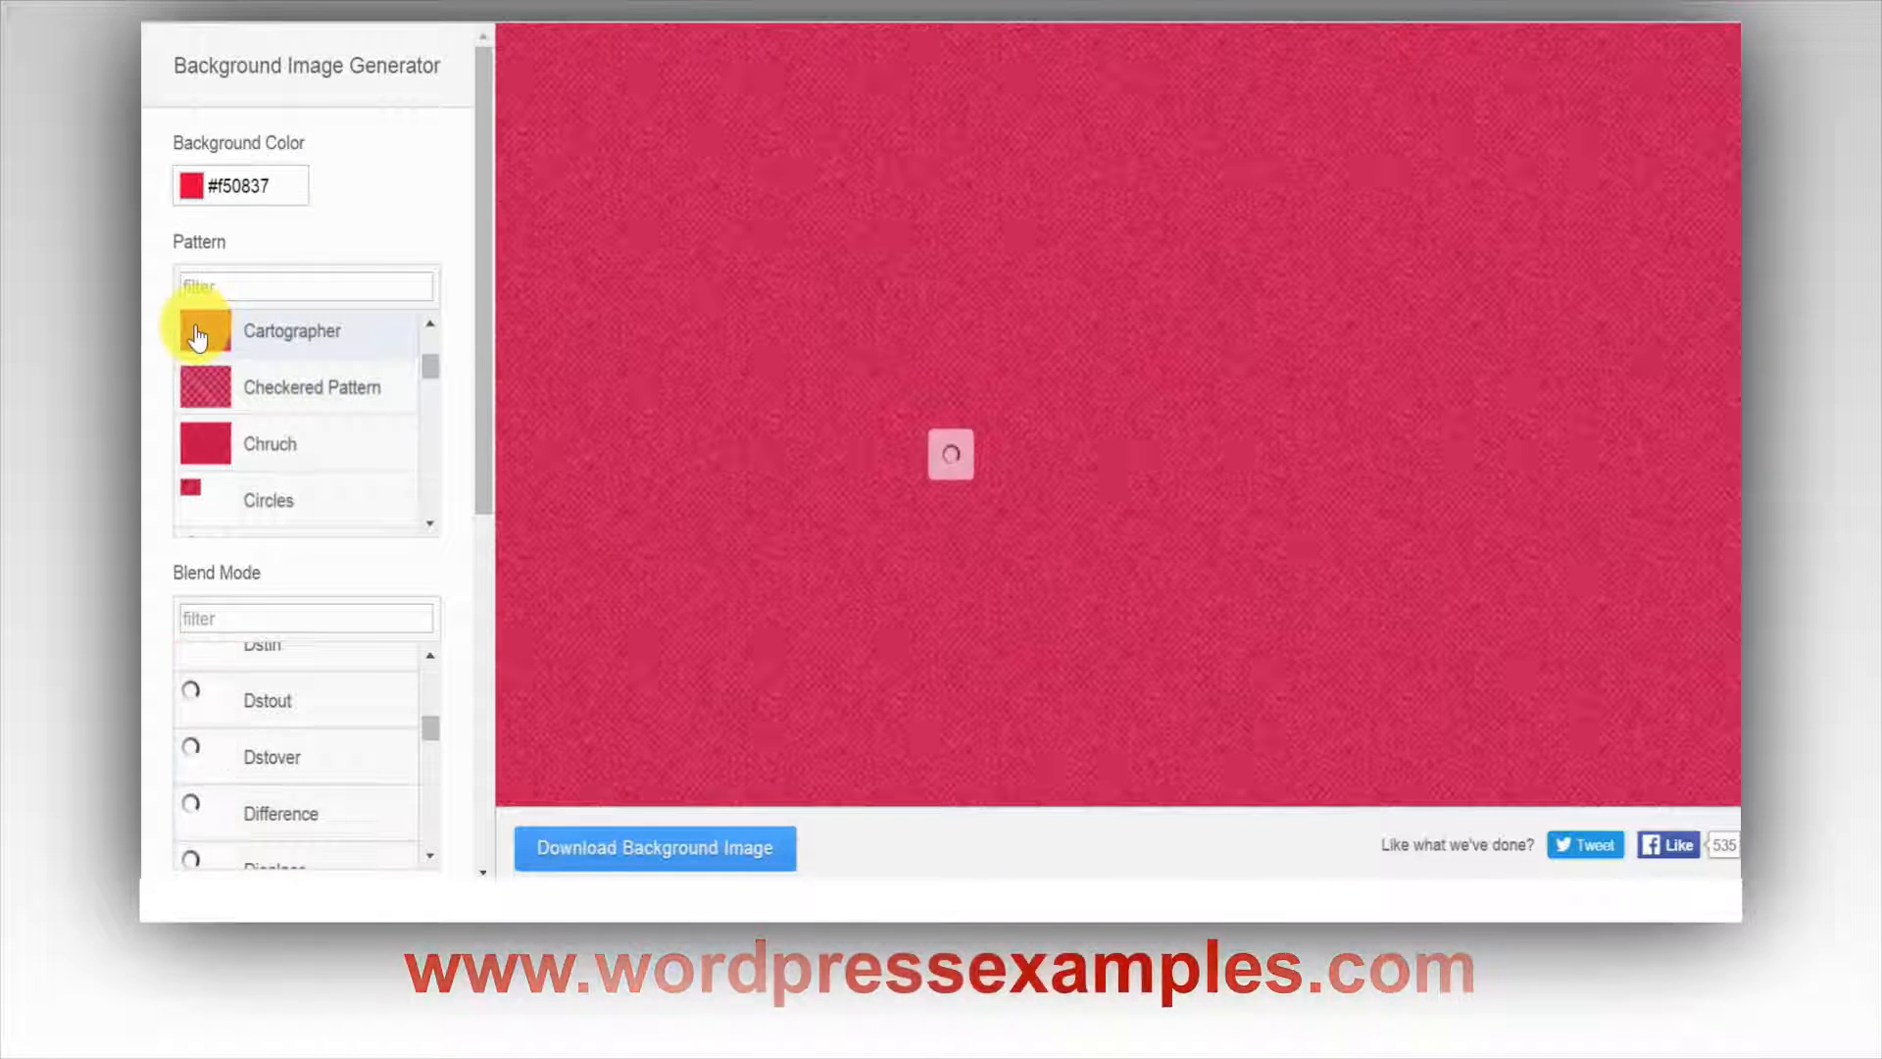
pyautogui.click(292, 331)
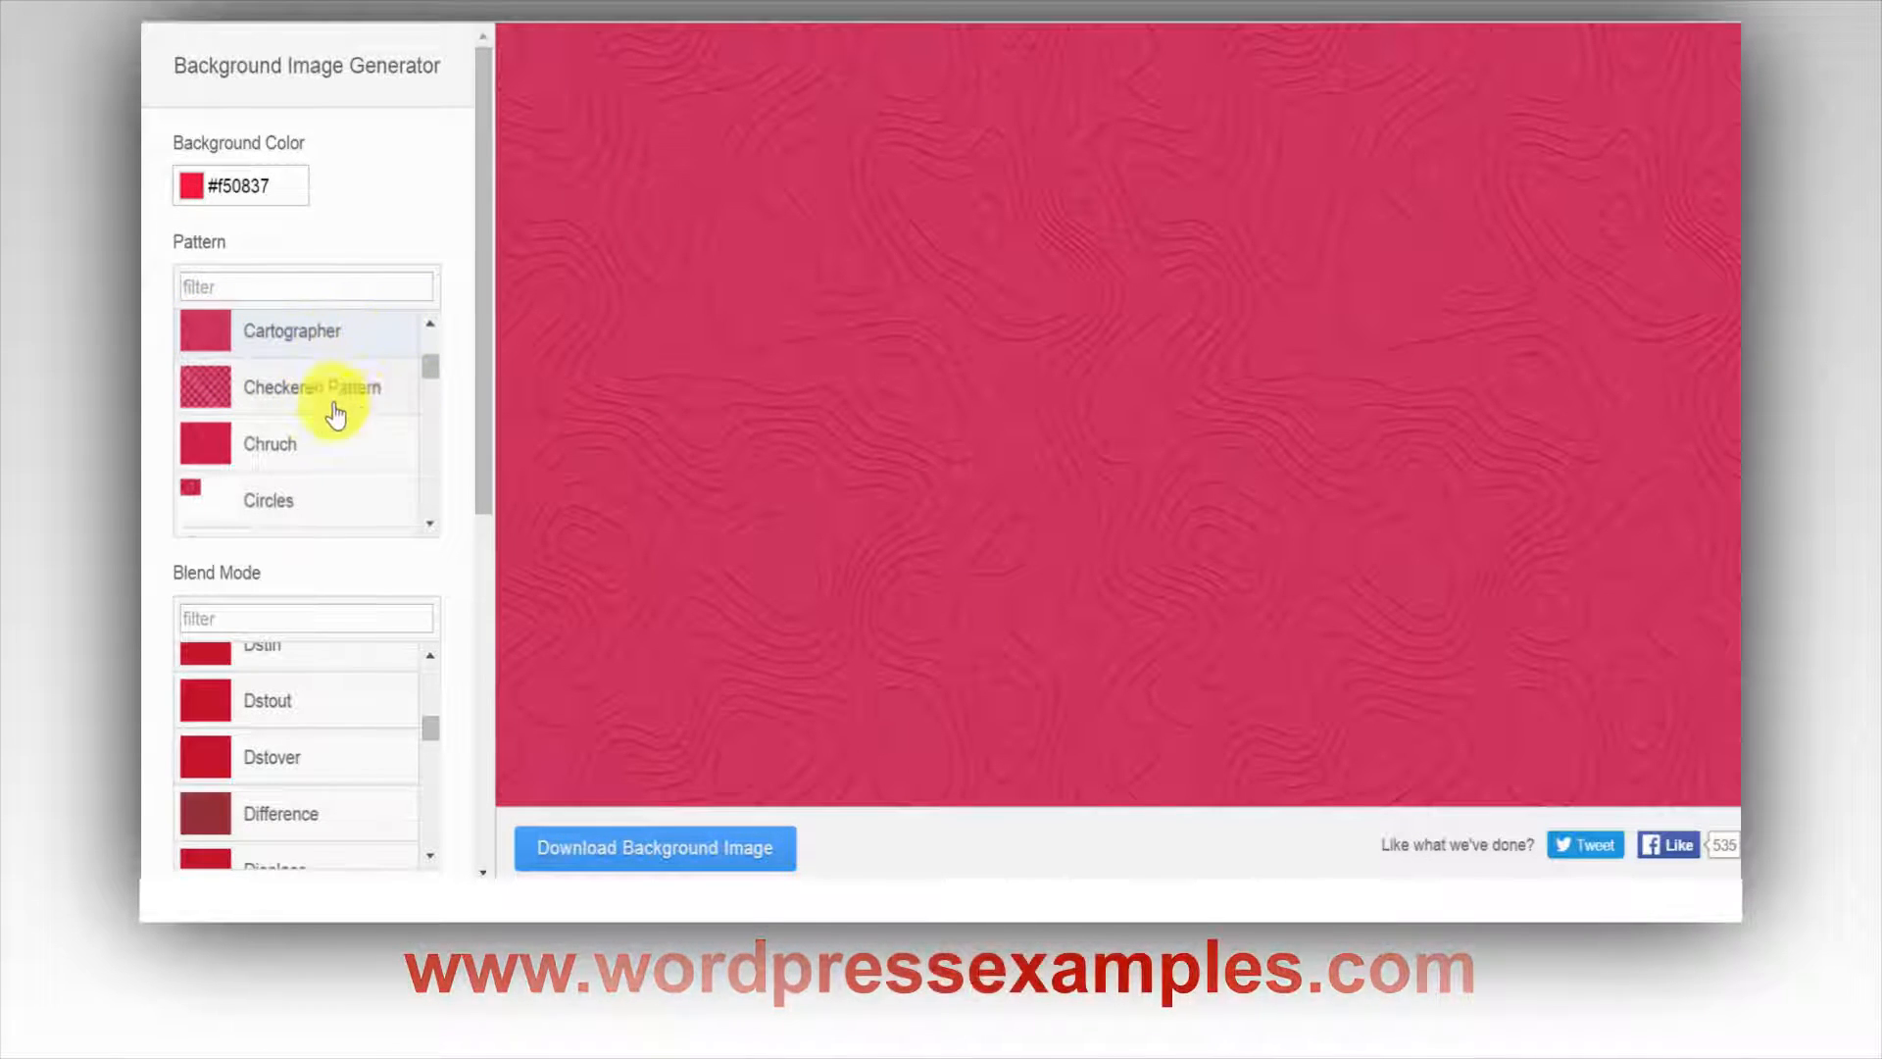
pyautogui.click(312, 387)
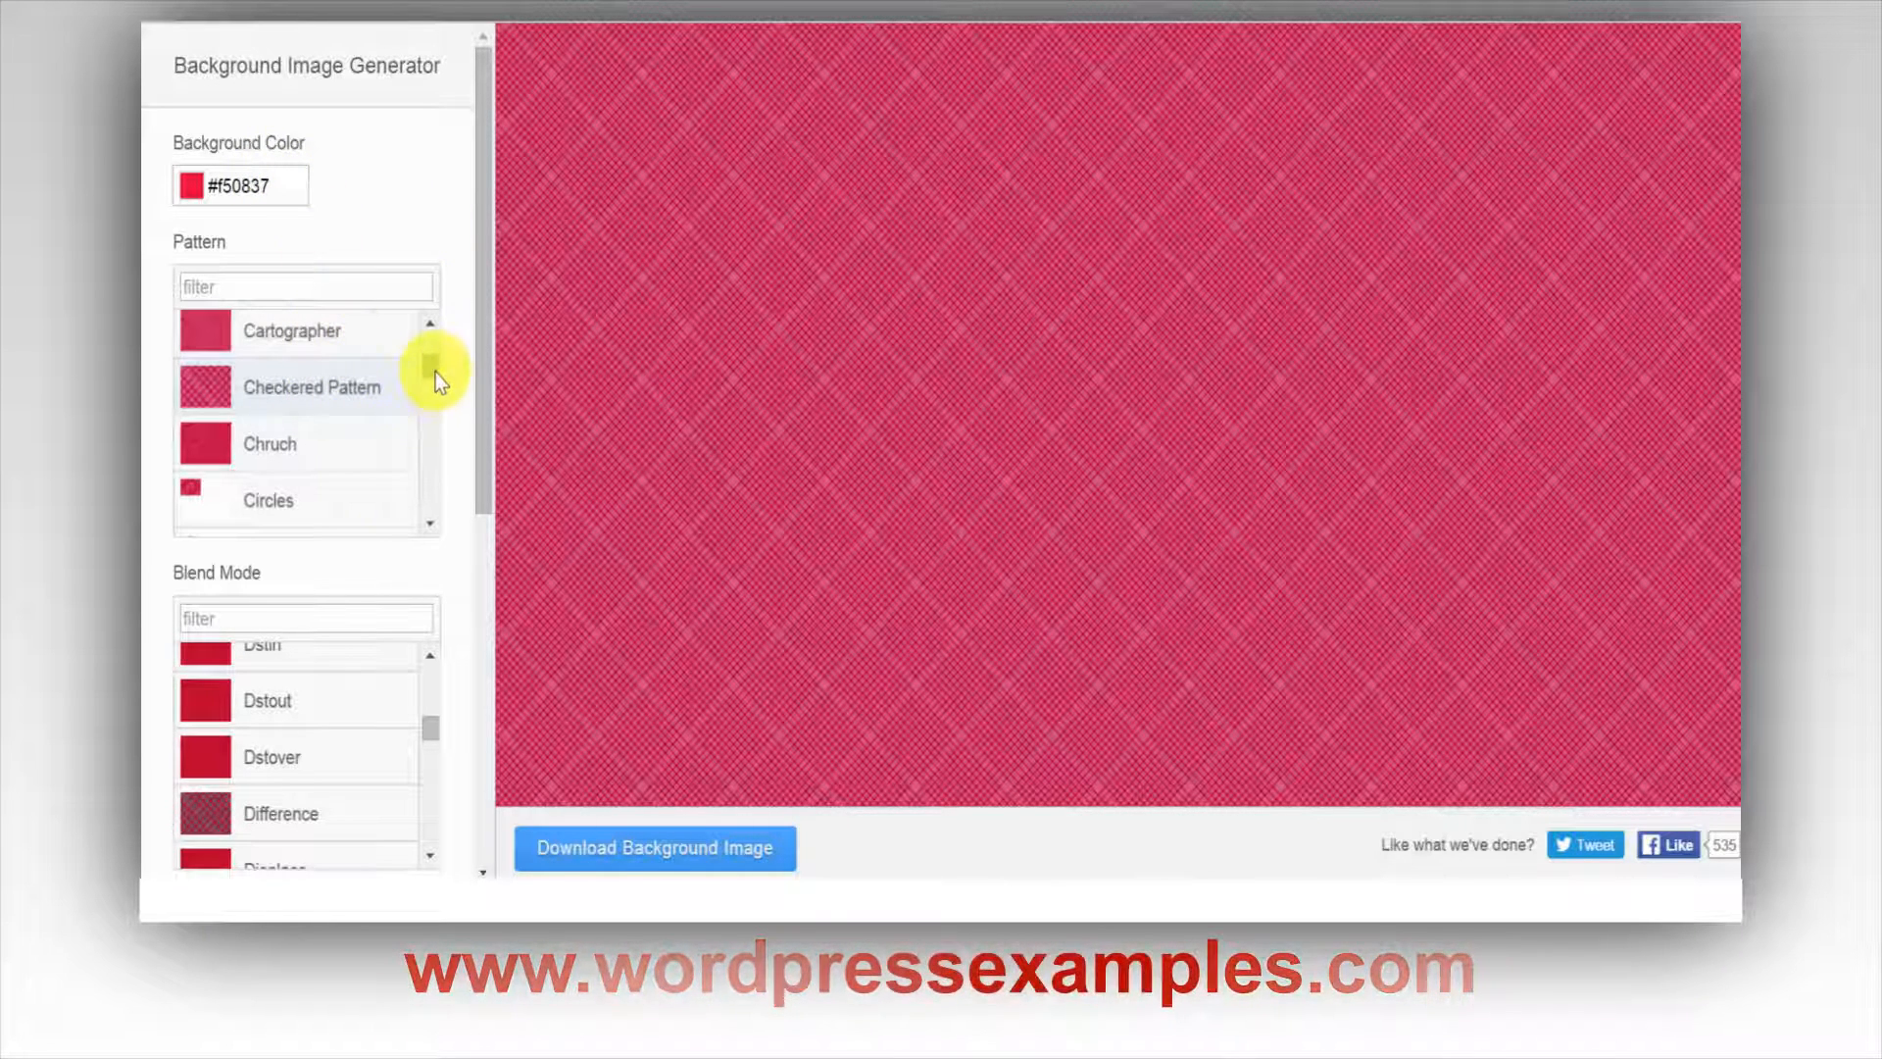
pyautogui.scroll(-3)
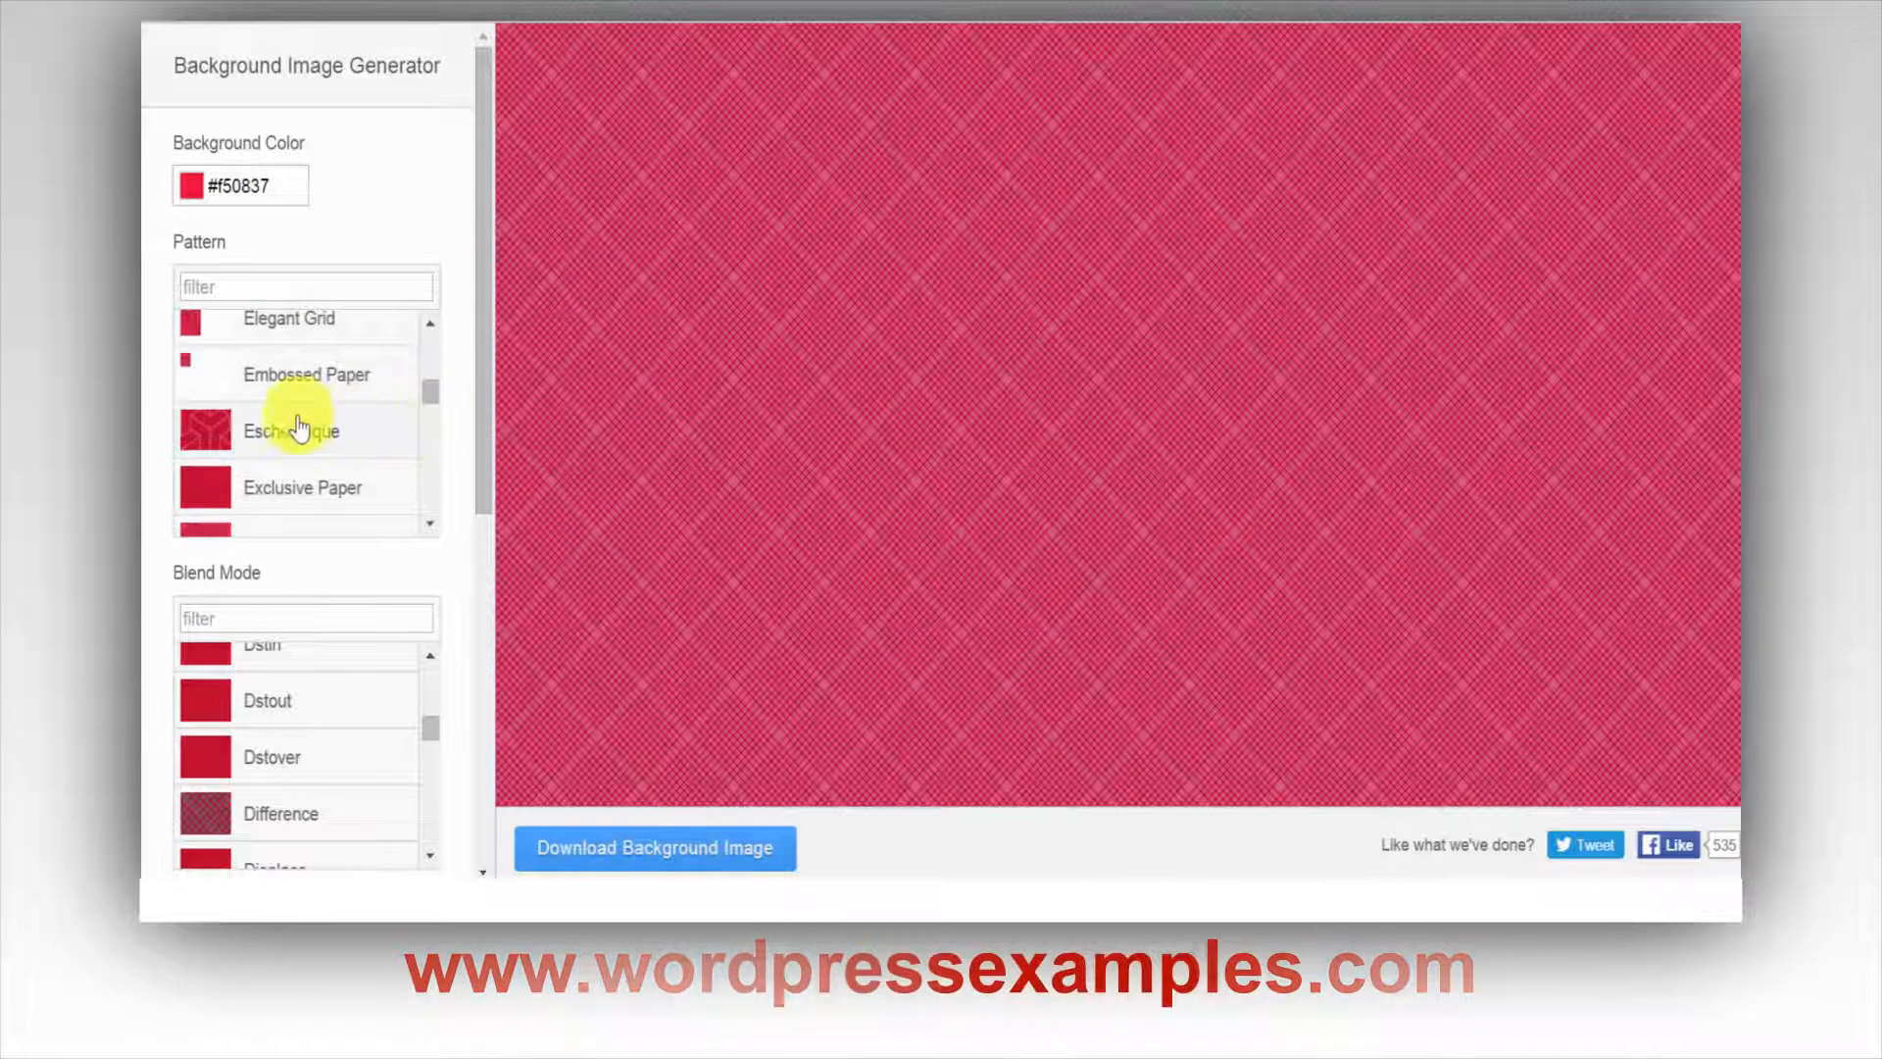
# Try Escheresque, Exclusive Paper and Green-fibers, ending on a faint striped texture
pyautogui.click(204, 431)
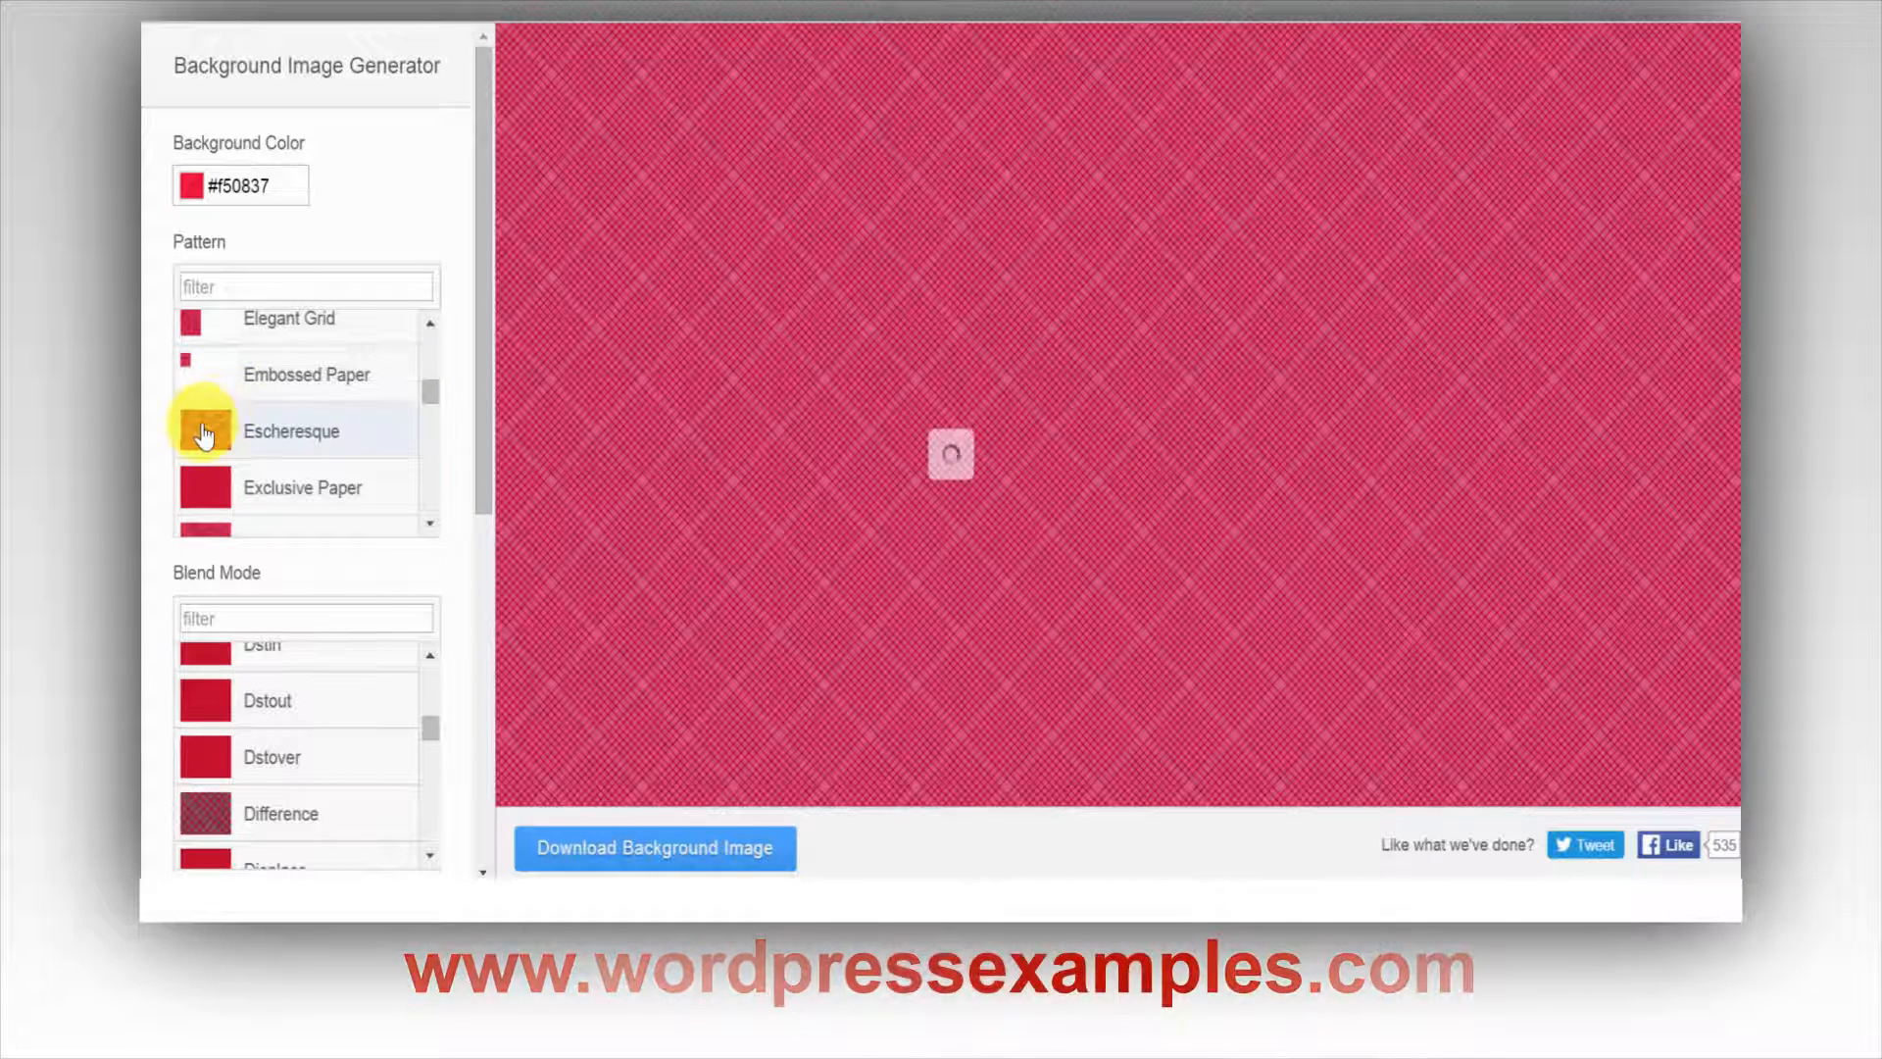
pyautogui.click(206, 432)
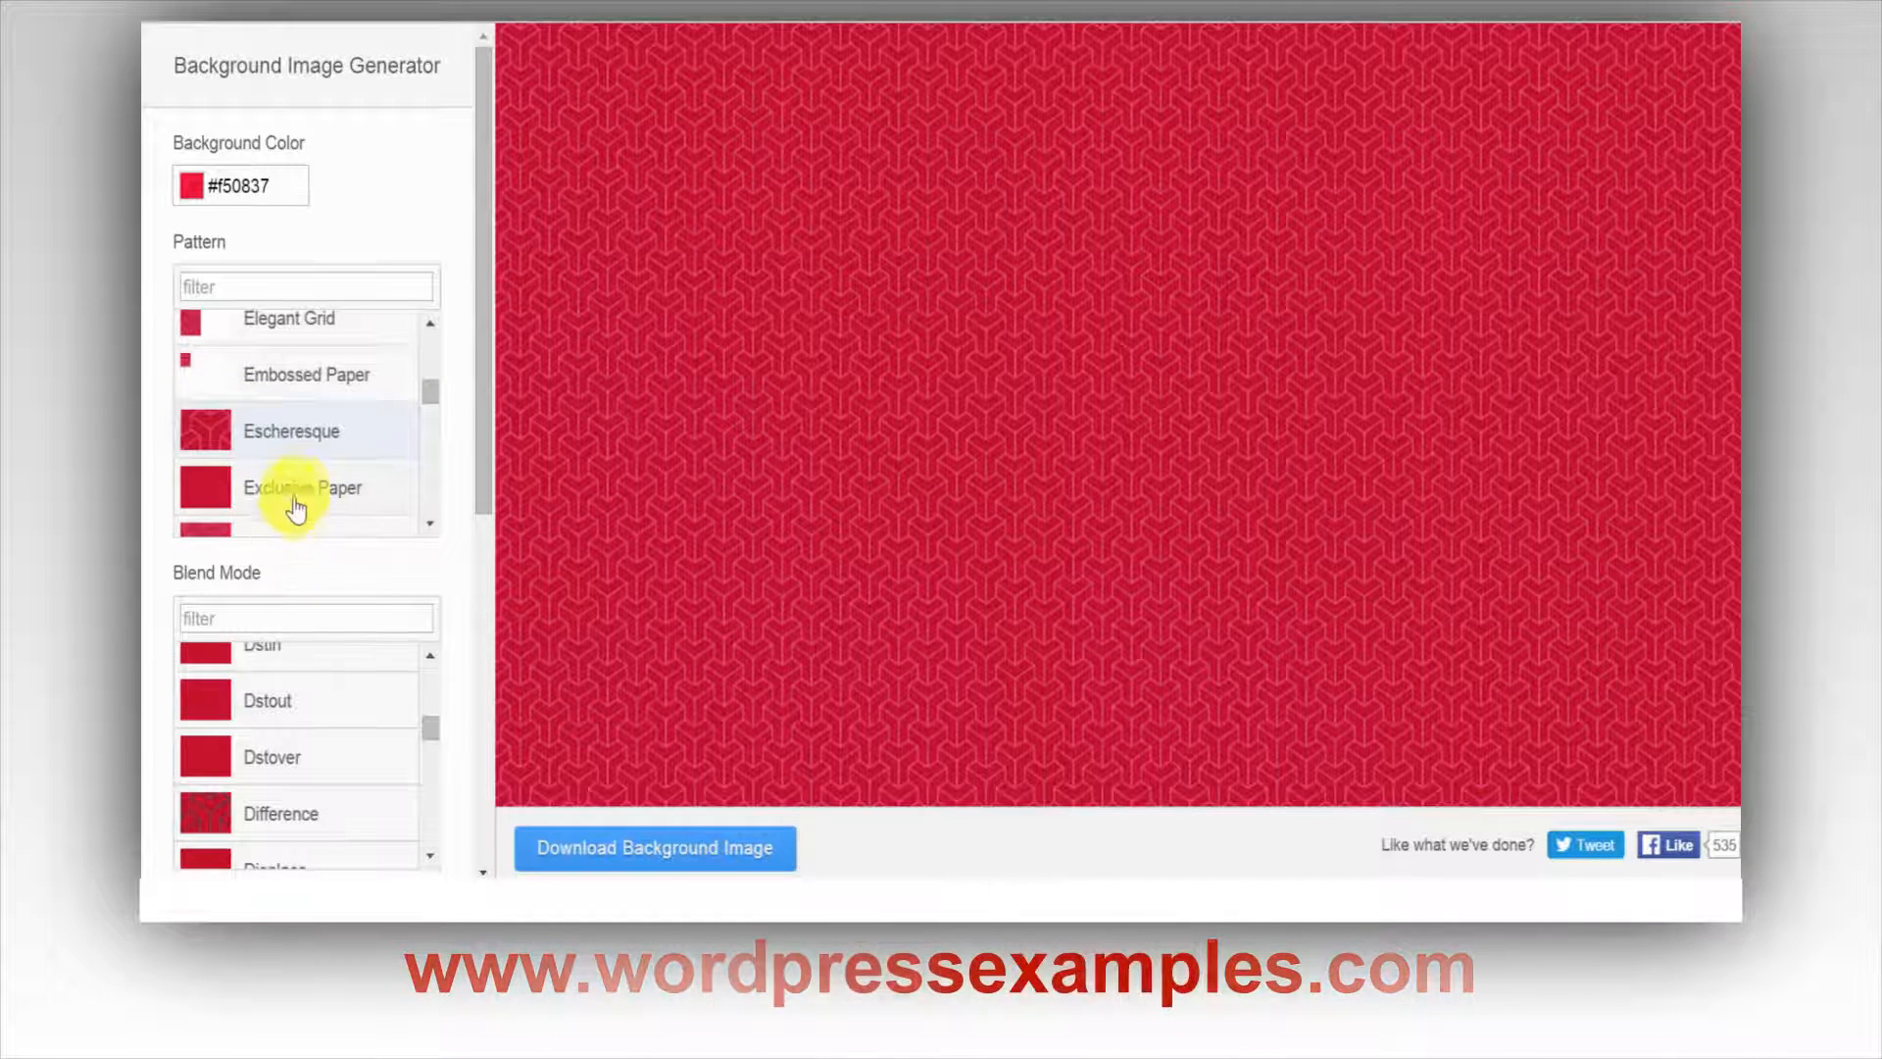
pyautogui.click(305, 488)
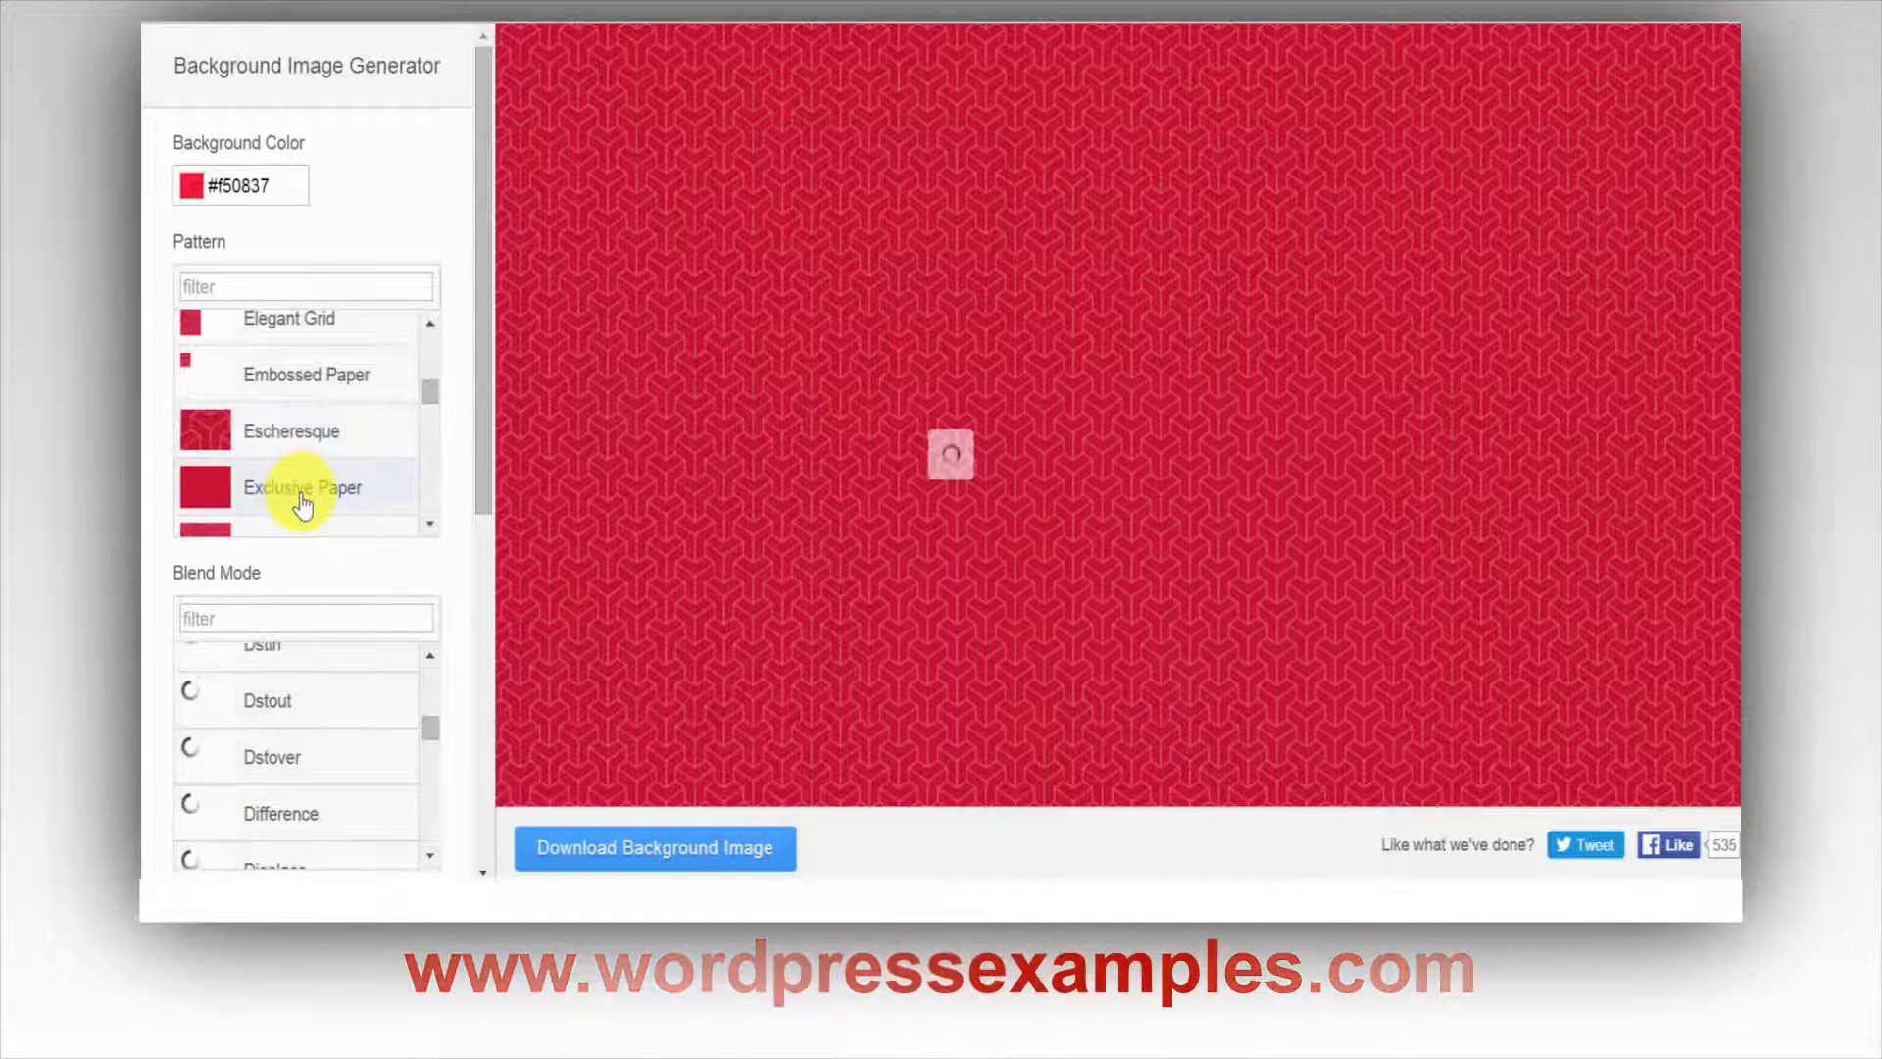
pyautogui.click(303, 488)
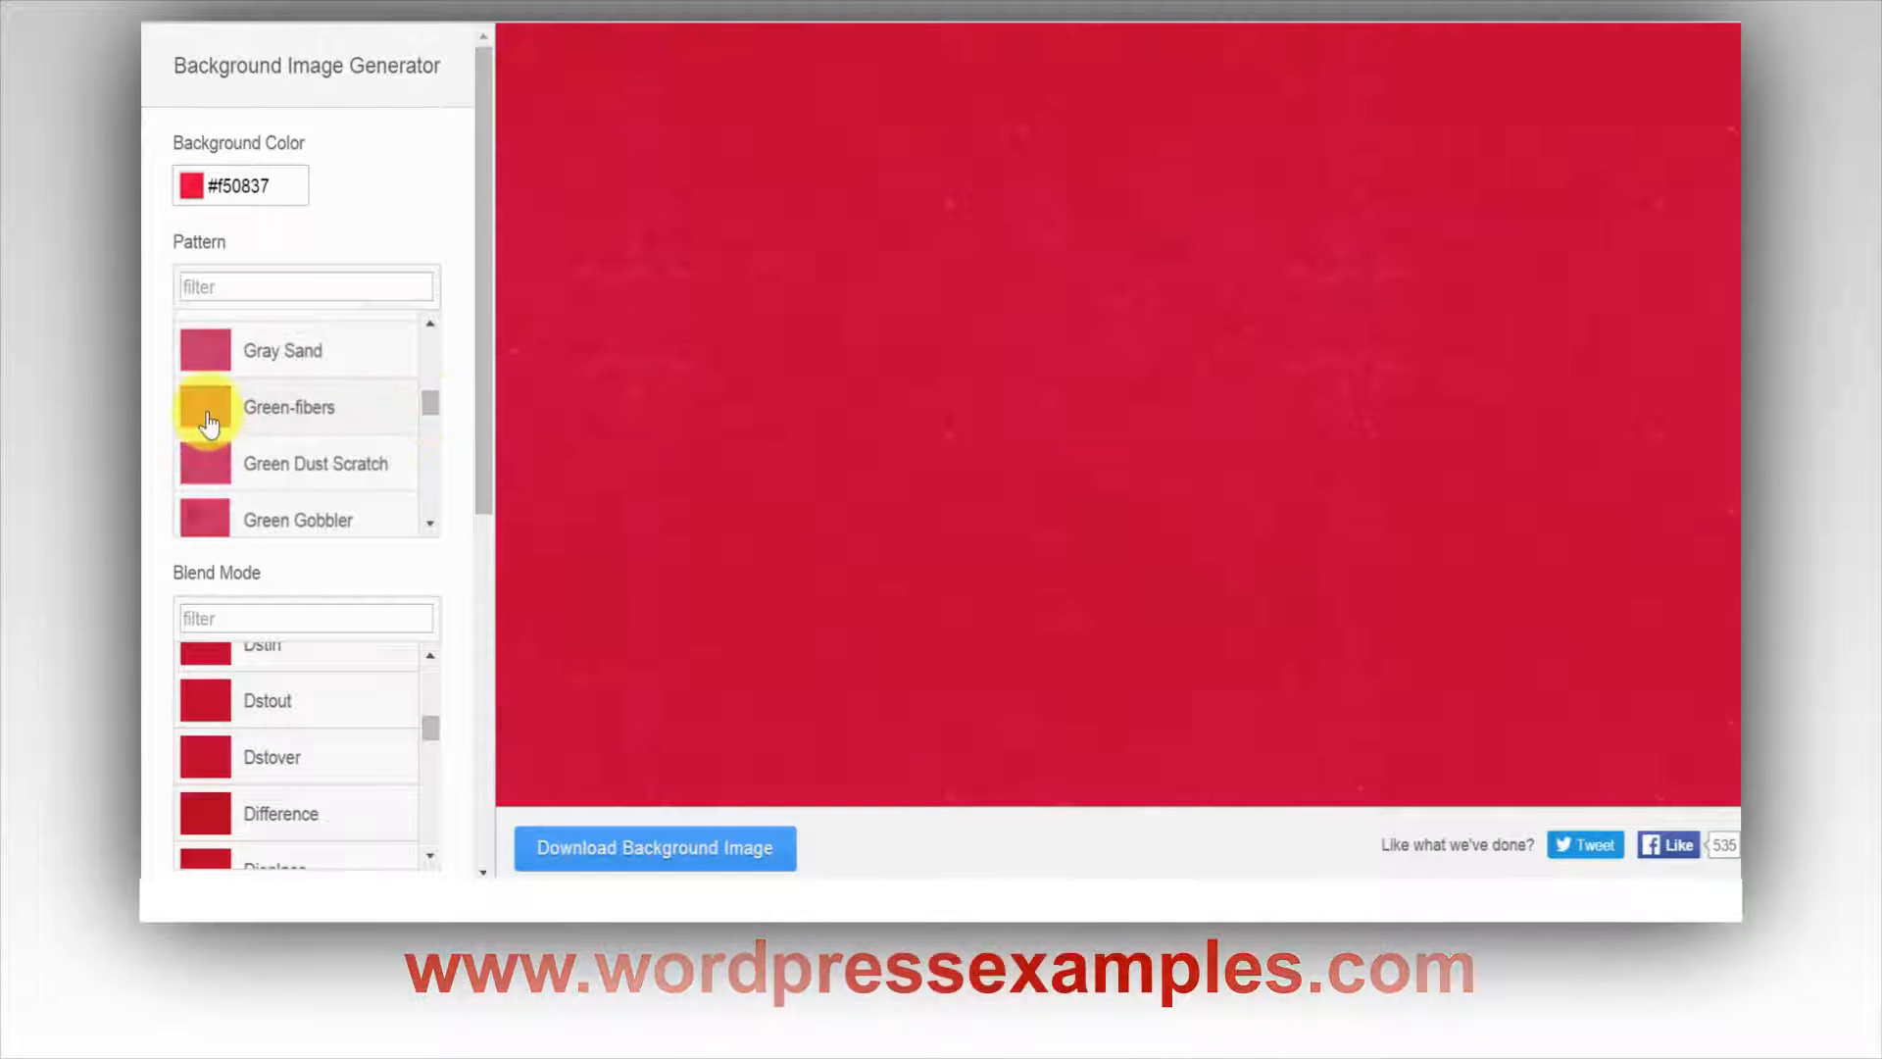
pyautogui.click(288, 407)
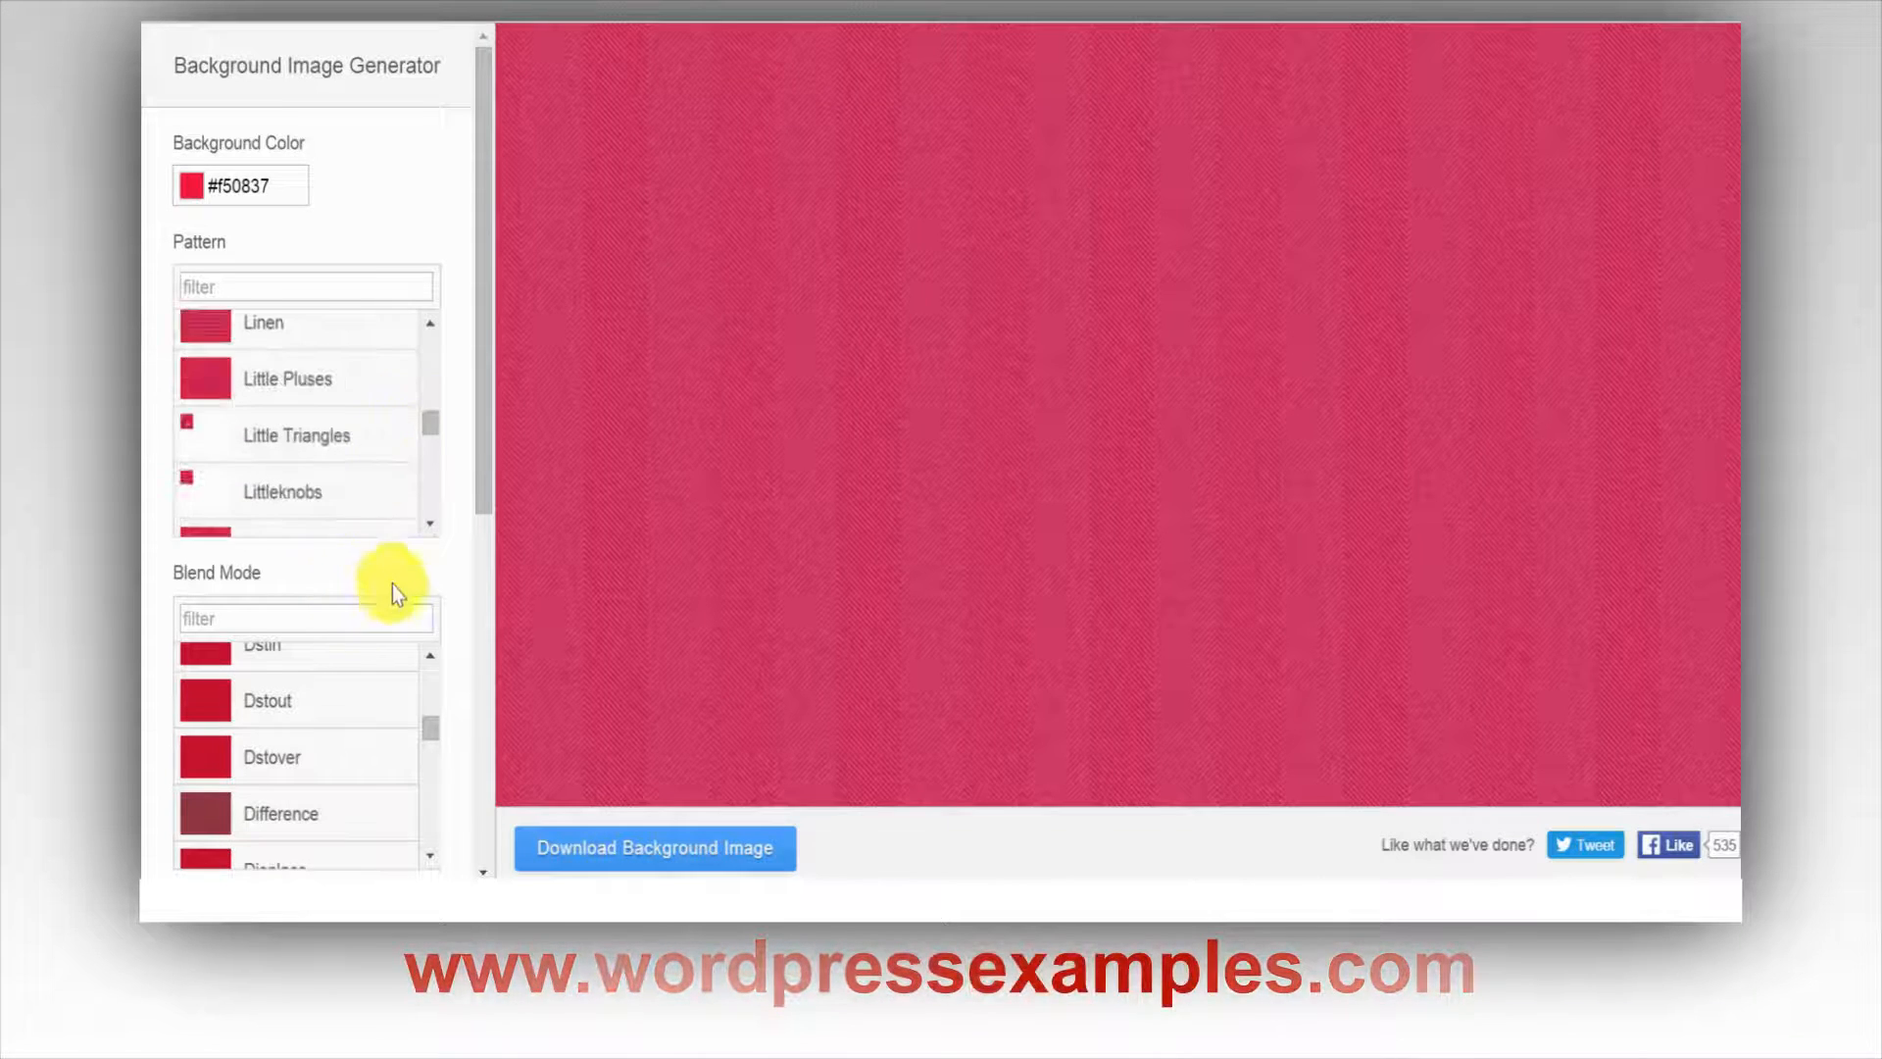
# Try the blend mode after Hue, then apply Multiply for a deeper red
pyautogui.scroll(-3)
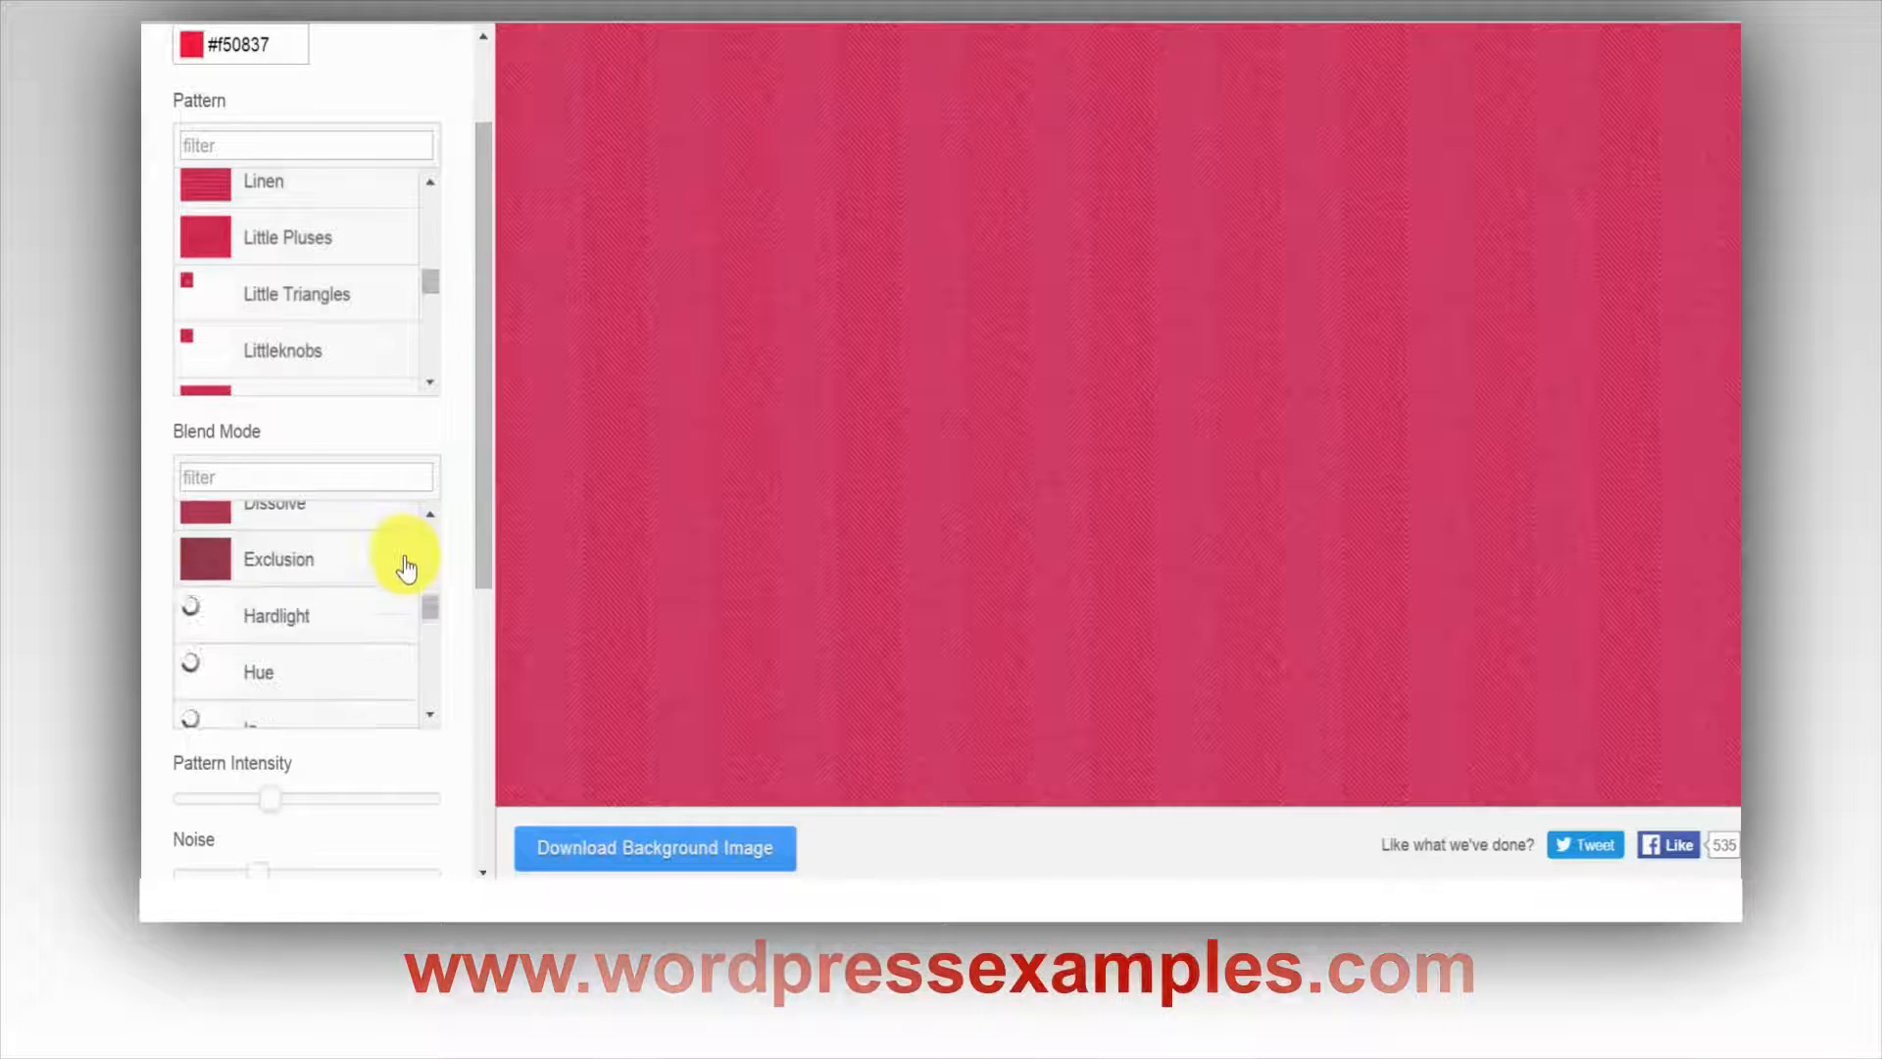
pyautogui.scroll(-3)
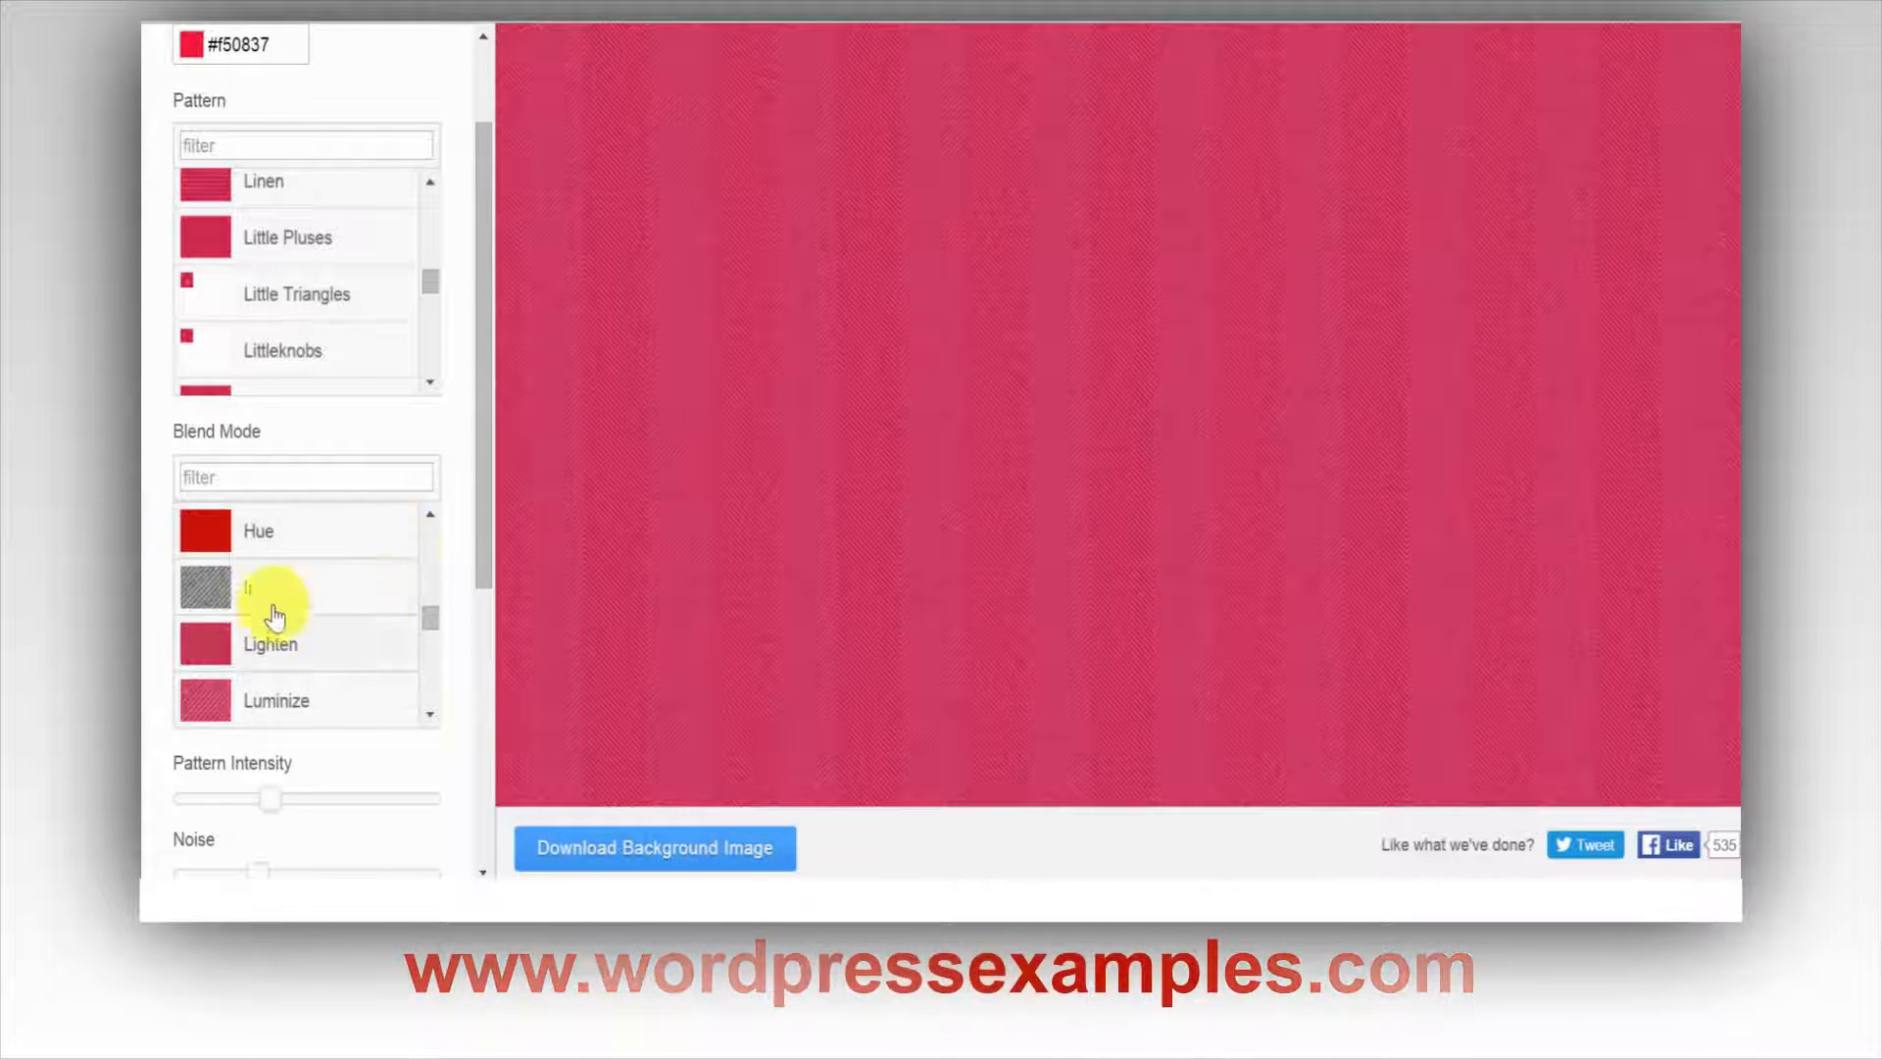
pyautogui.click(265, 588)
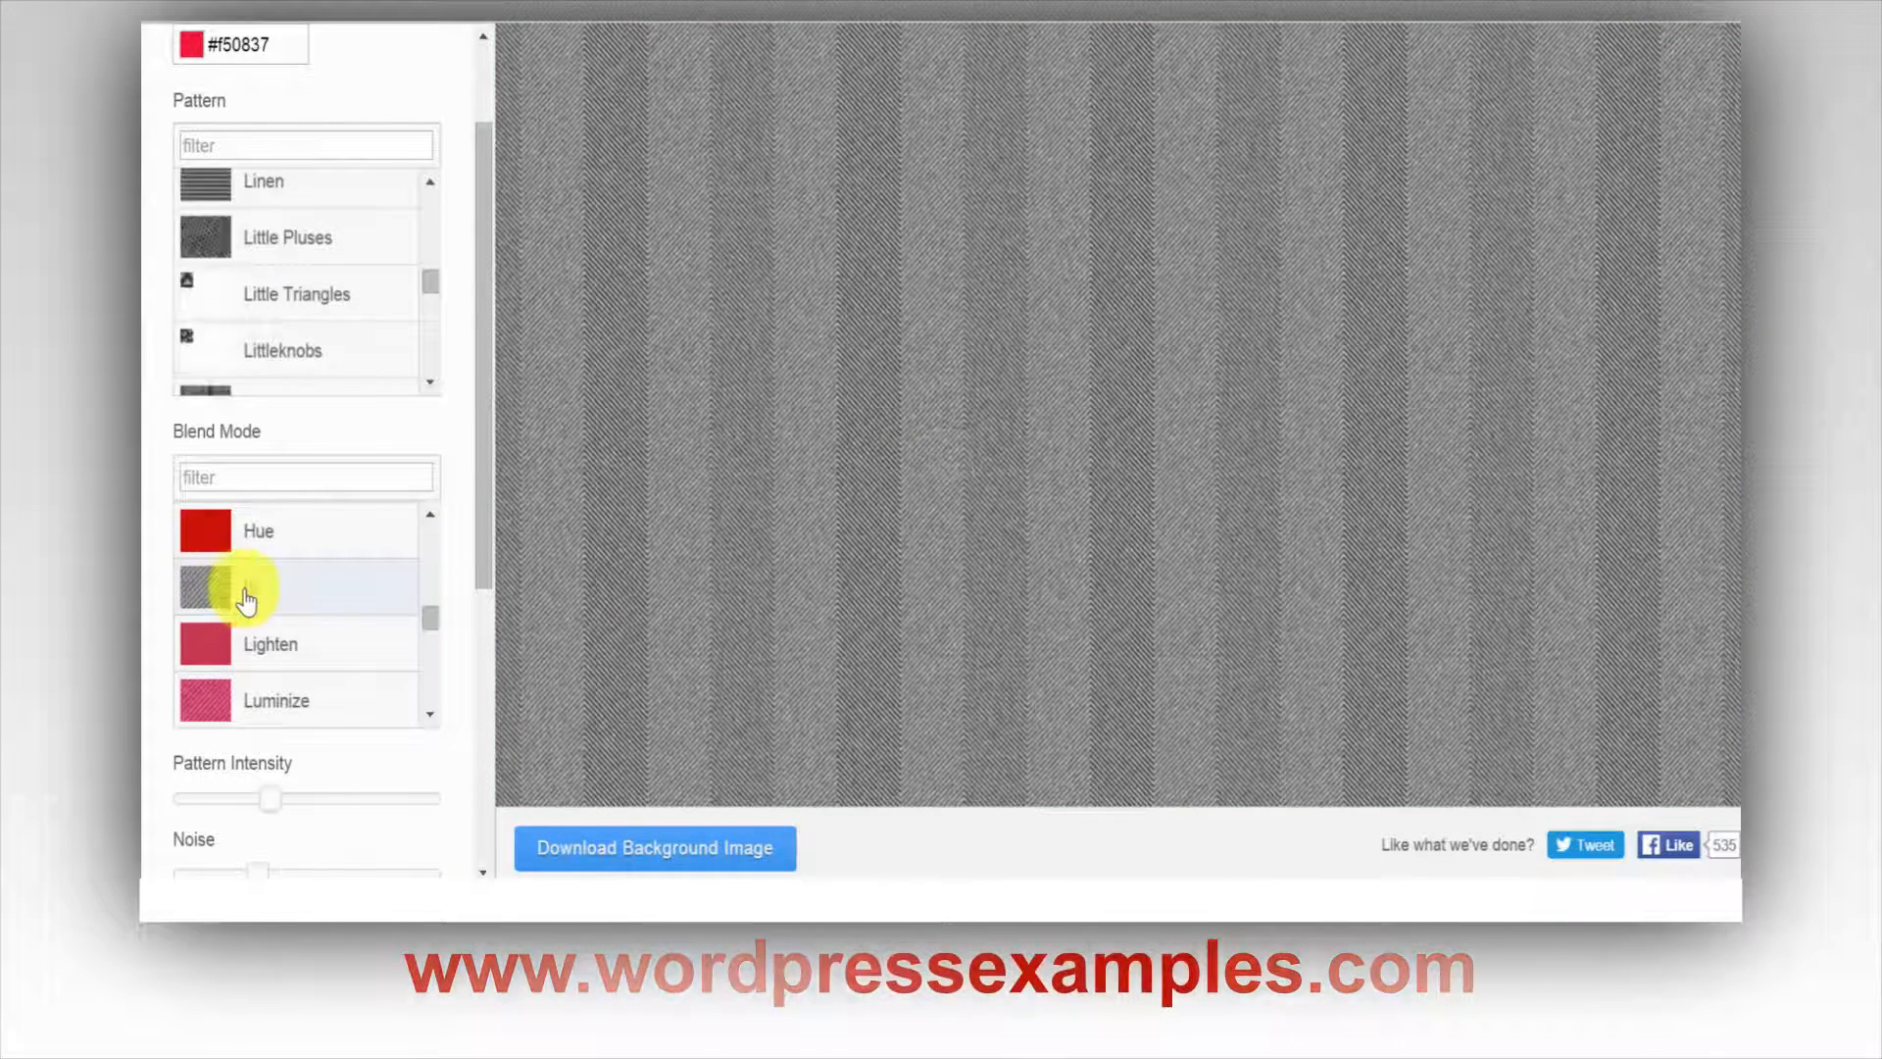
pyautogui.scroll(-3)
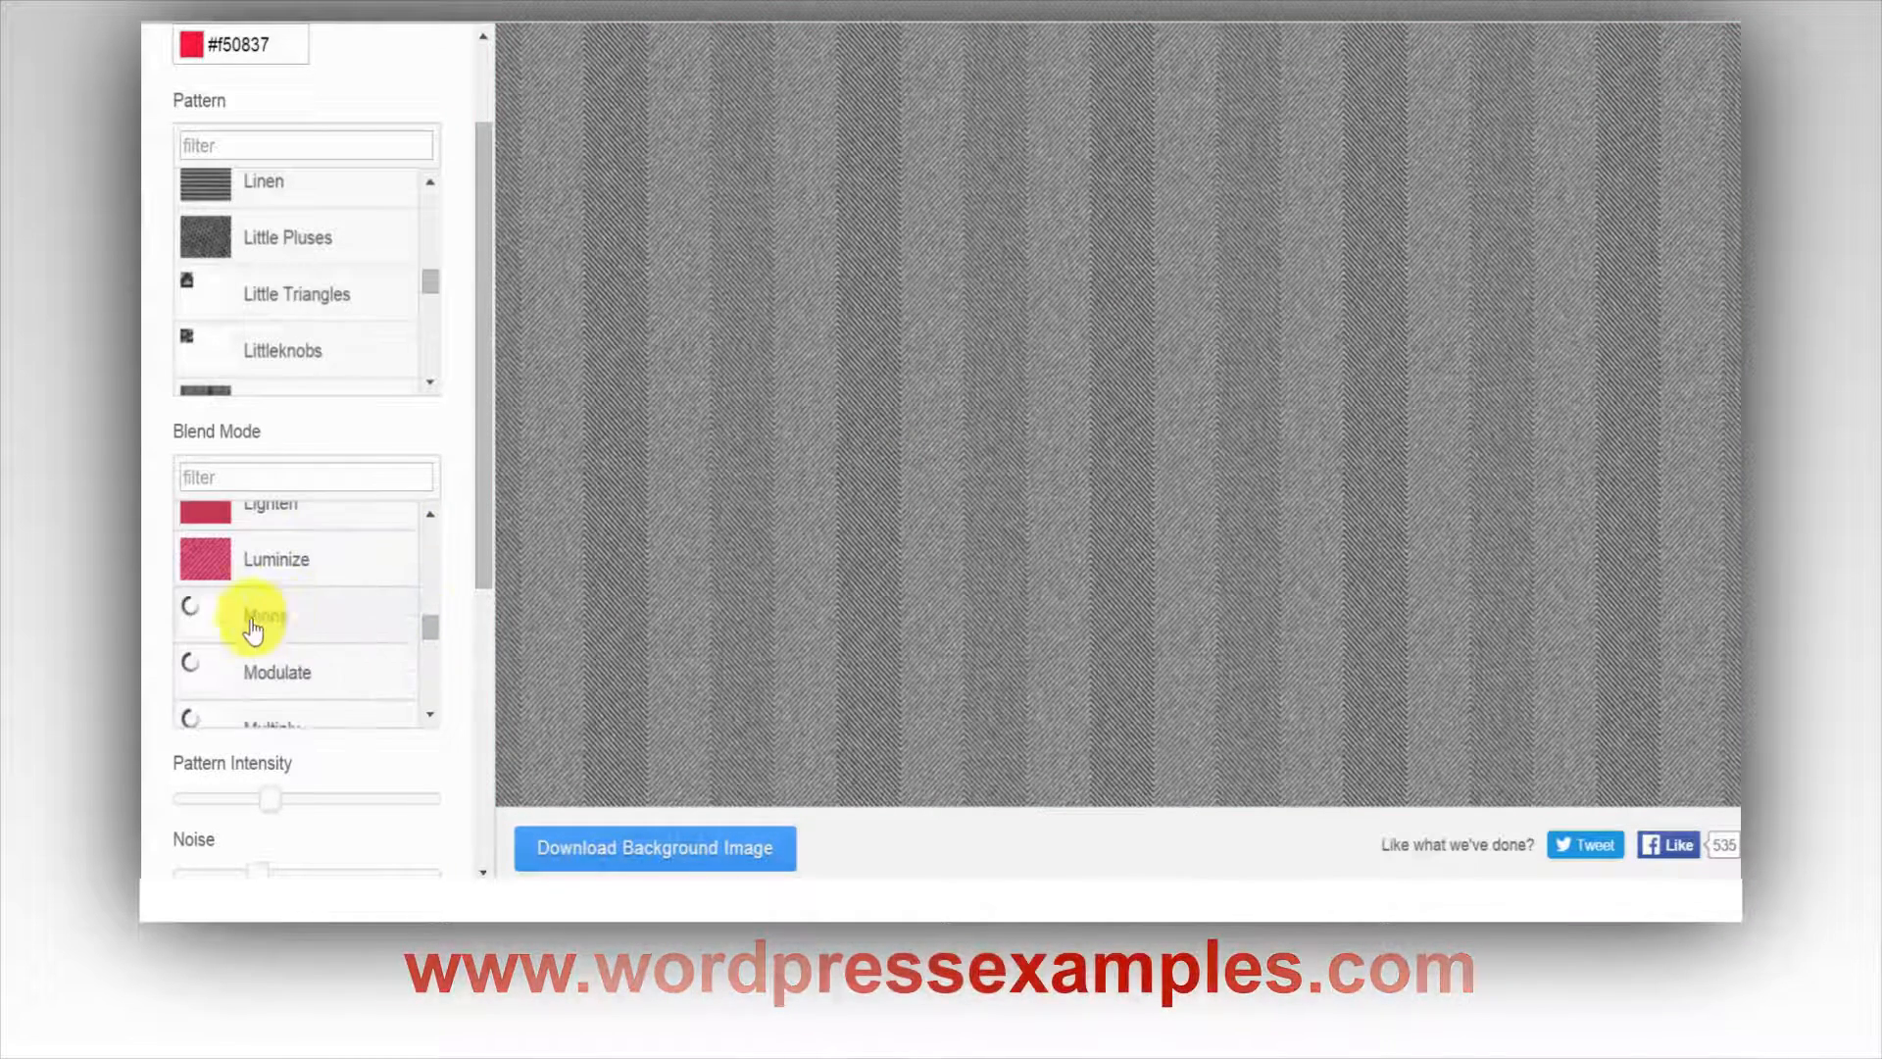
pyautogui.click(265, 616)
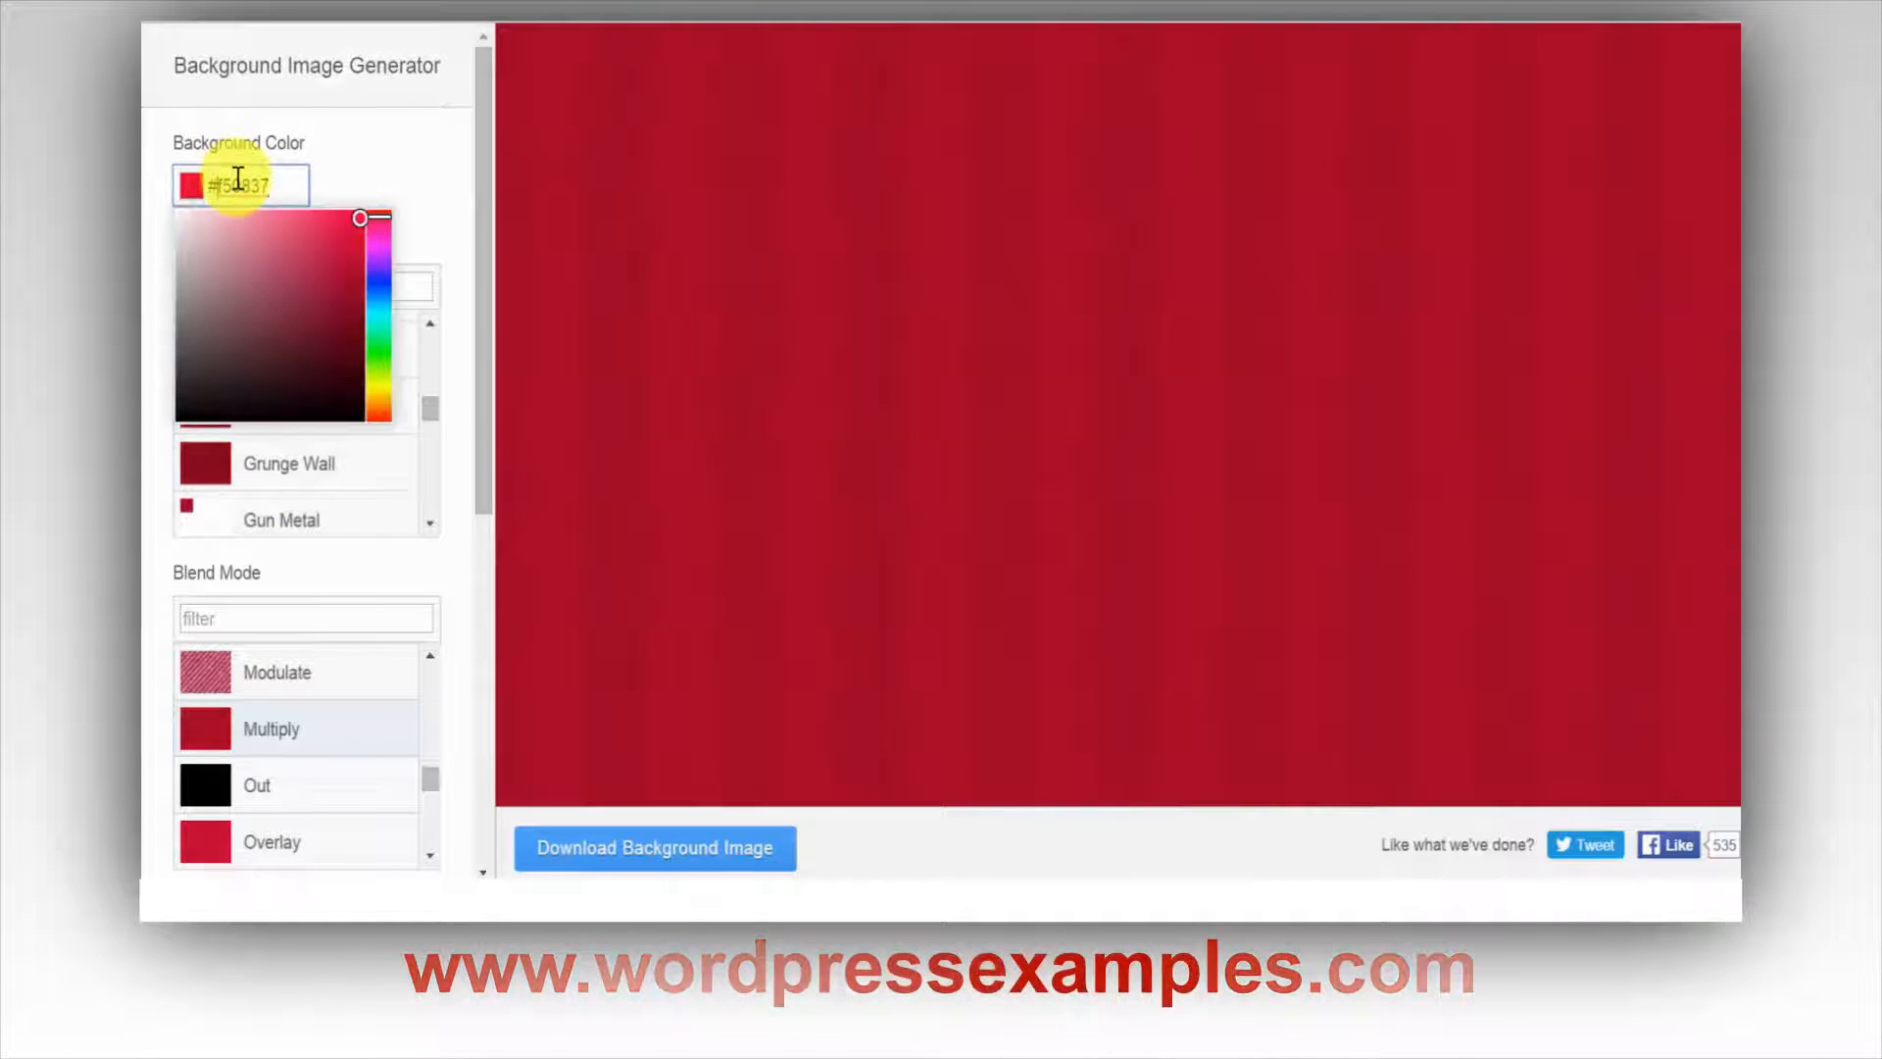
# Set the background colour to #855a63 and apply the Grunge Wall pattern
pyautogui.click(242, 318)
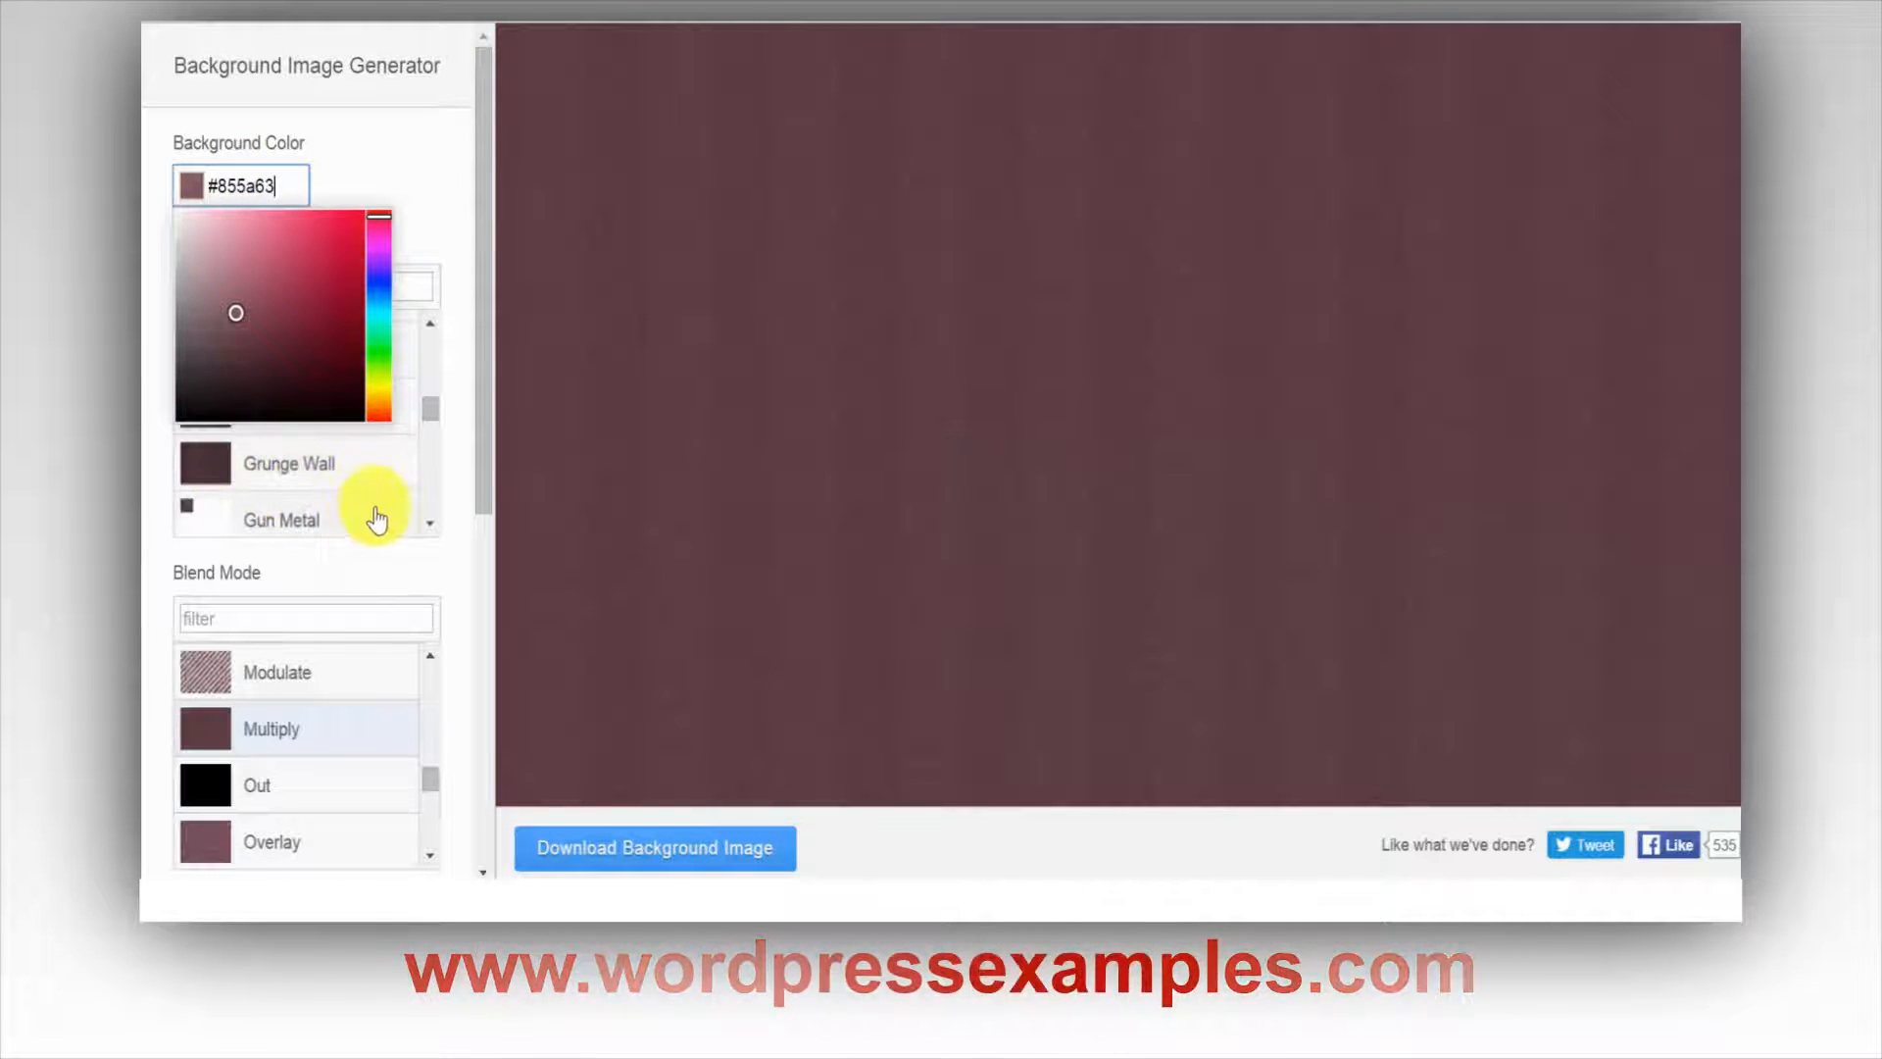
pyautogui.click(290, 463)
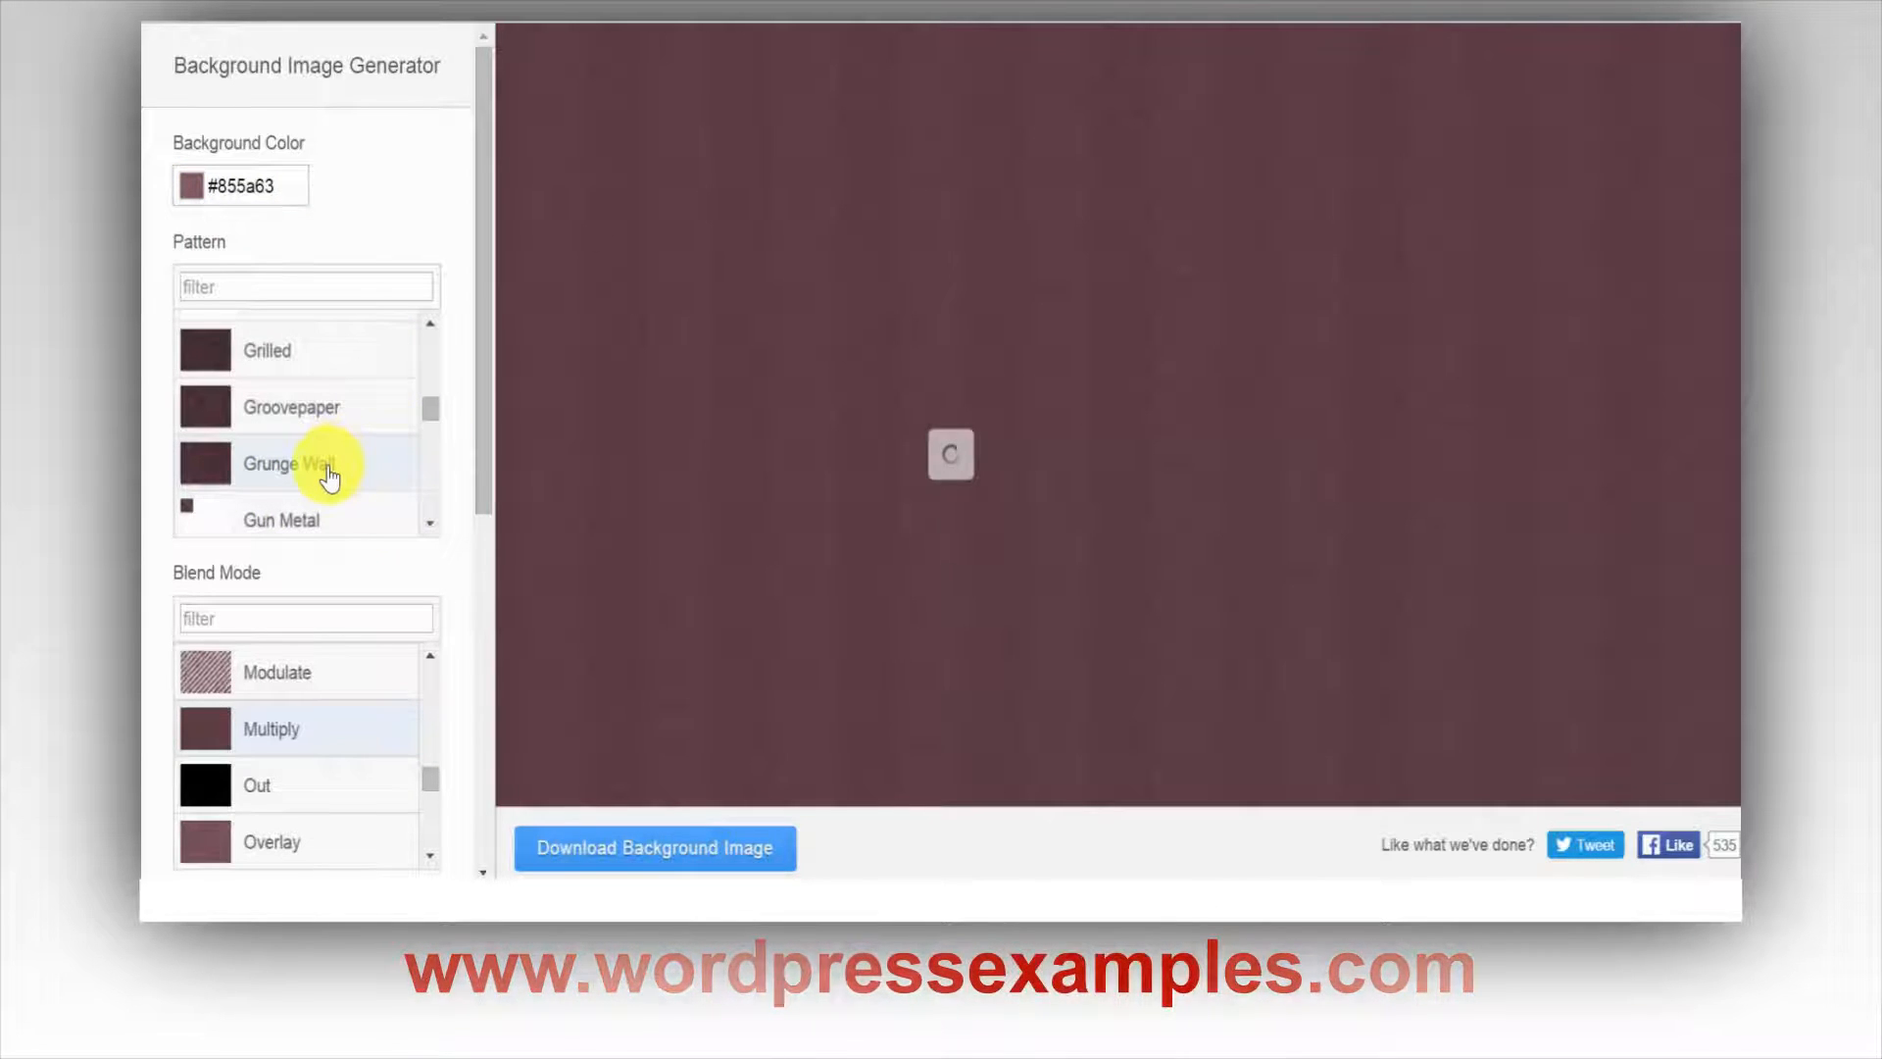
pyautogui.click(289, 463)
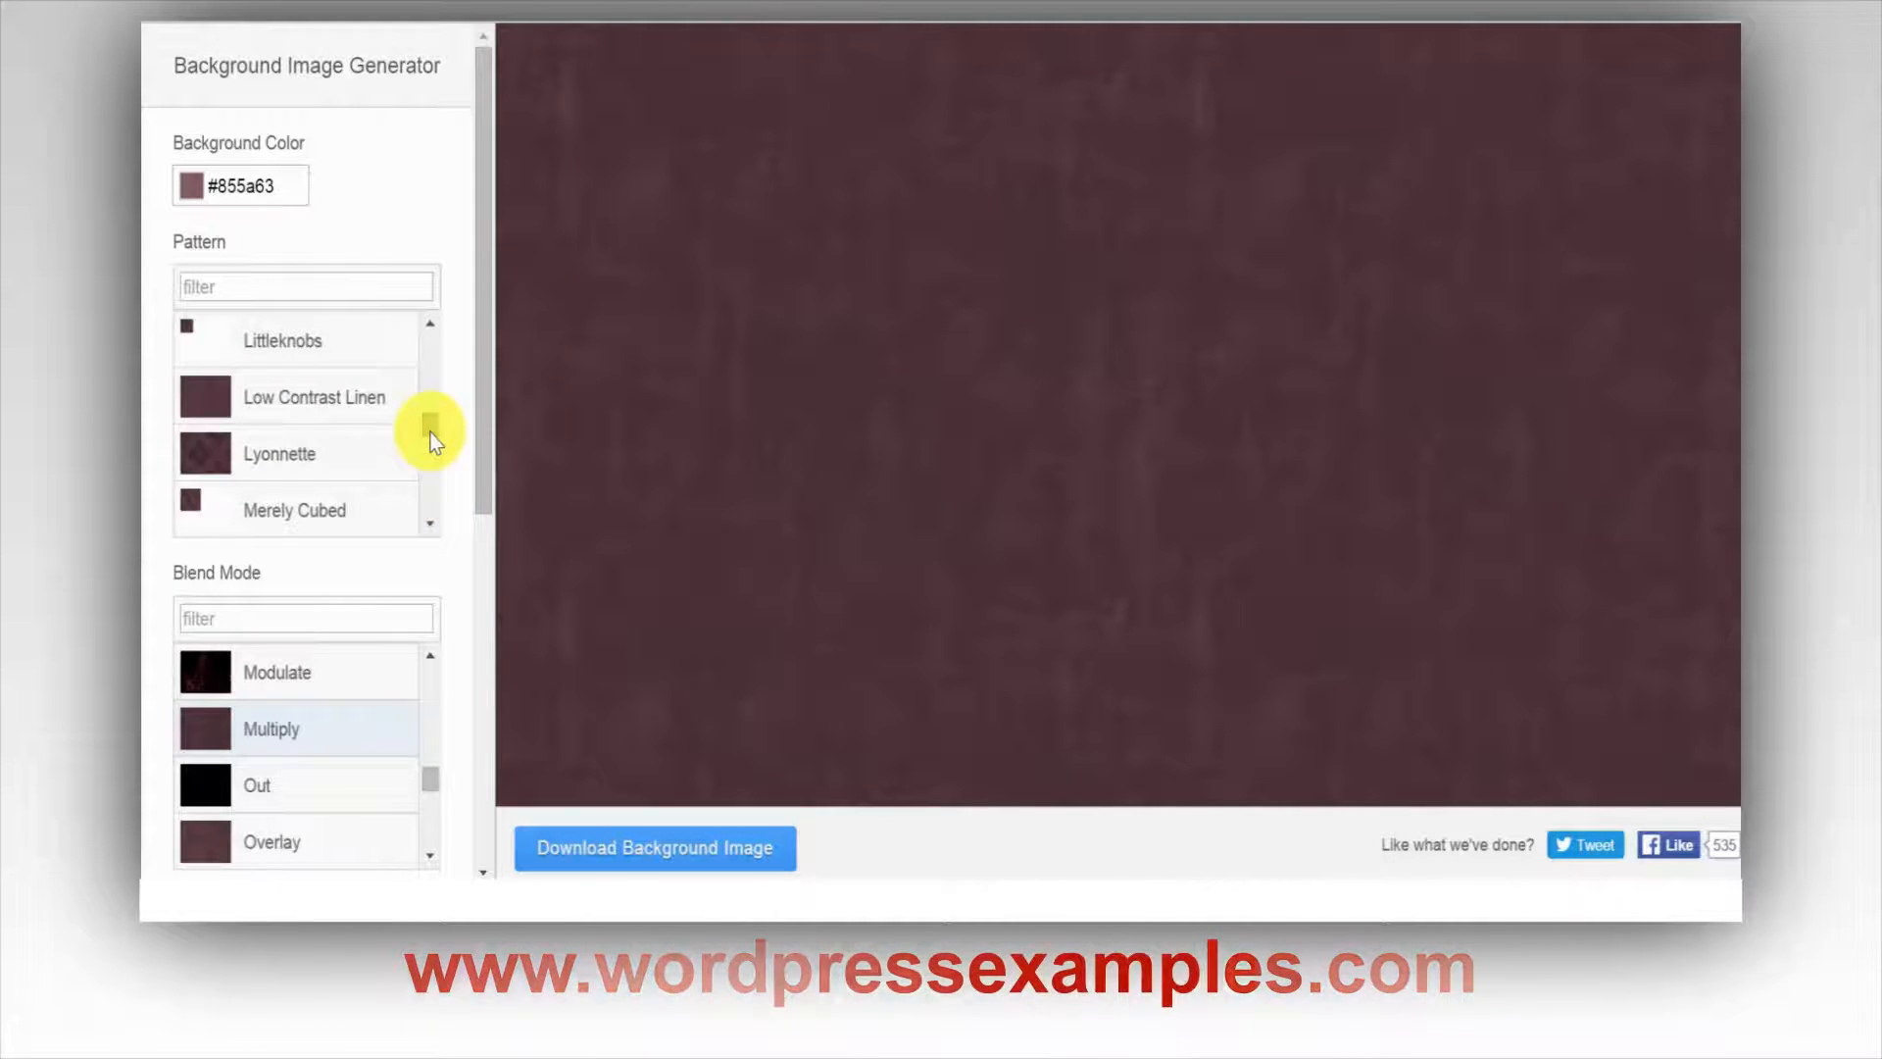
# Apply Low Contrast Linen, then scroll the sidebar down toward the Invert Pattern options
pyautogui.click(313, 397)
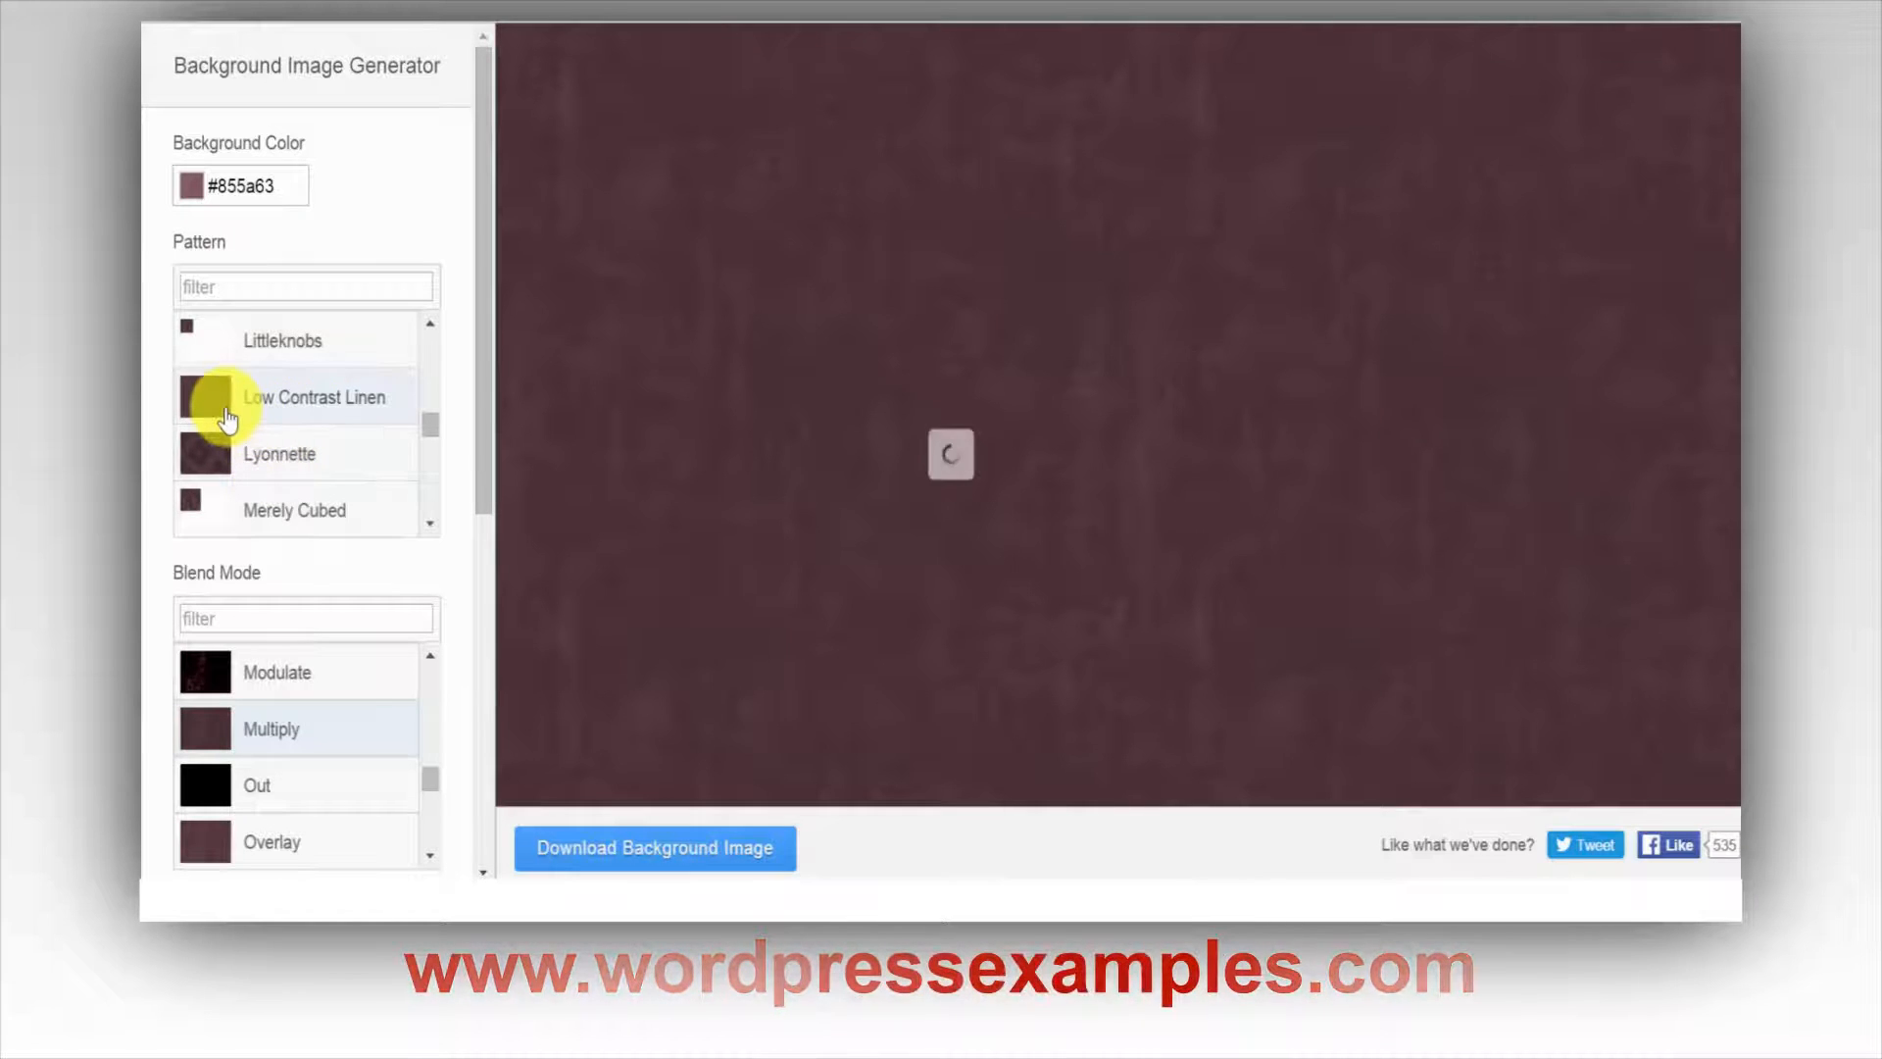
pyautogui.click(314, 397)
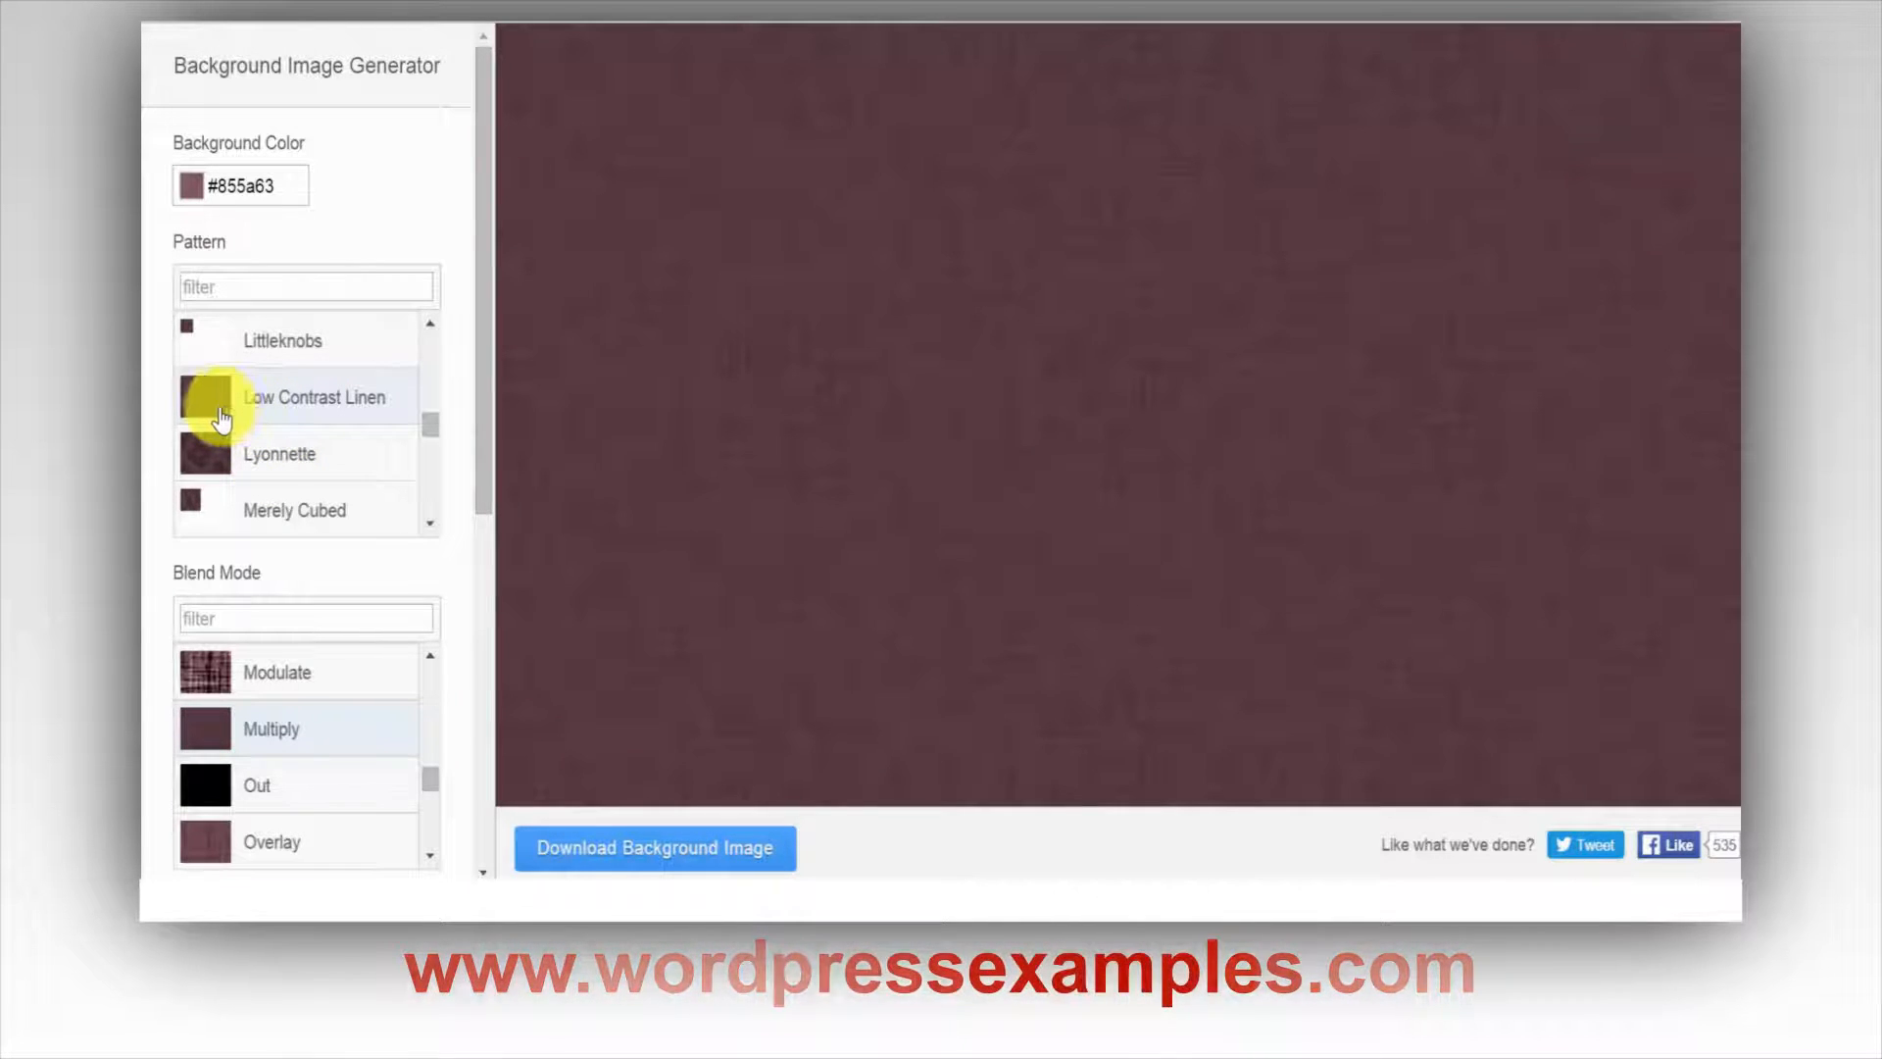
pyautogui.scroll(-3)
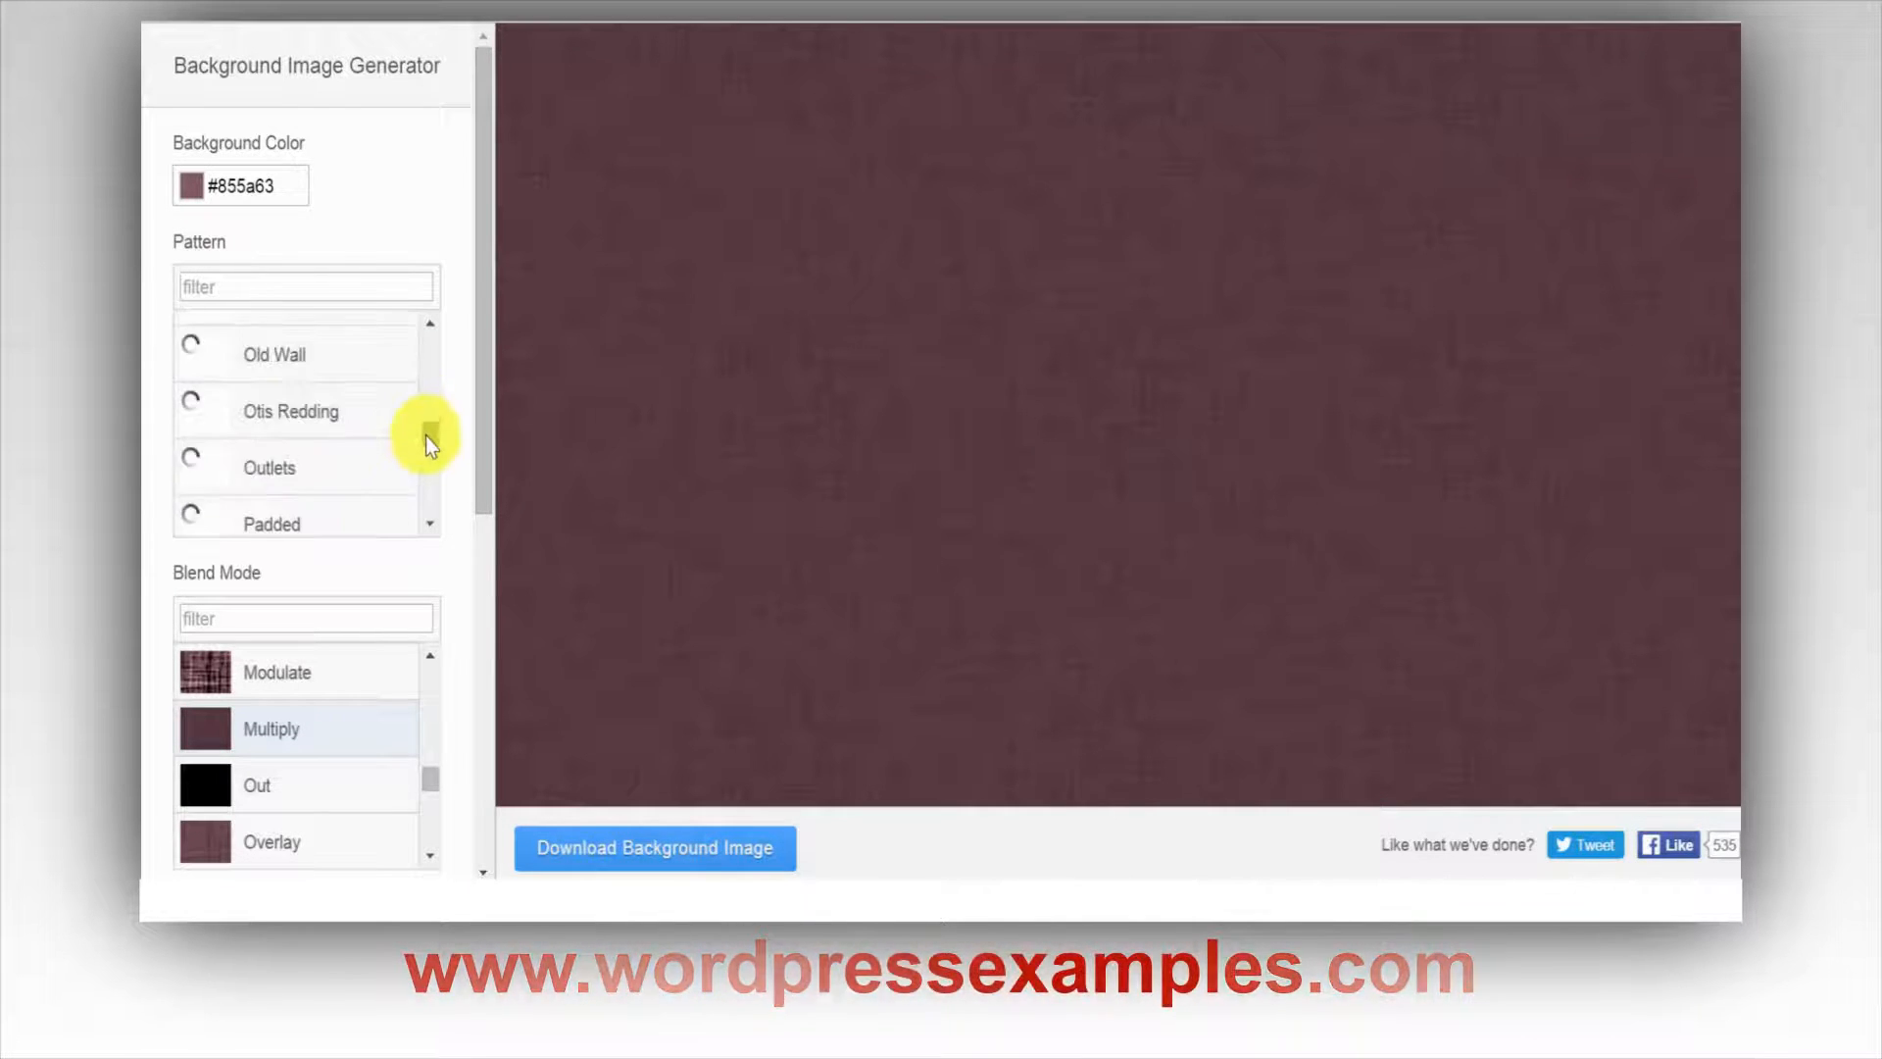
pyautogui.scroll(-3)
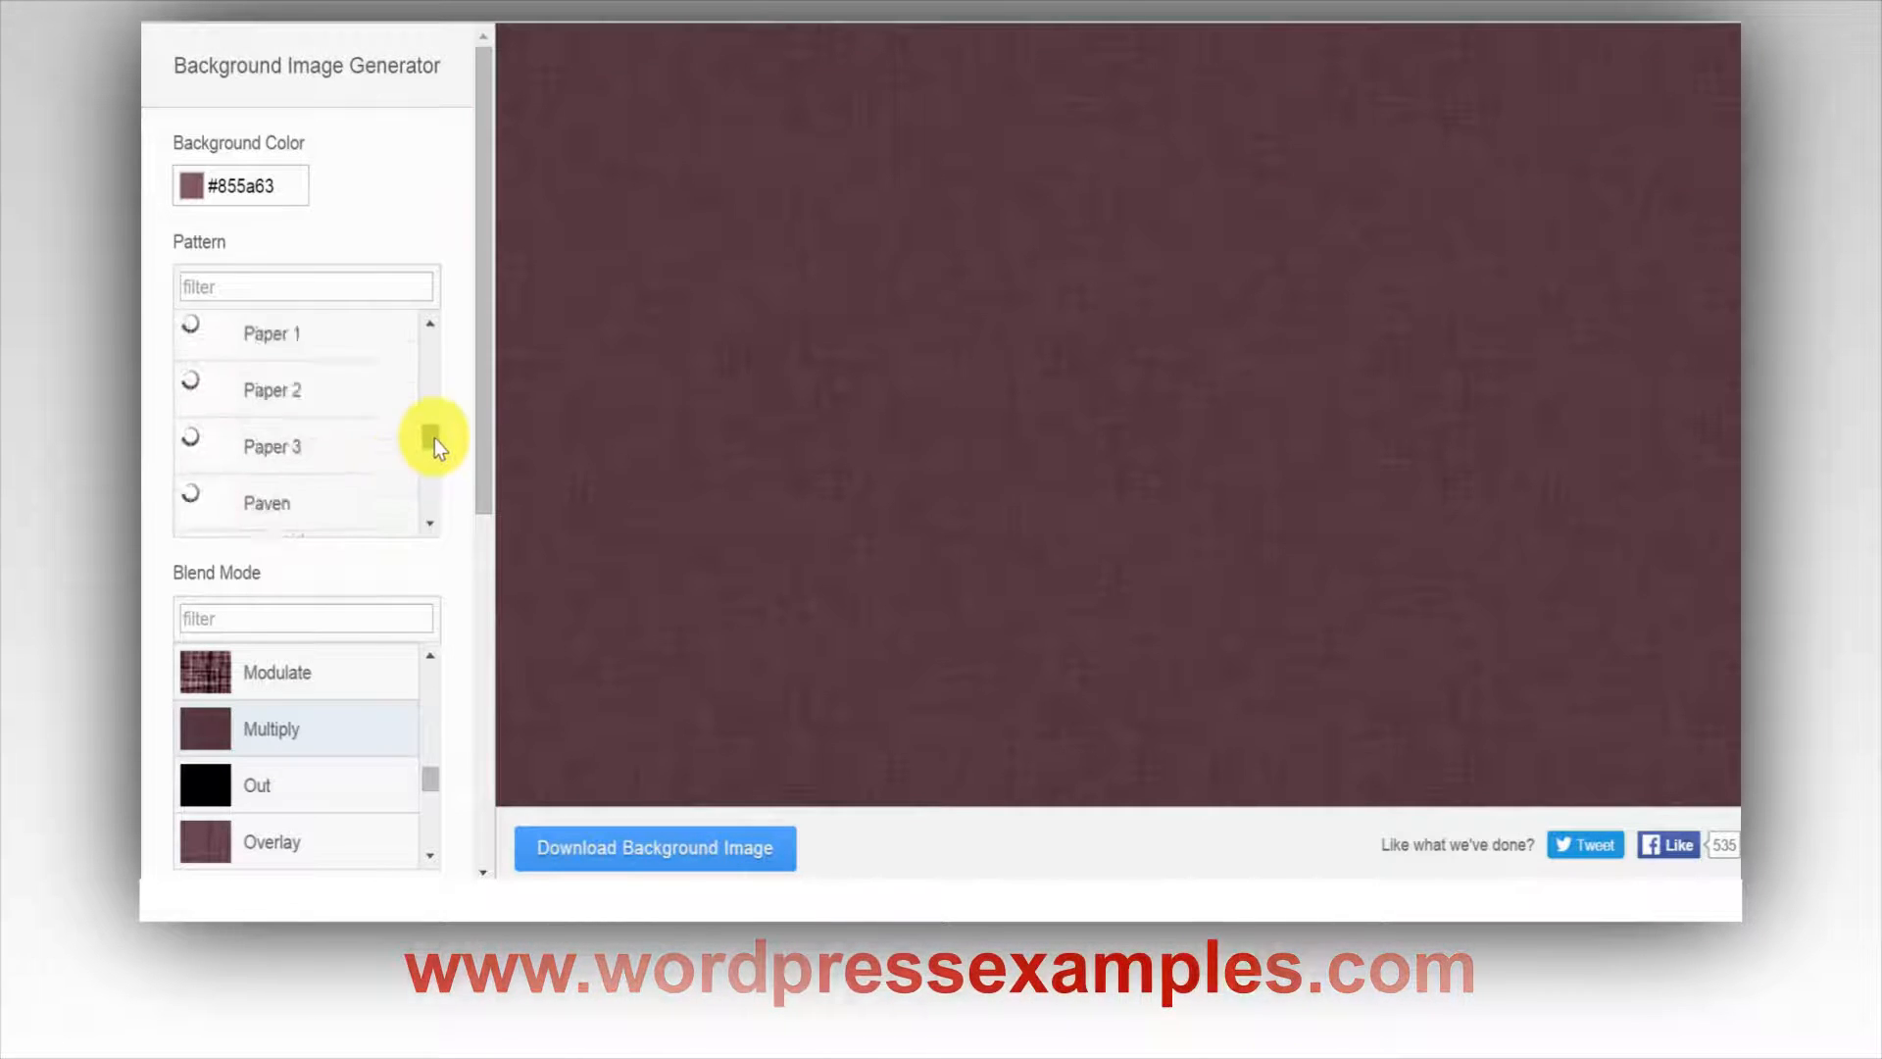
pyautogui.scroll(-3)
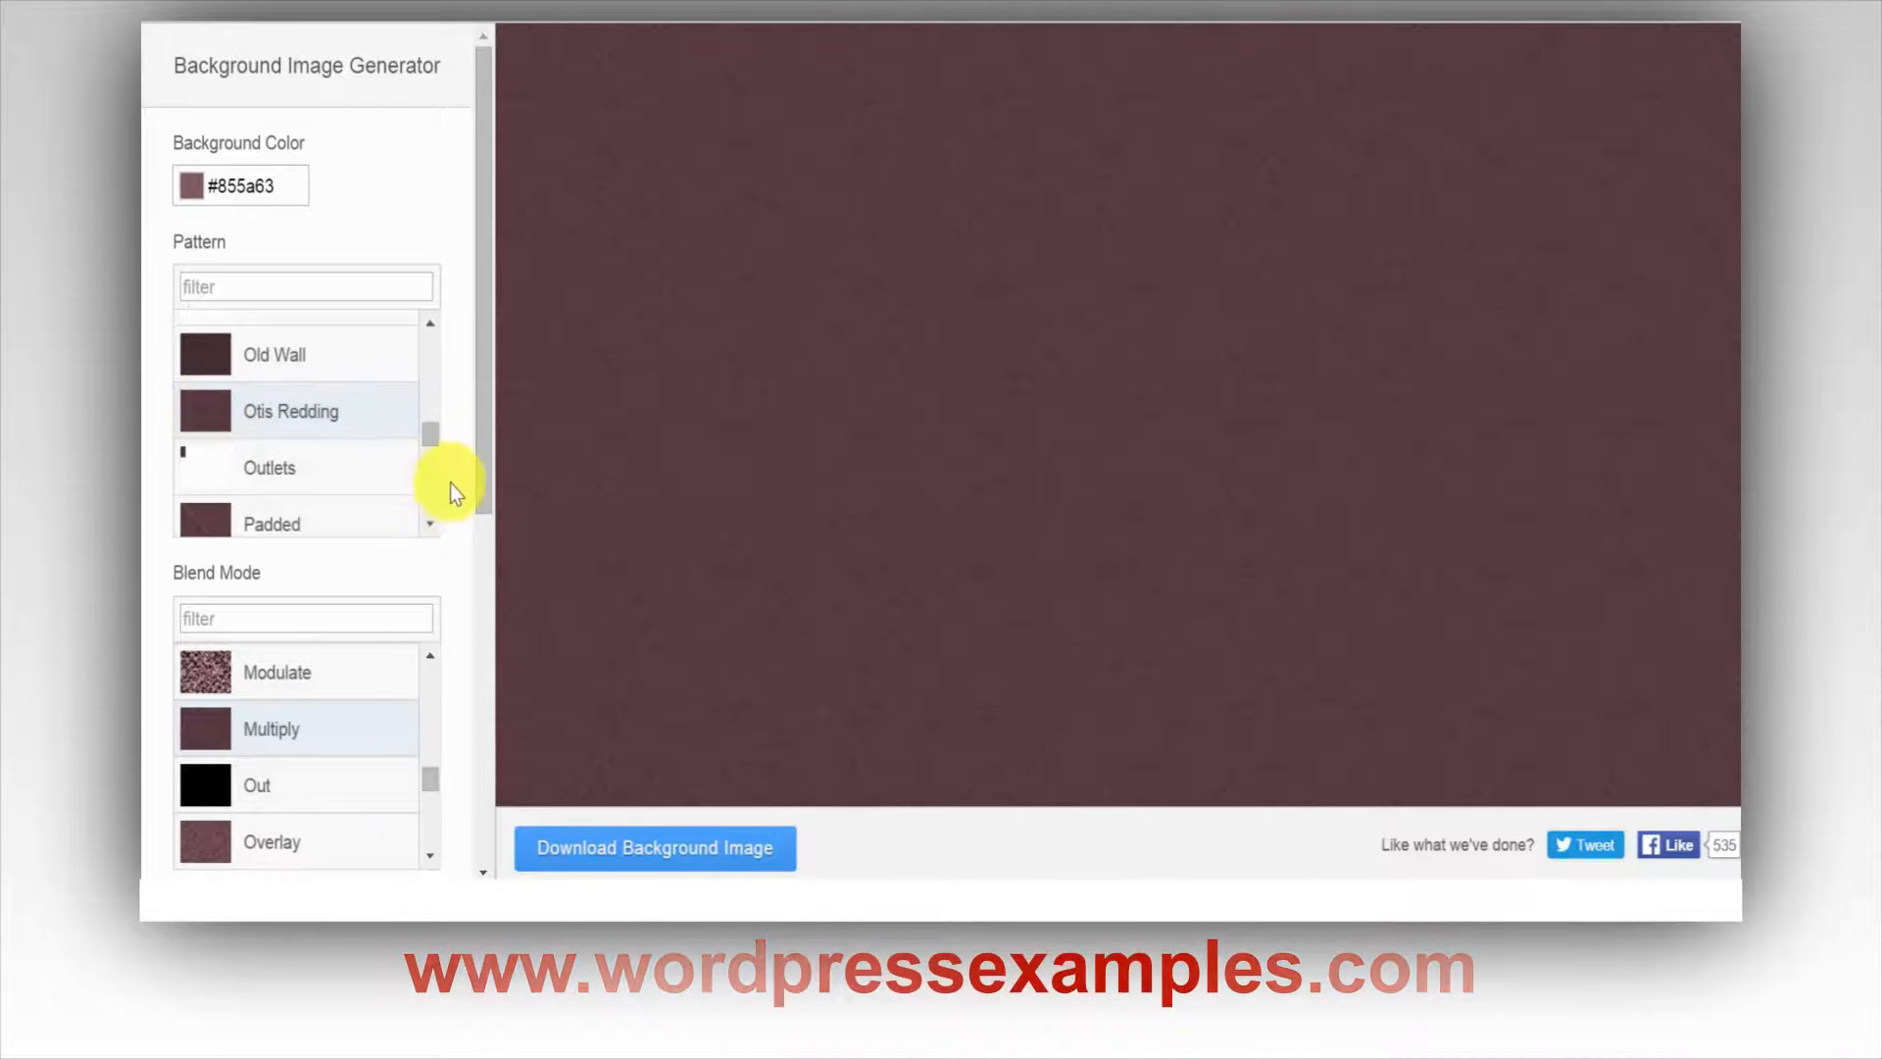
pyautogui.scroll(-3)
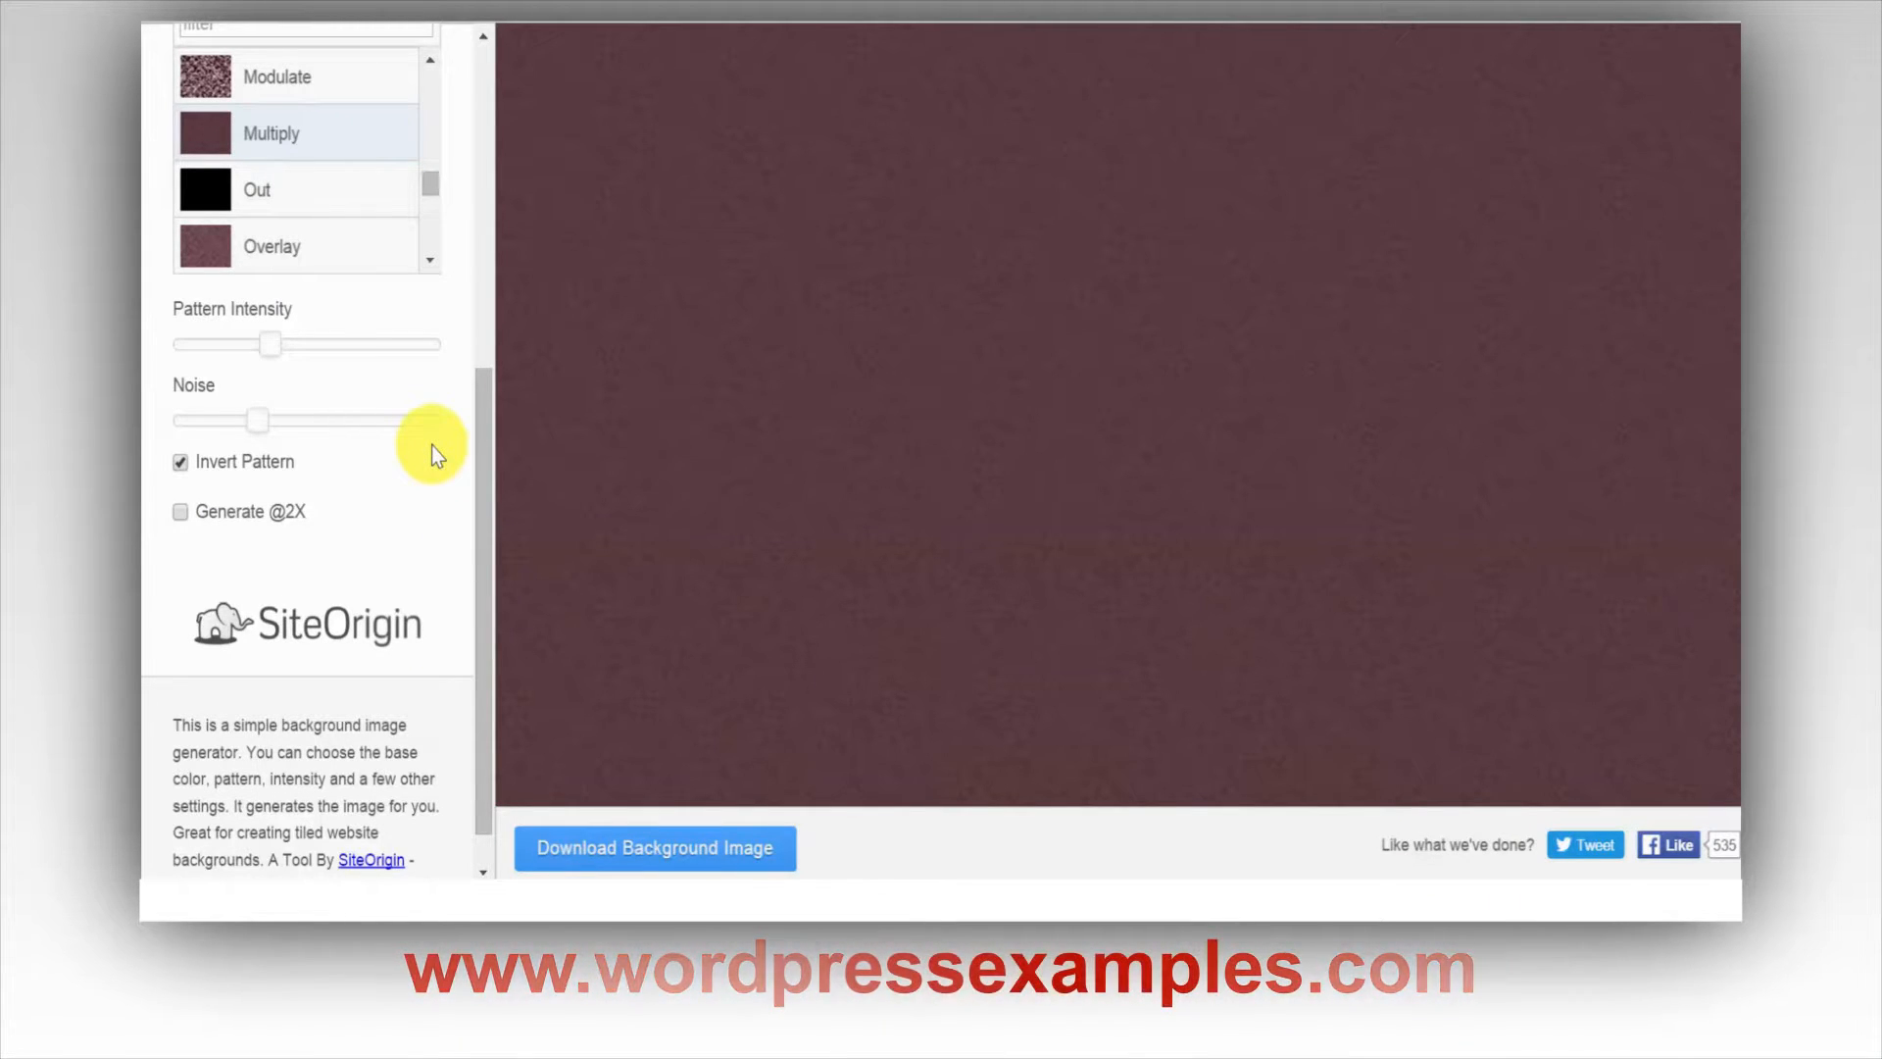
# Switch the blend mode to Modulate for a grainy pinkish-mauve speckle
pyautogui.click(275, 77)
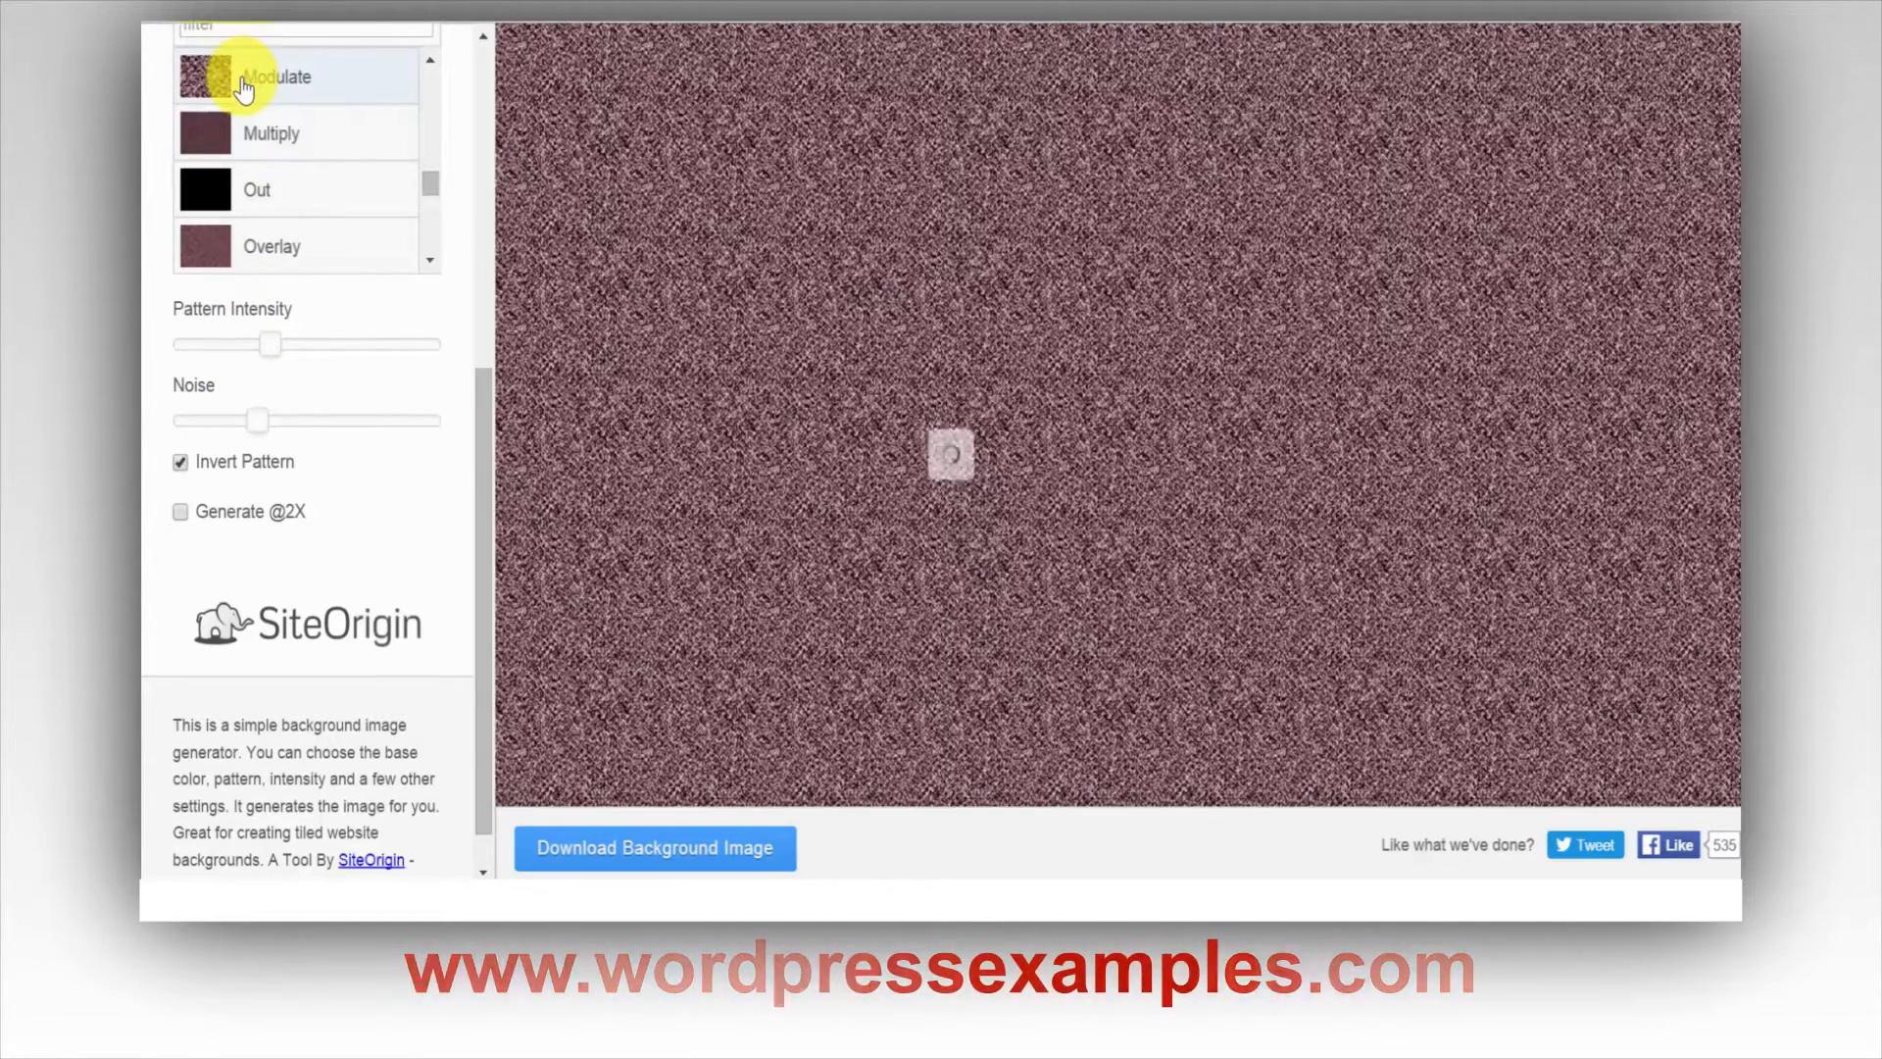
pyautogui.click(251, 77)
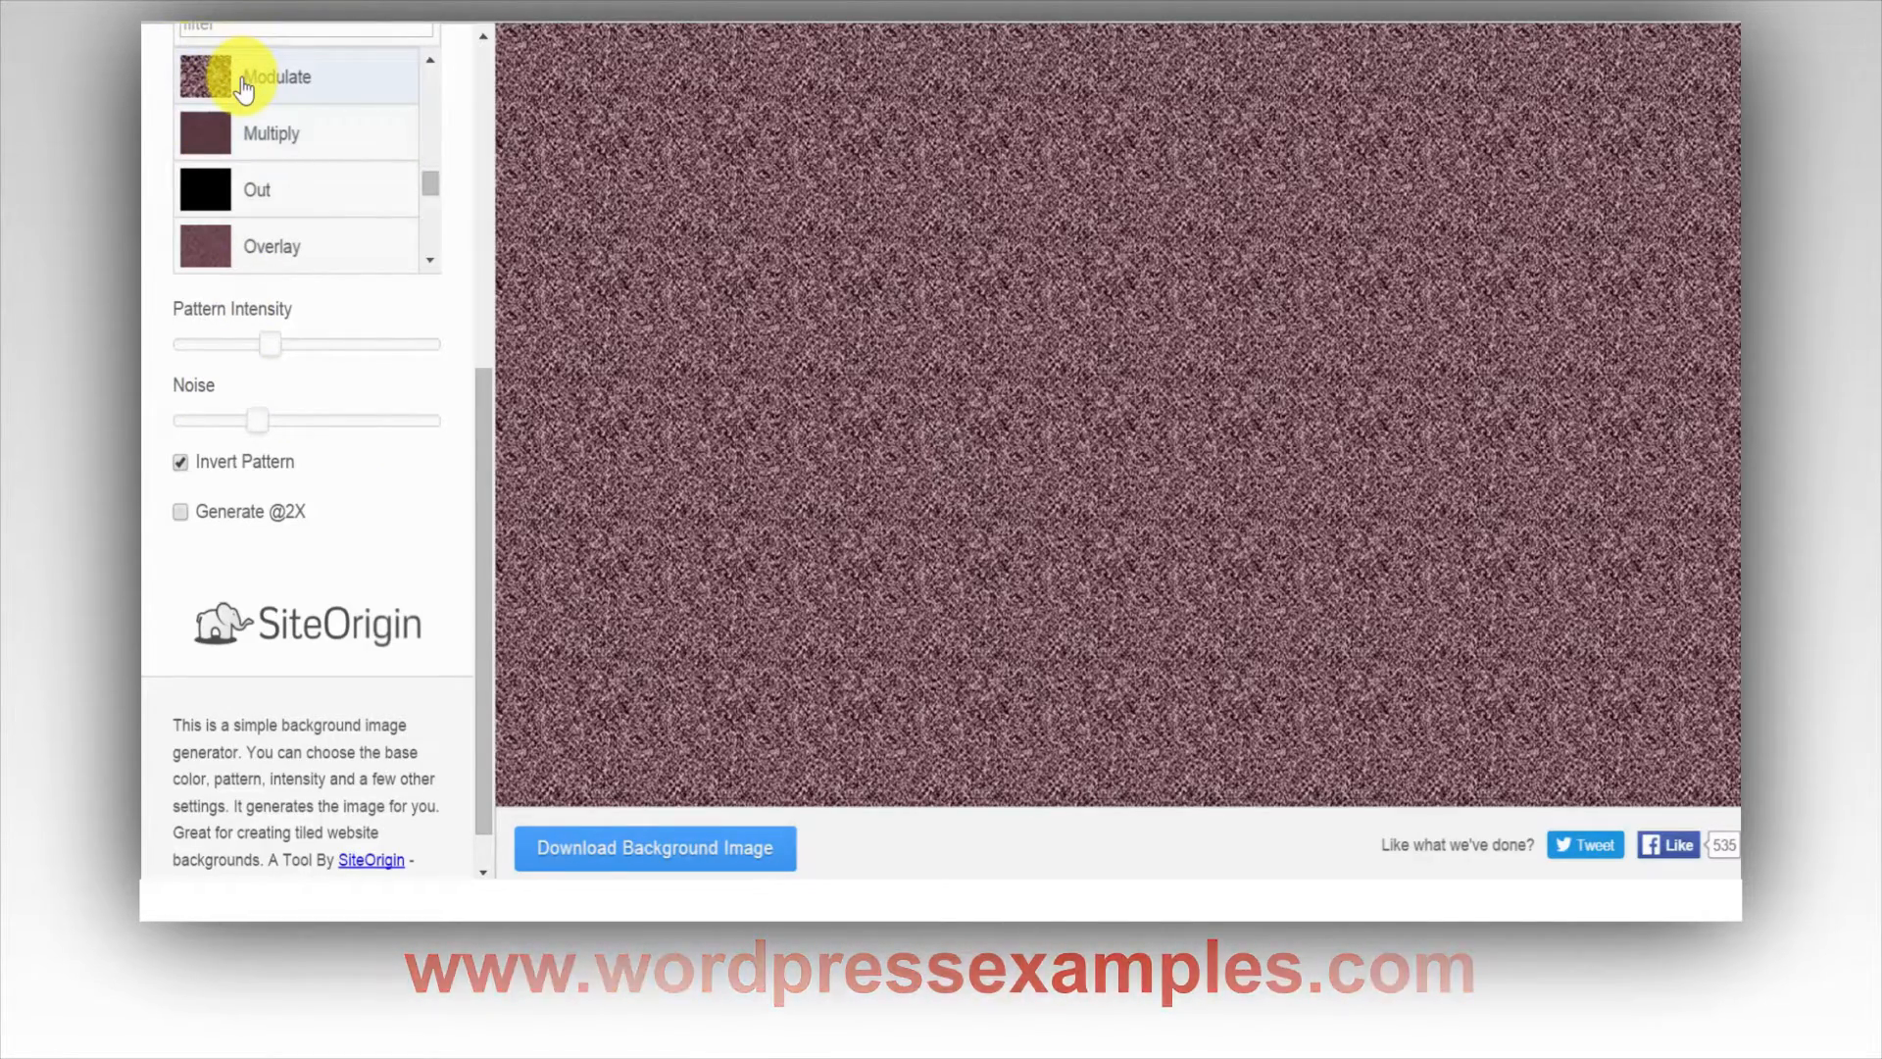